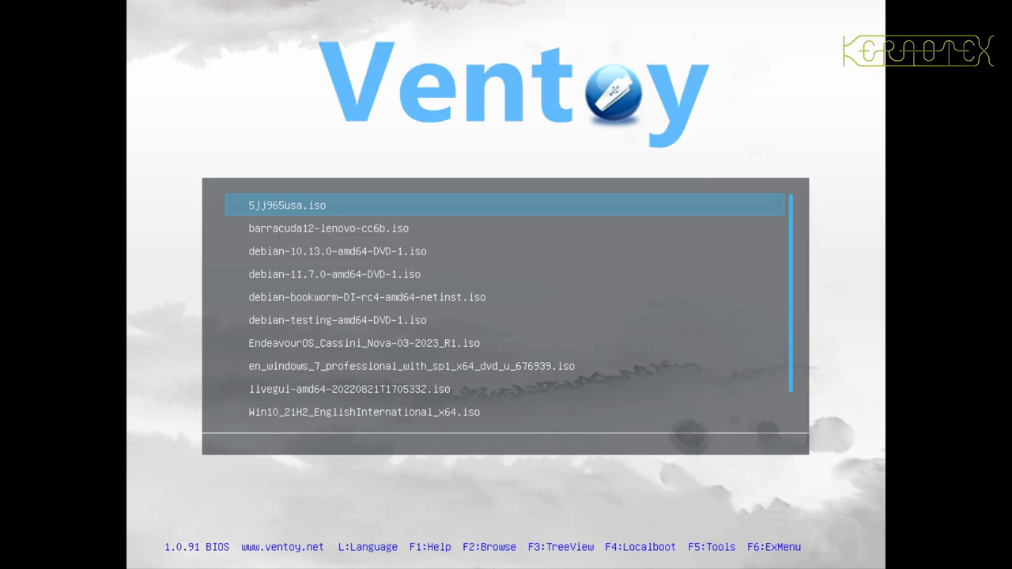
- Pick the image from the Ventoy list and start Windows Setup, skipping the product key
key(down)
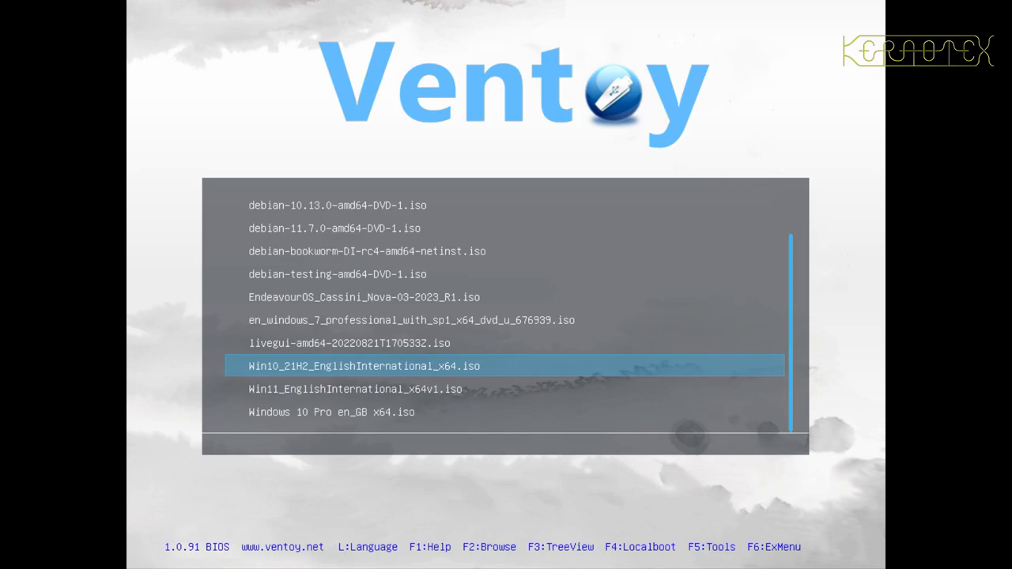
key(up)
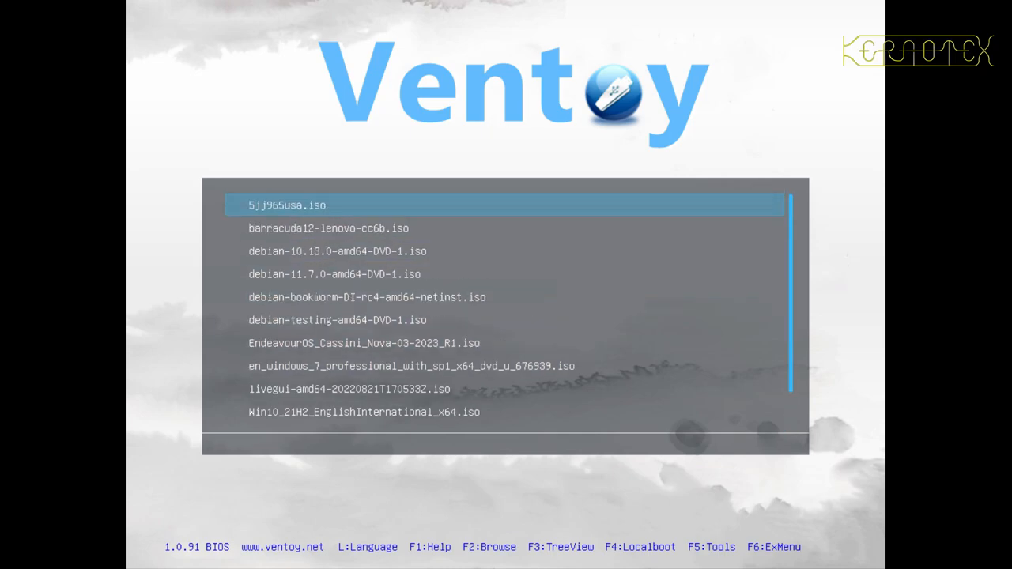
key(Down)
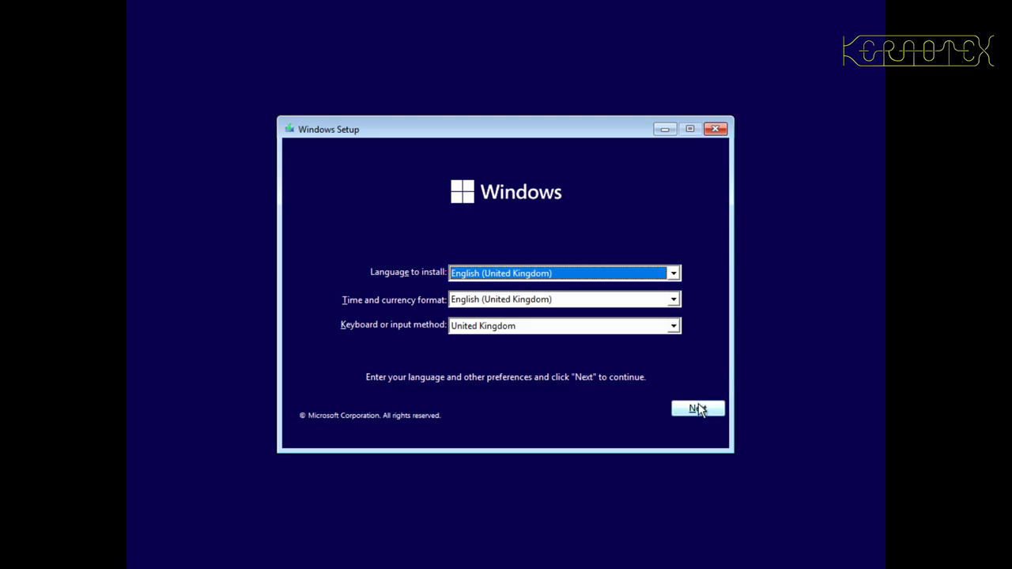
click(698, 408)
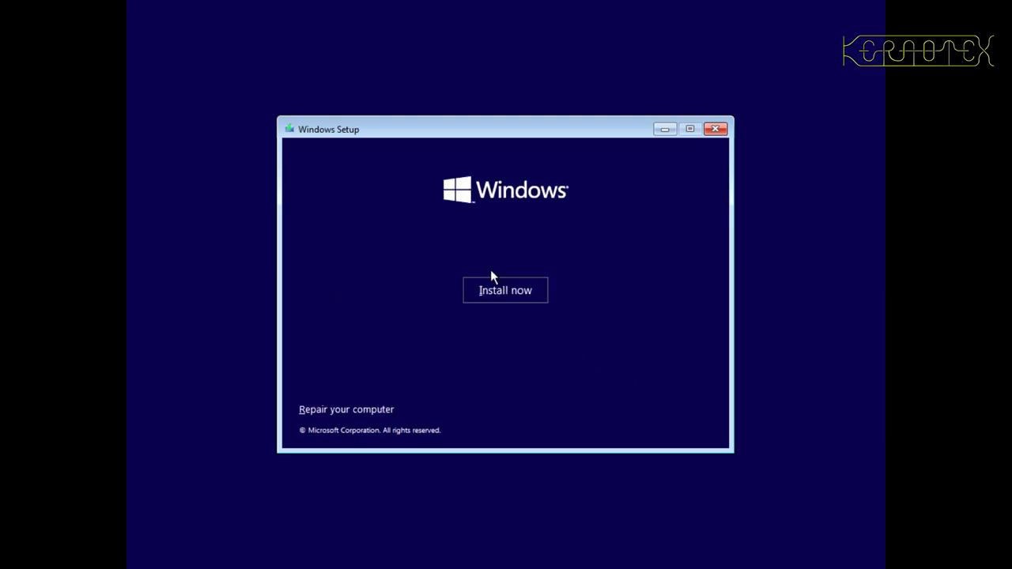
click(504, 291)
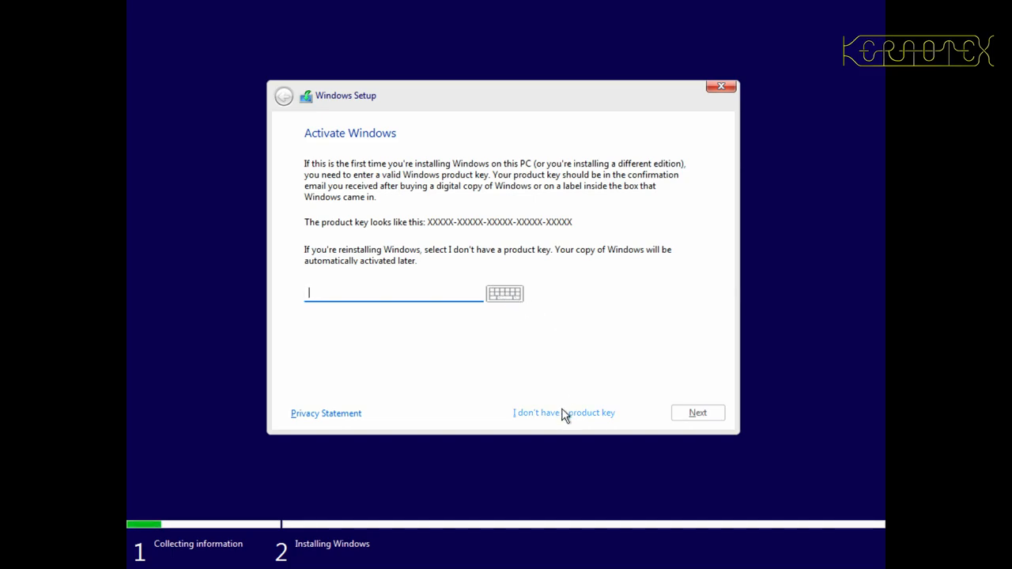
click(563, 411)
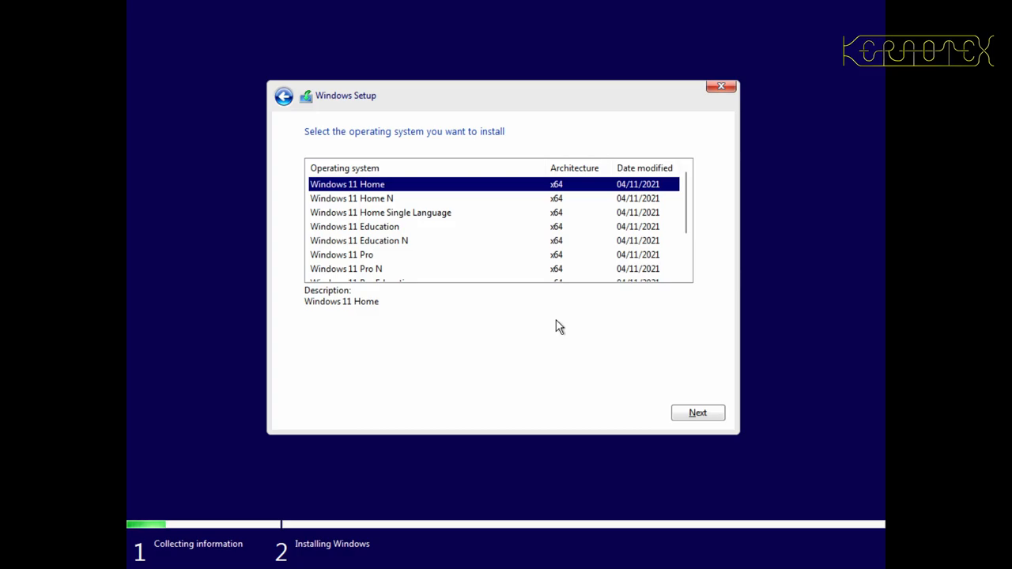
mouse_move(387, 213)
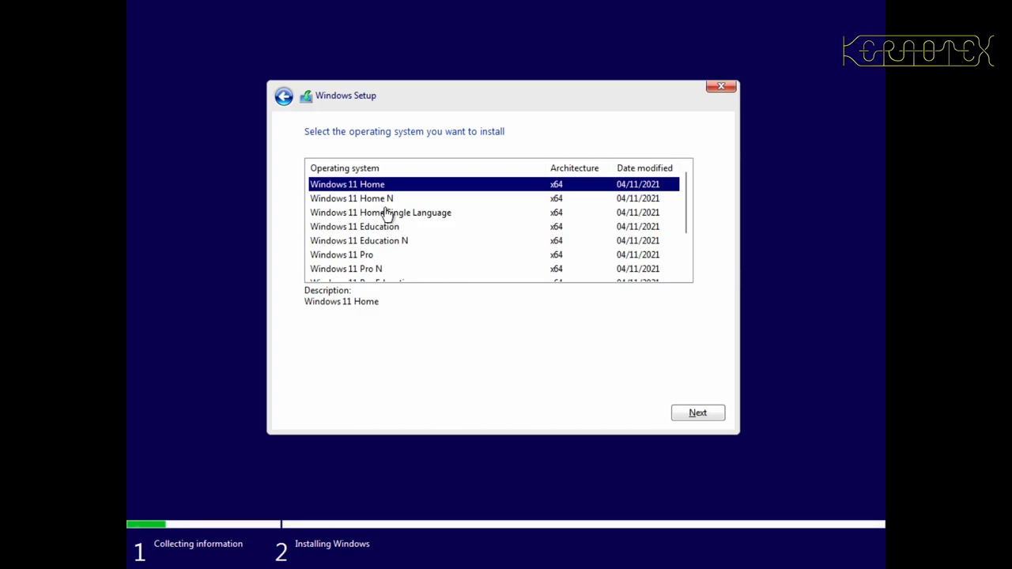
- Choose the Windows 11 Home Single Language edition and continue to the licence terms
click(379, 212)
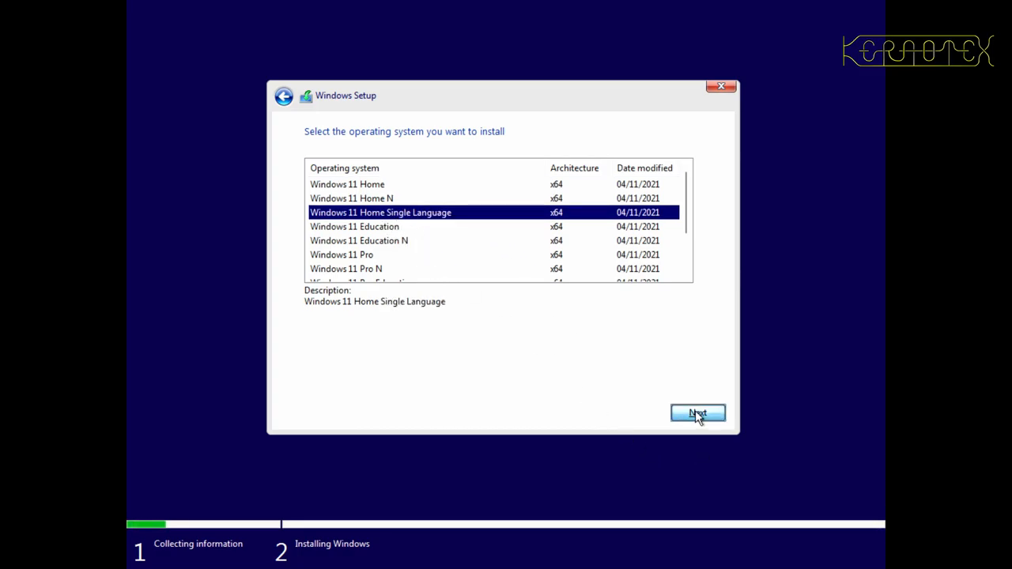
click(698, 413)
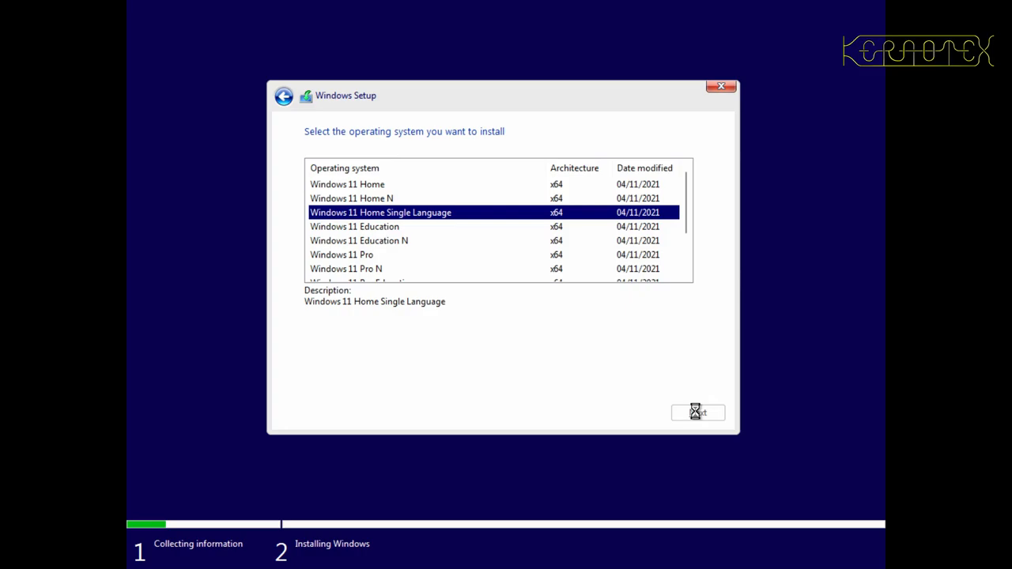
click(698, 411)
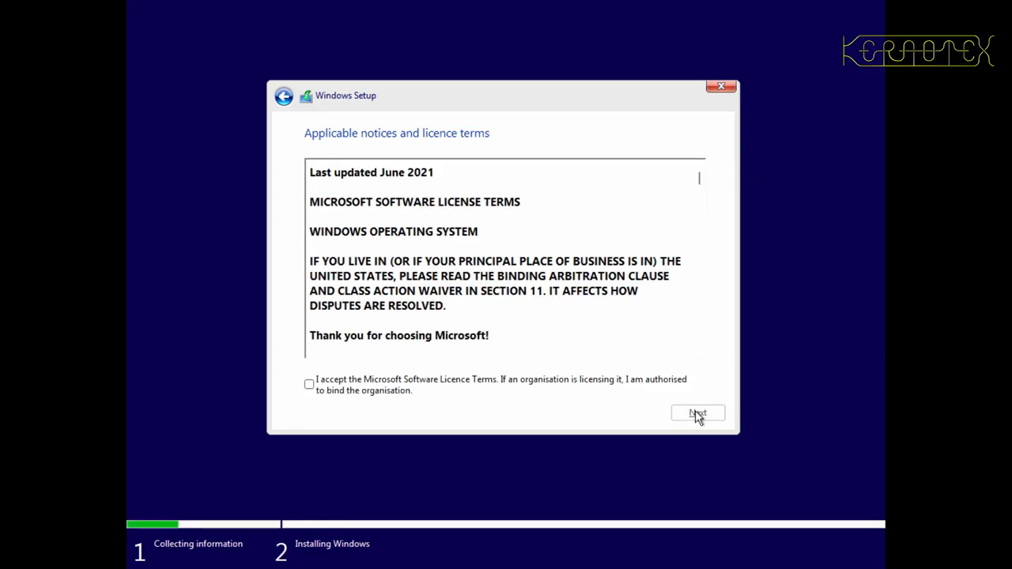
mouse_move(699, 85)
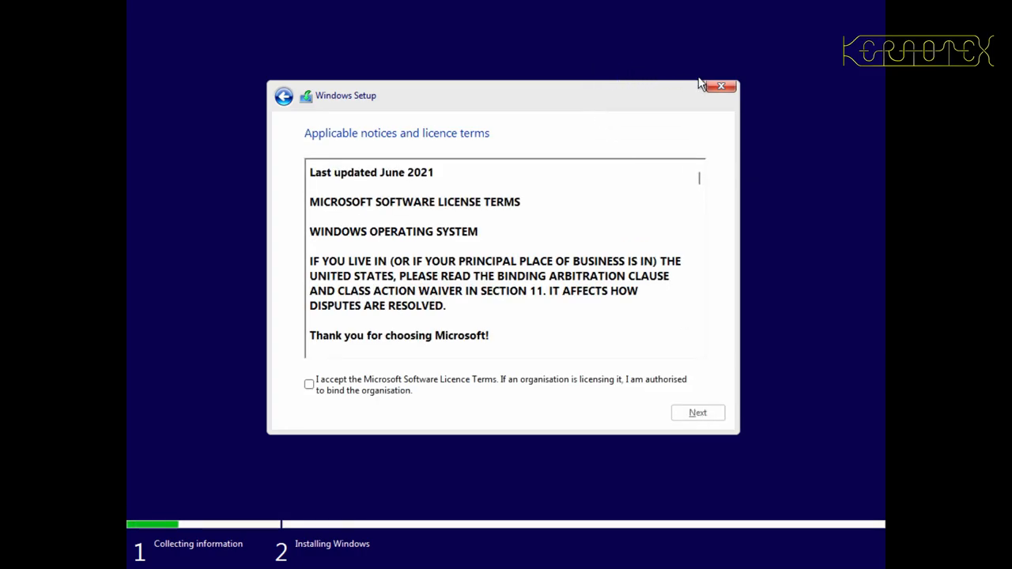
- Quit Setup and confirm cancelling the Windows installation, returning to the Ventoy menu
click(721, 86)
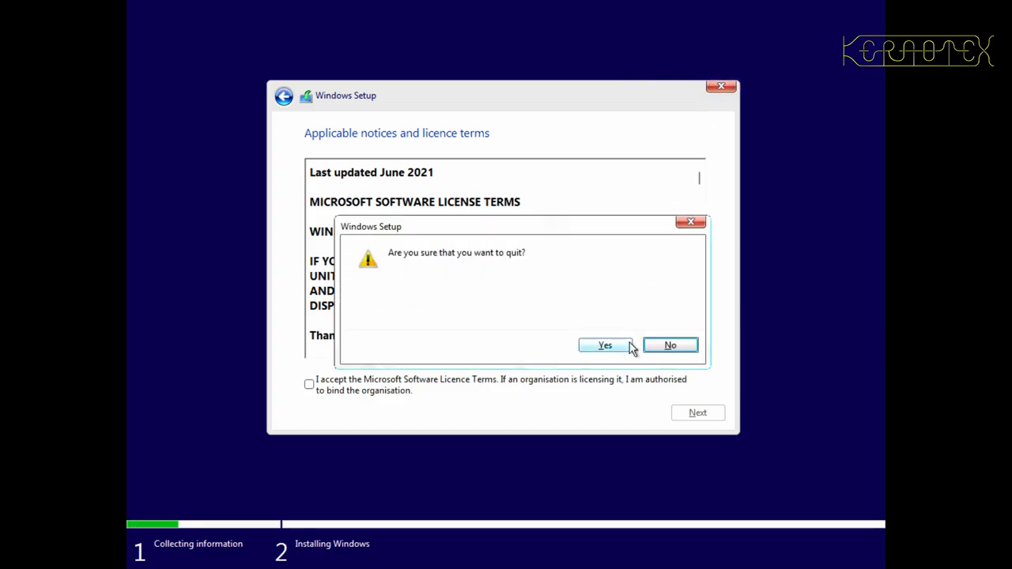
click(605, 344)
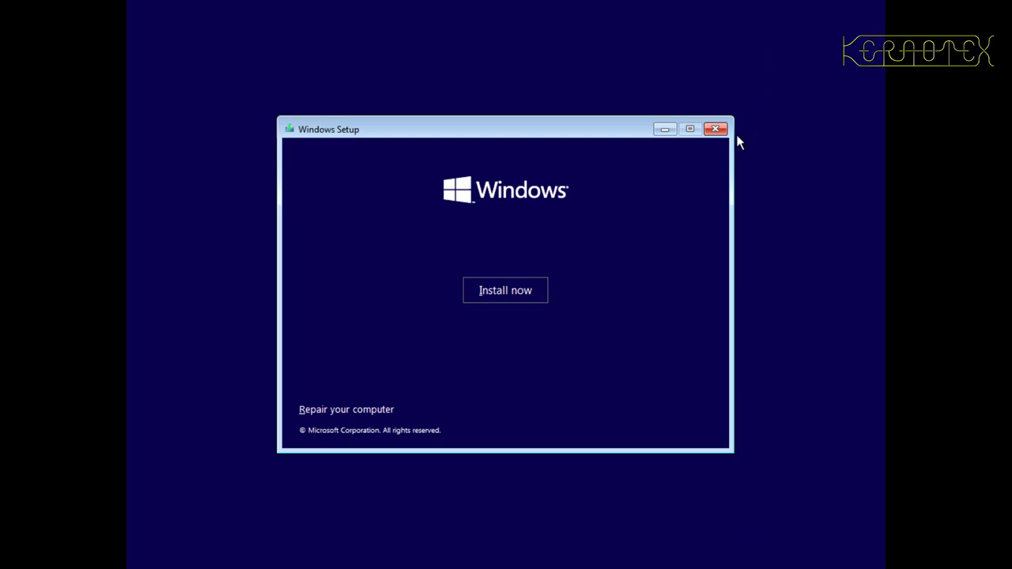
click(716, 130)
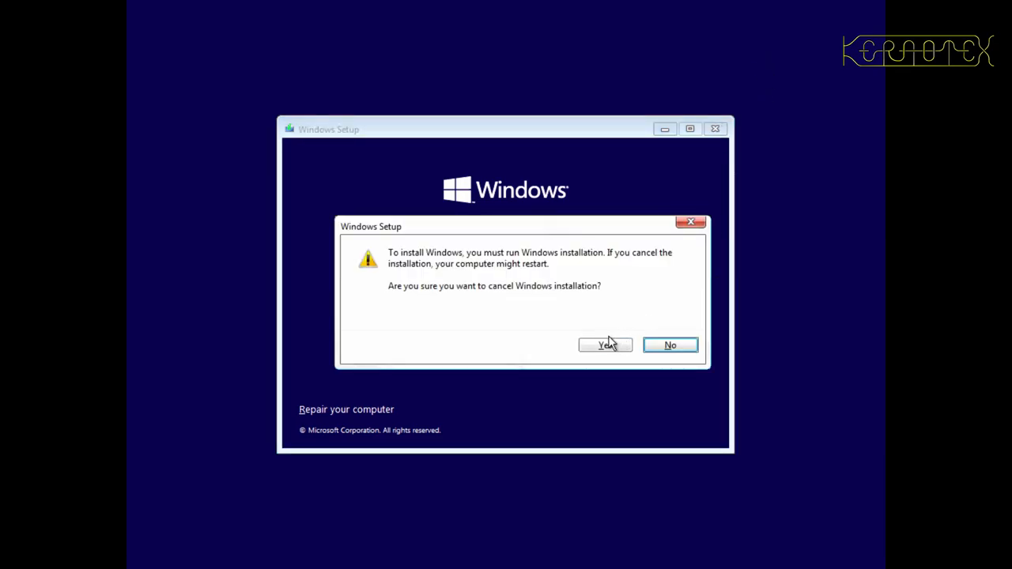
click(606, 345)
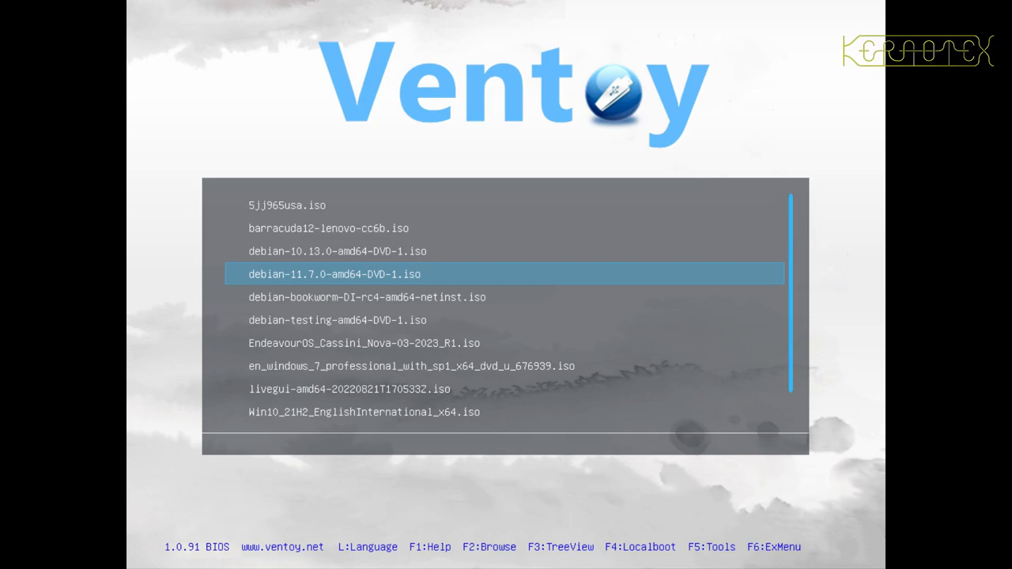
key(Down)
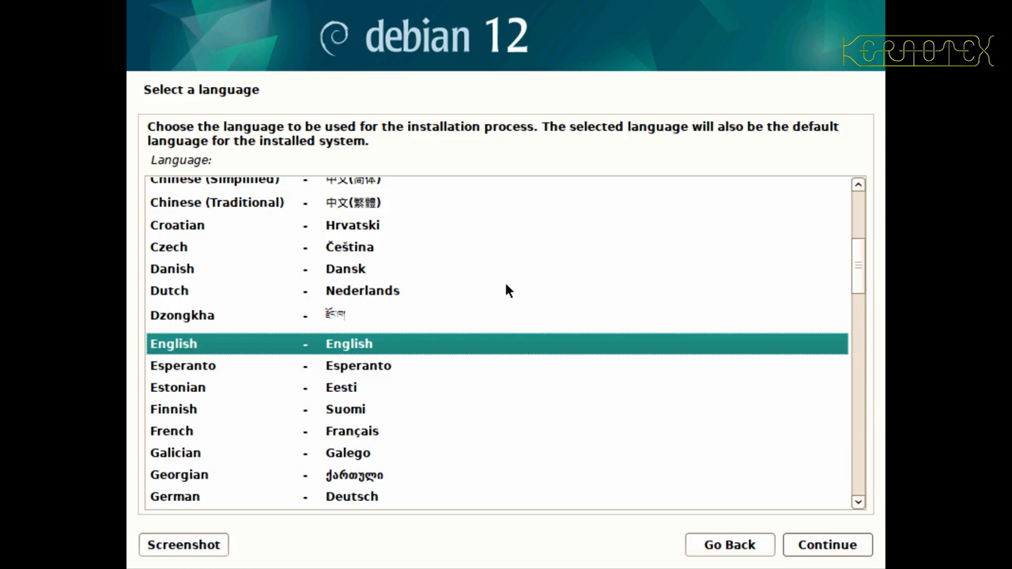
- Confirm English as the installer language and United Kingdom as the location
click(826, 544)
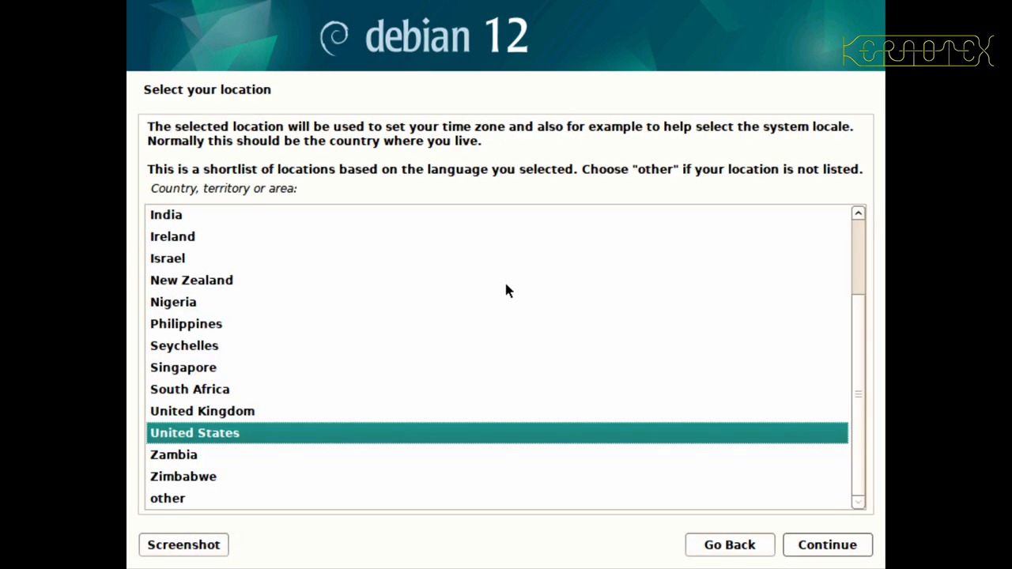
click(202, 411)
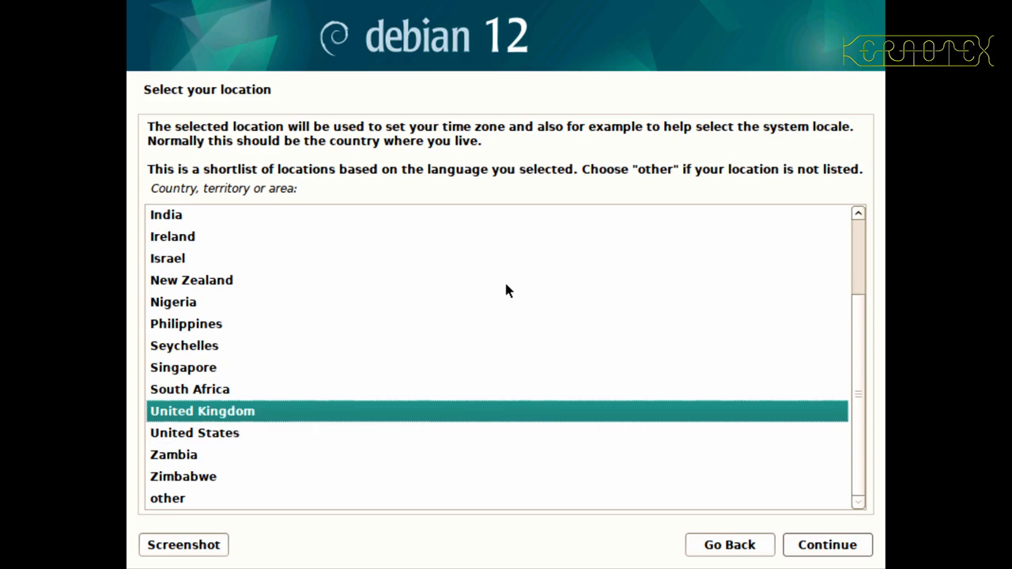
click(827, 544)
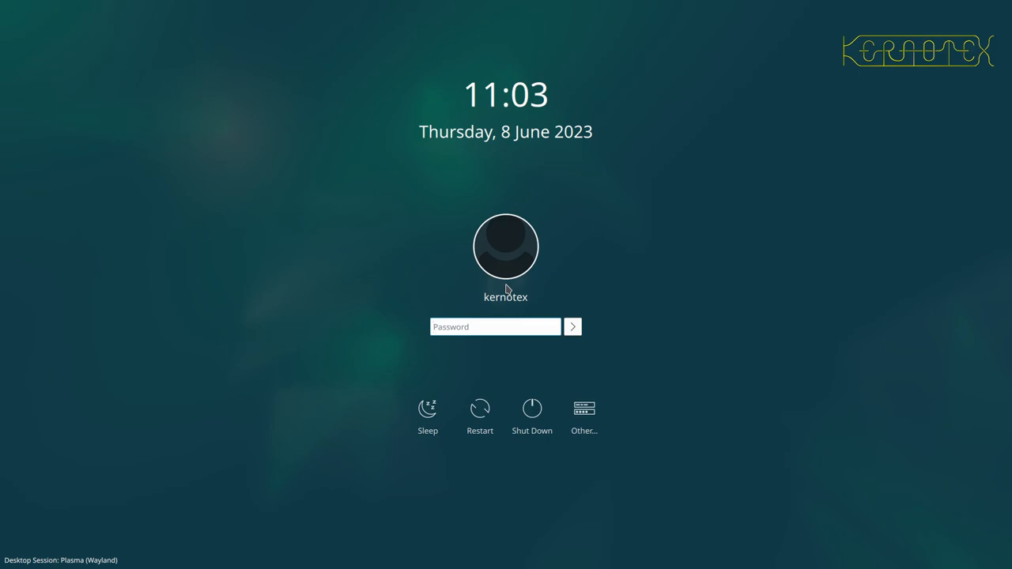
- Enter the account password to log into the Plasma session
text(password)
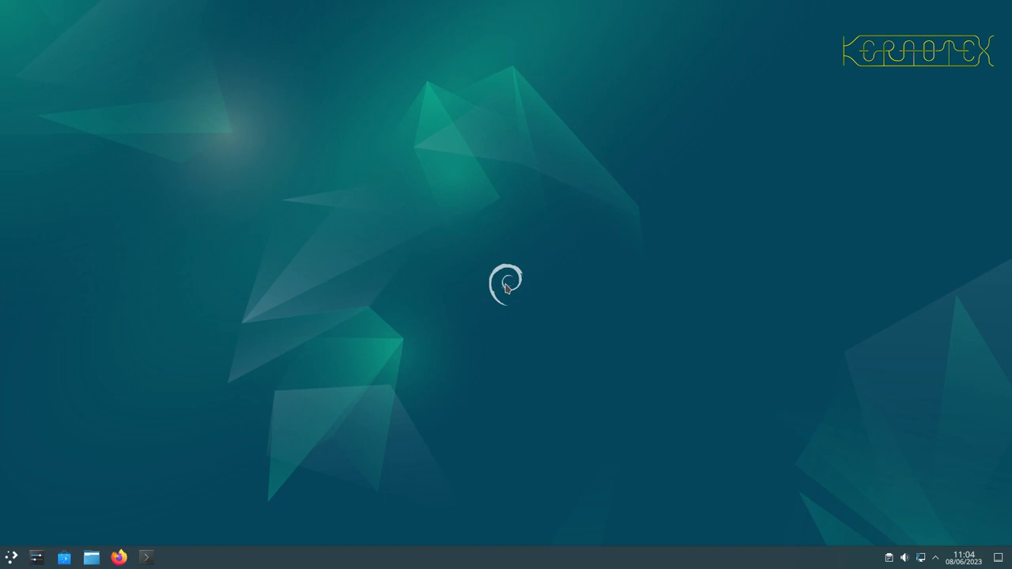
mouse_move(267, 494)
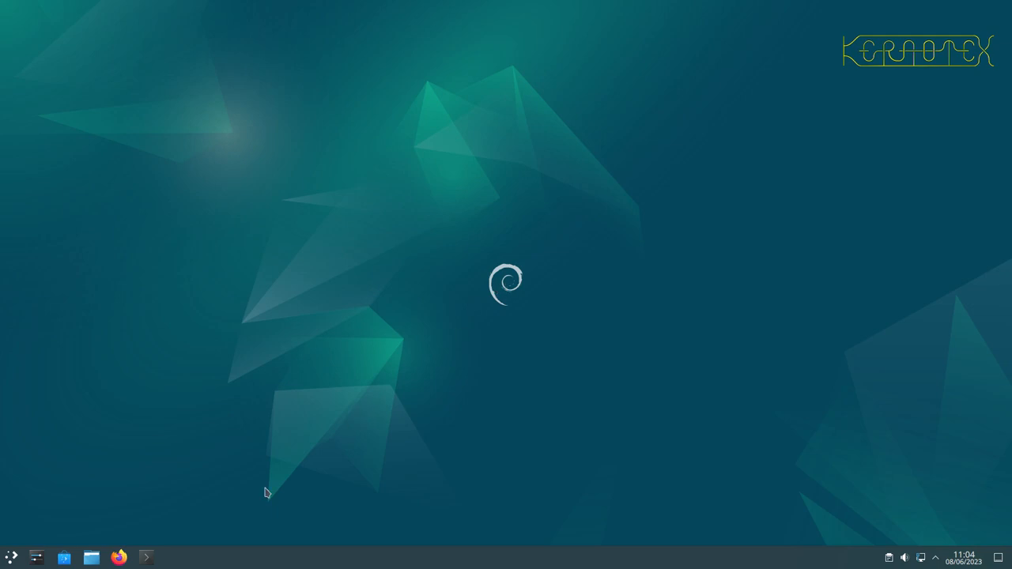
mouse_move(119, 559)
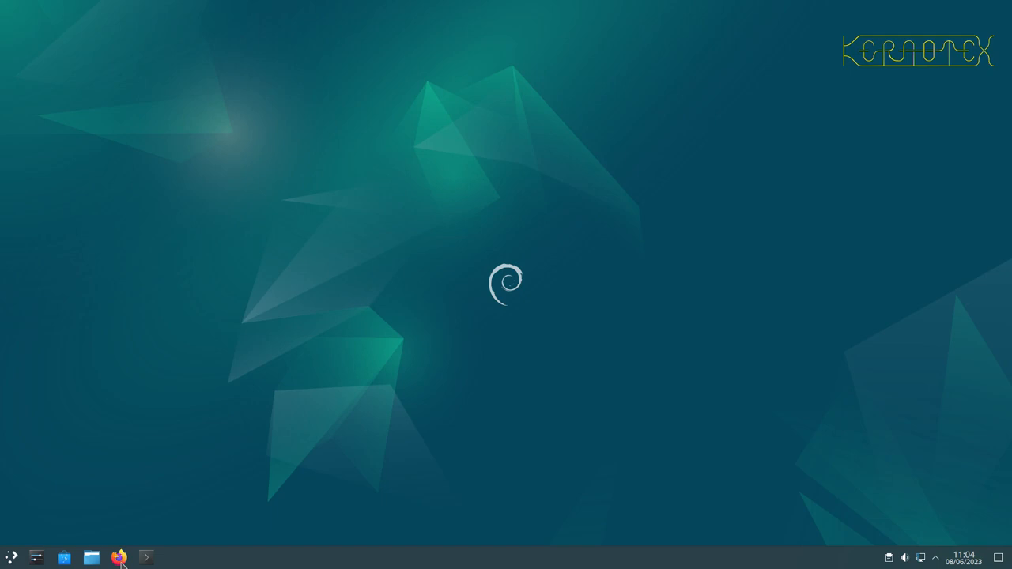
- Launch Firefox from the taskbar so the Ventoy download page loads
click(121, 557)
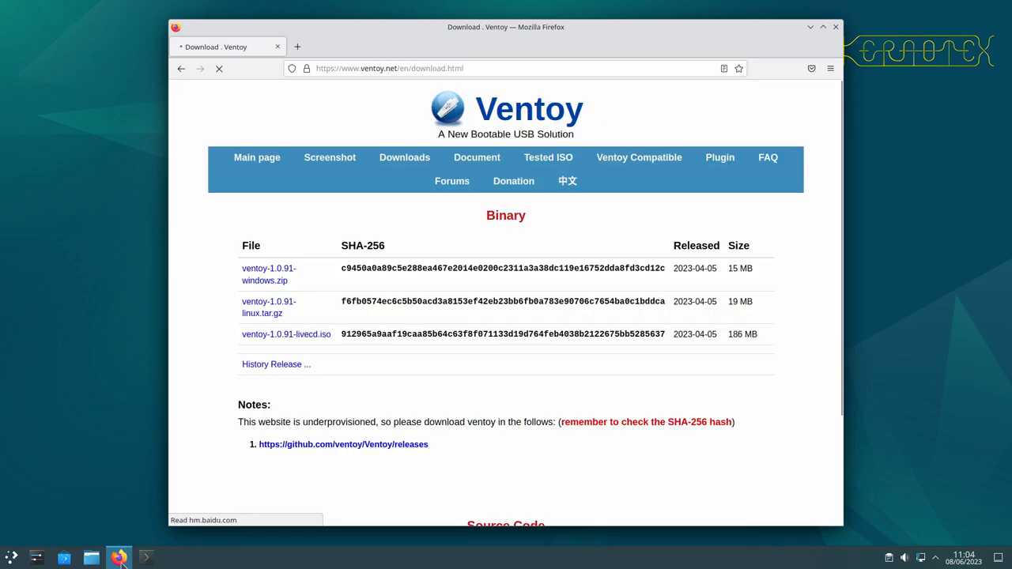
scroll(down, 3)
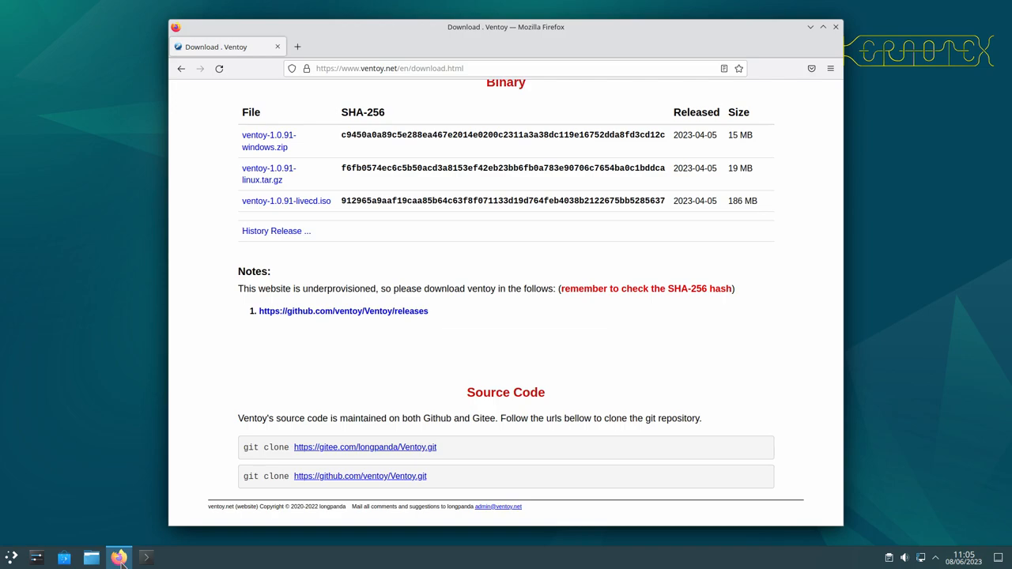
mouse_move(139, 124)
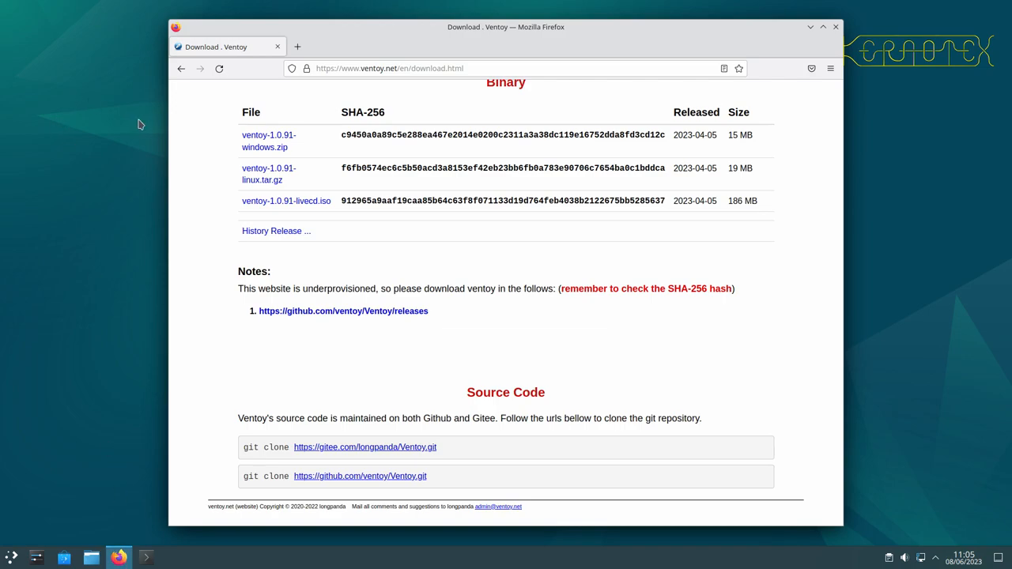
mouse_move(181, 68)
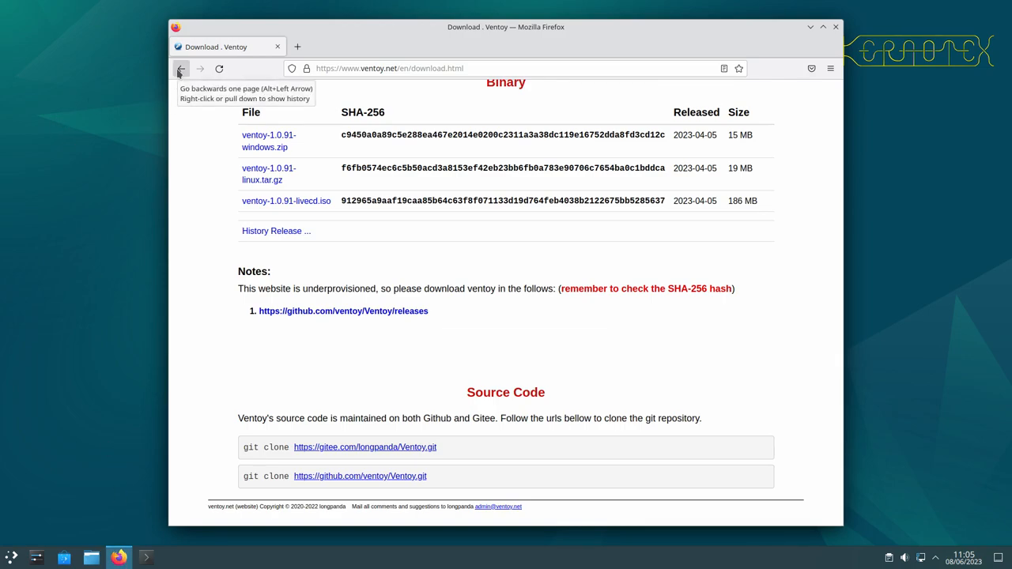
- Go back to the Ventoy home page with its News and What is Ventoy sections
click(180, 68)
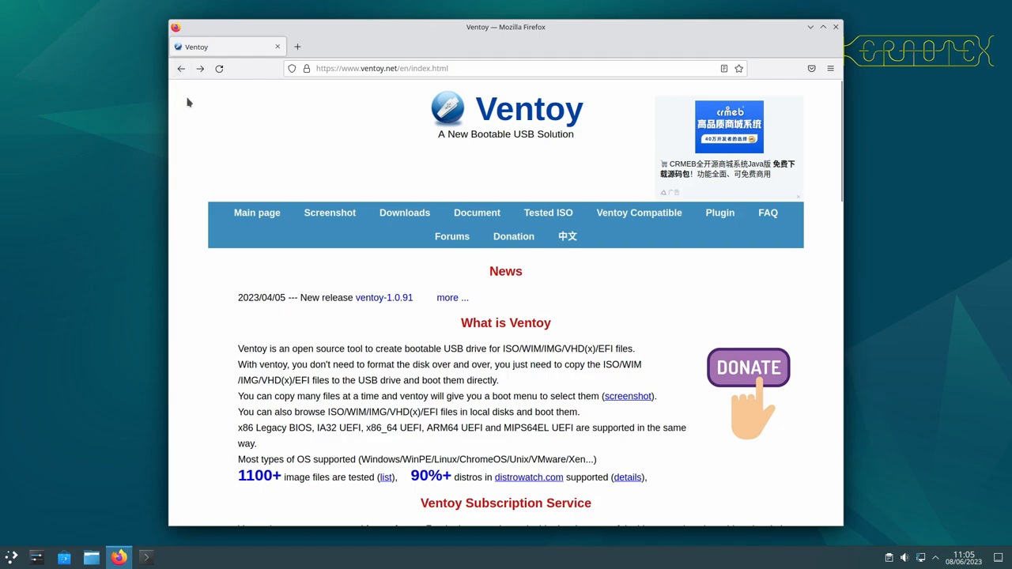
mouse_move(193, 115)
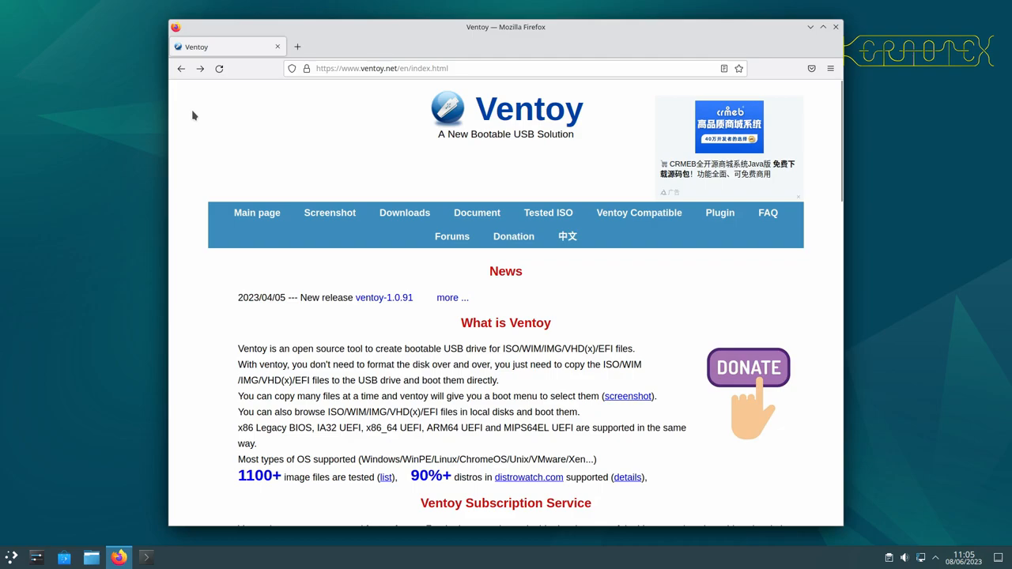
mouse_move(264, 95)
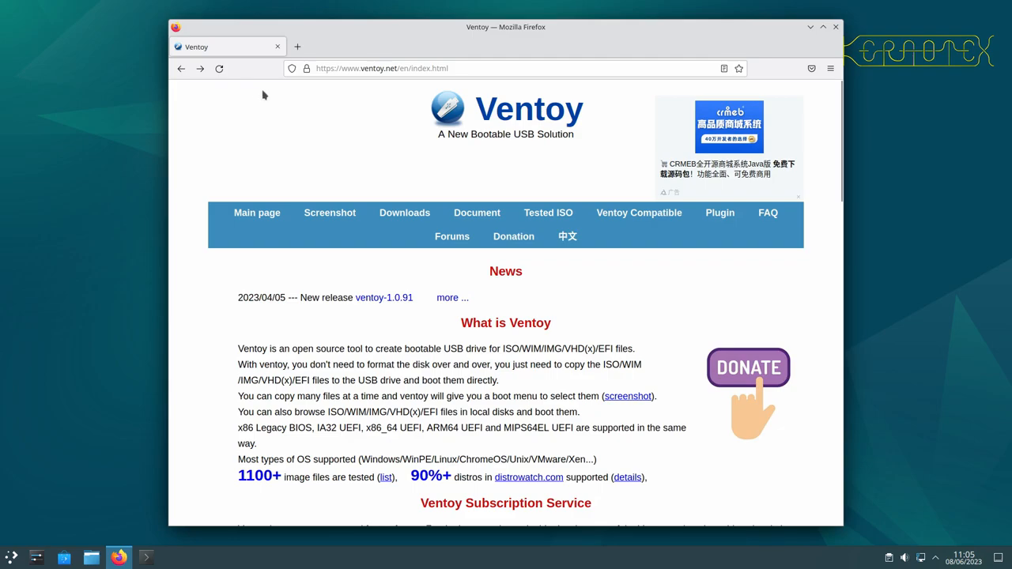
mouse_move(351, 145)
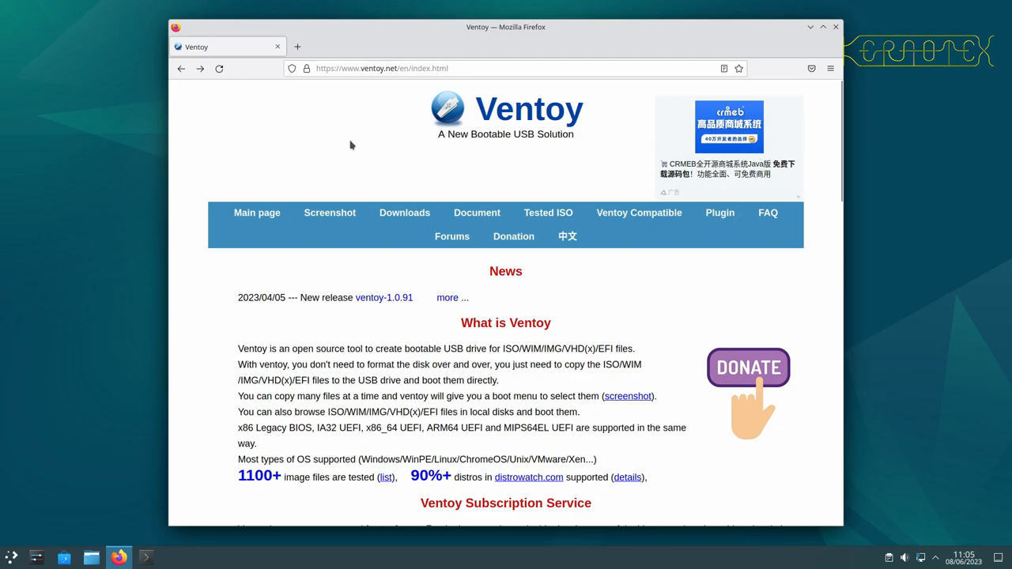
mouse_move(351, 105)
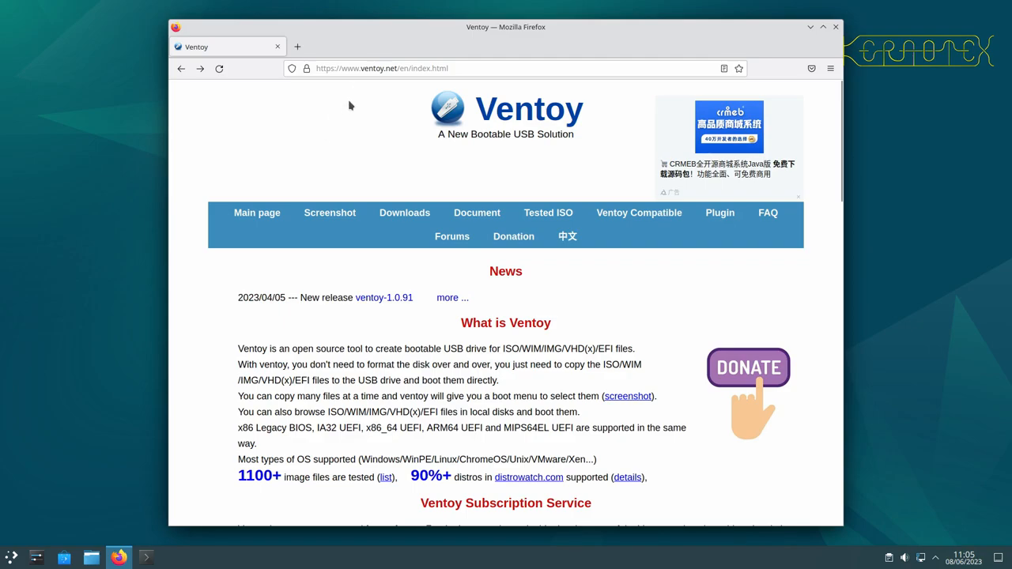
mouse_move(418, 390)
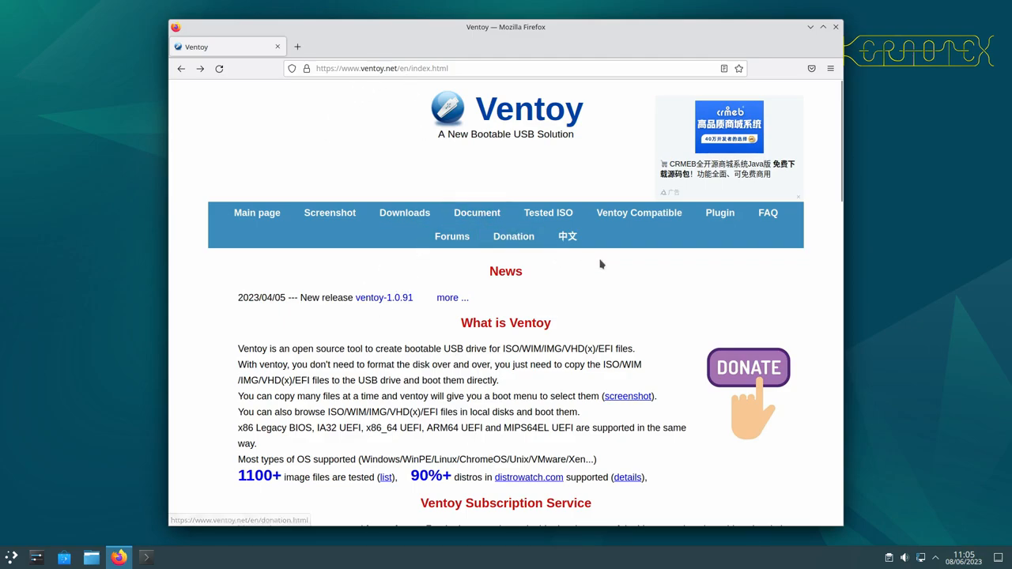
mouse_move(767, 238)
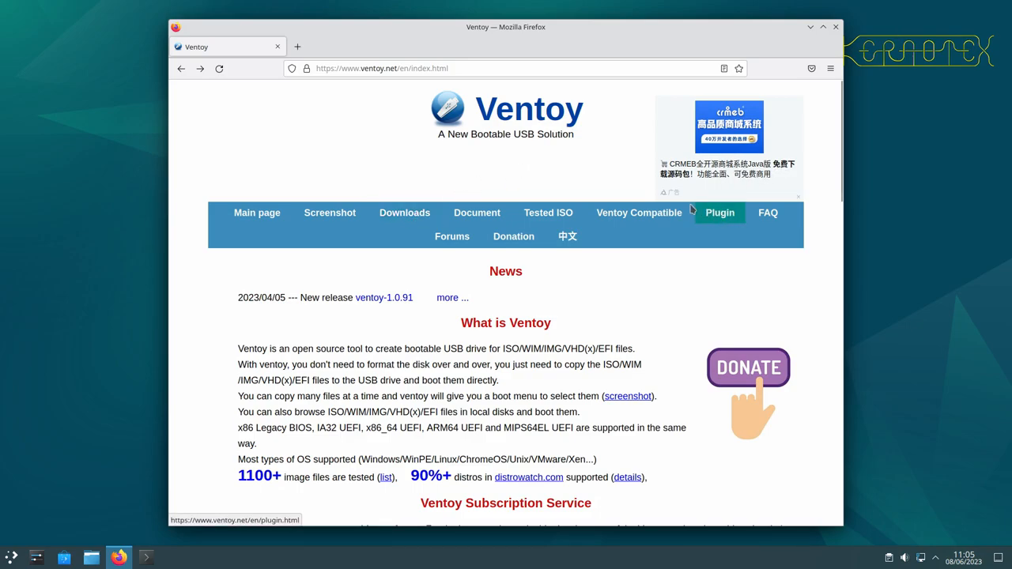
mouse_move(288, 396)
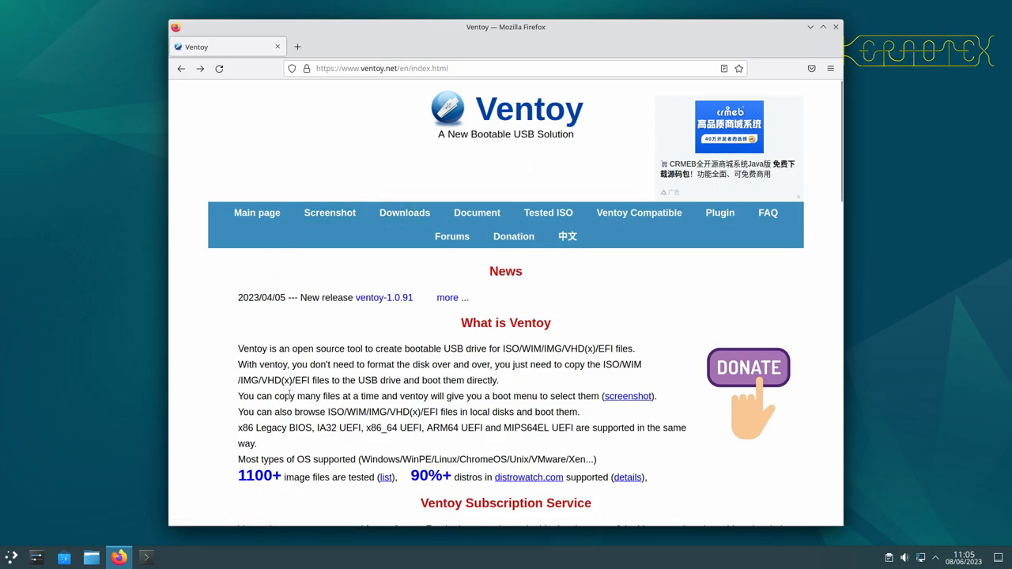
mouse_move(553, 340)
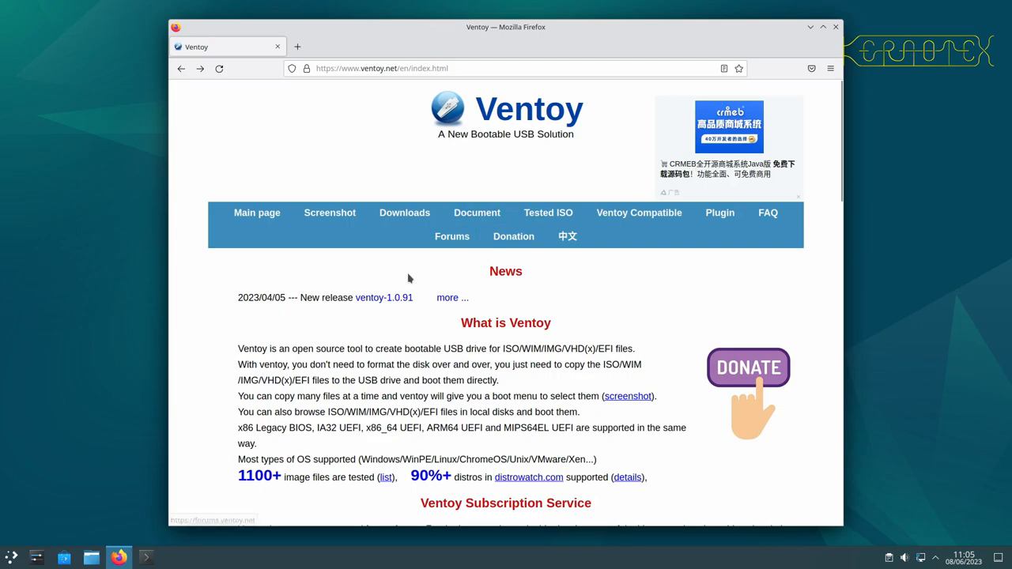
mouse_move(709, 173)
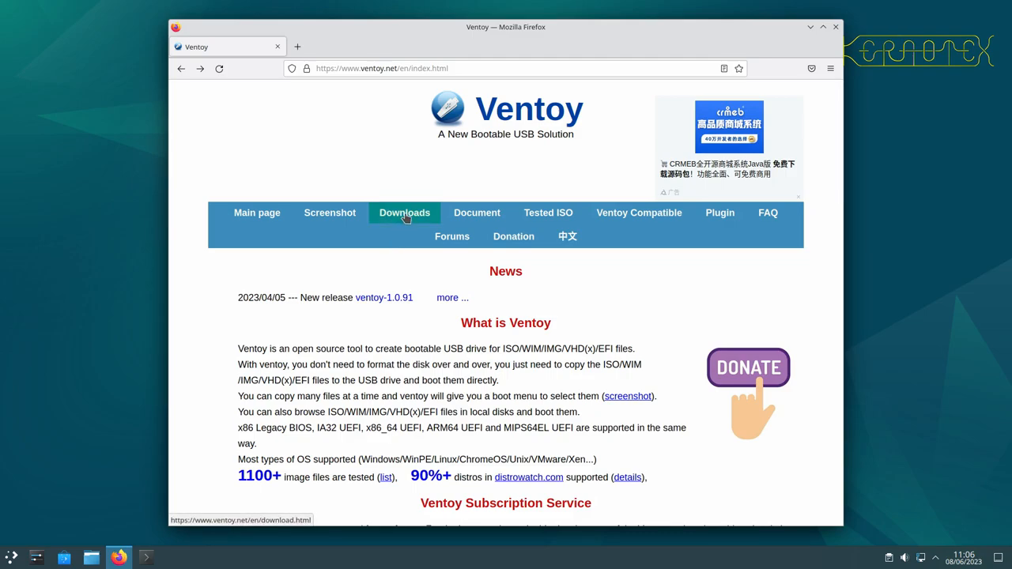
- Go to the Downloads page and bring up link options for ventoy-1.0.91-livecd.iso
click(405, 212)
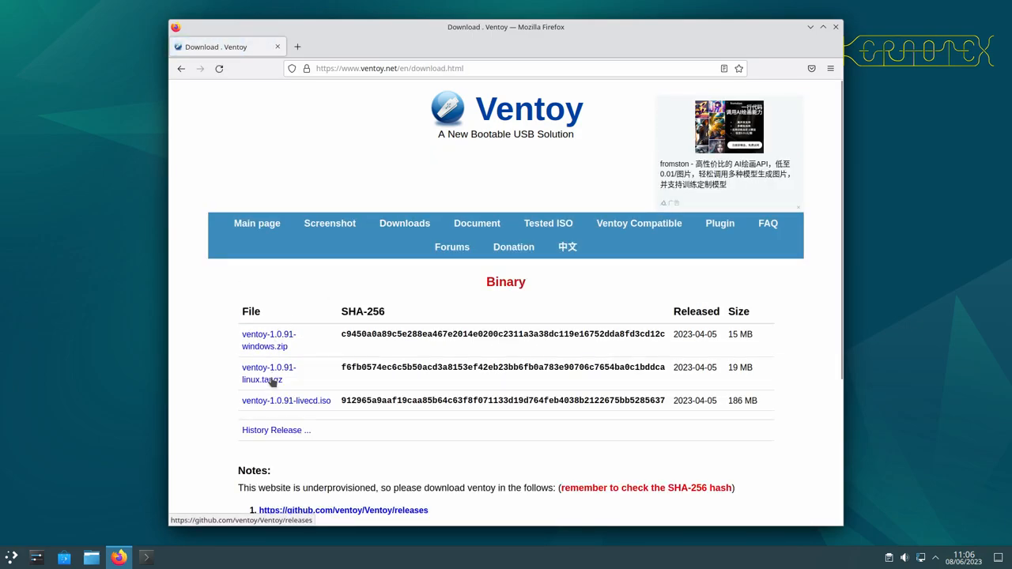
mouse_move(256, 348)
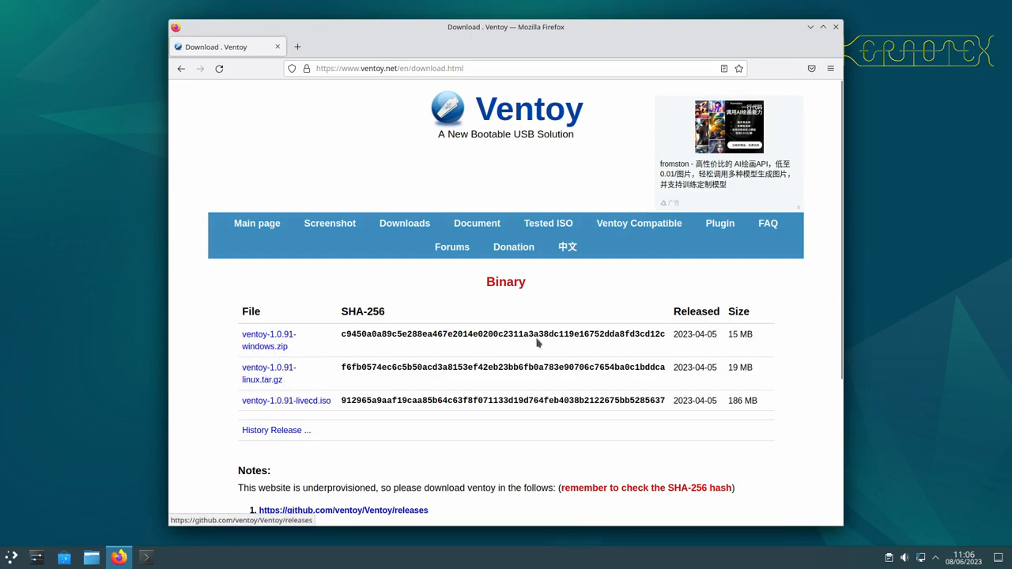
mouse_move(727, 367)
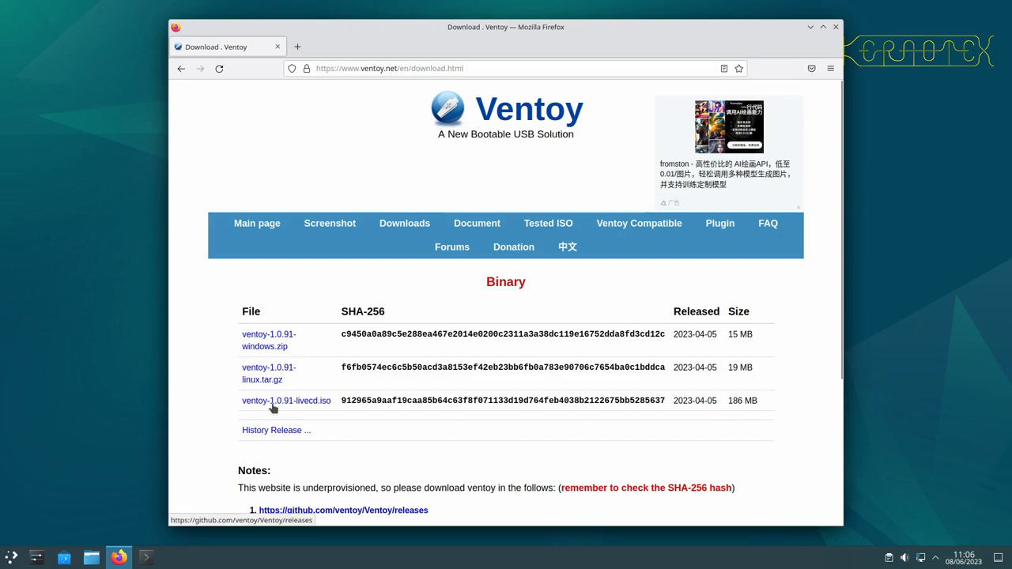
scroll(down, 3)
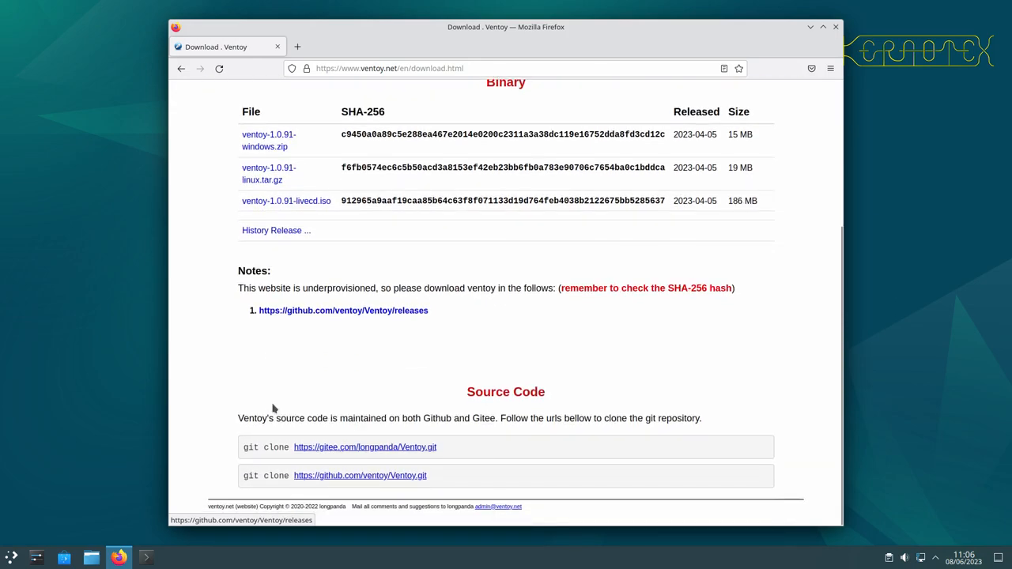
mouse_move(304, 212)
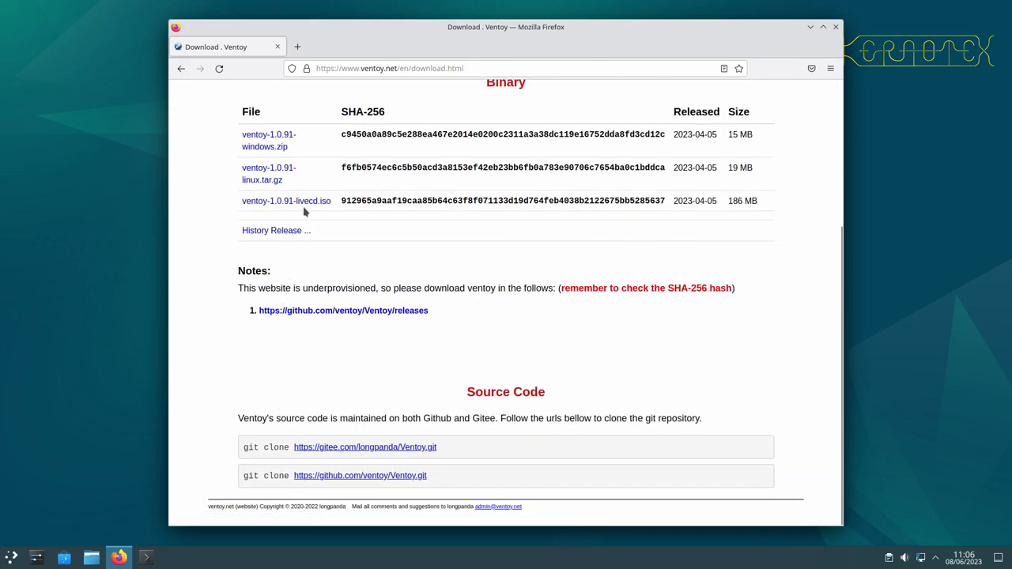
right_click(287, 199)
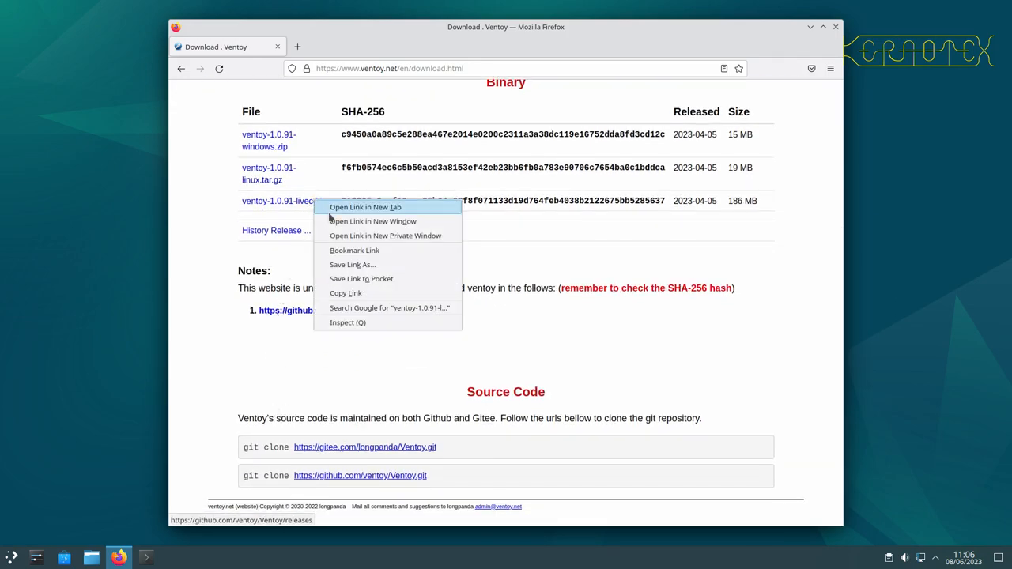
- Open Ventoy's GitHub releases in a new tab and scroll to the 1.0.91 assets
click(366, 205)
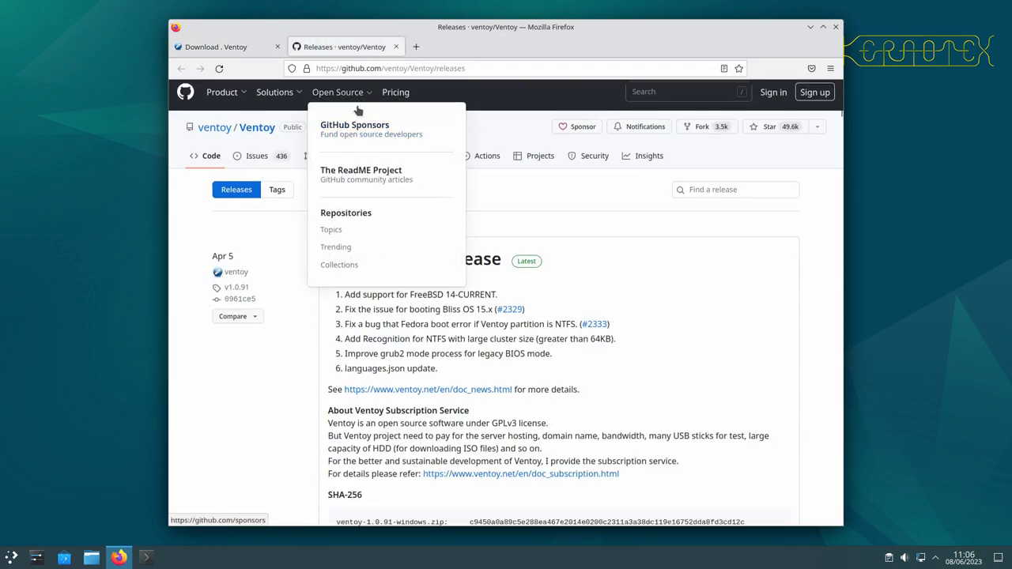
scroll(down, 3)
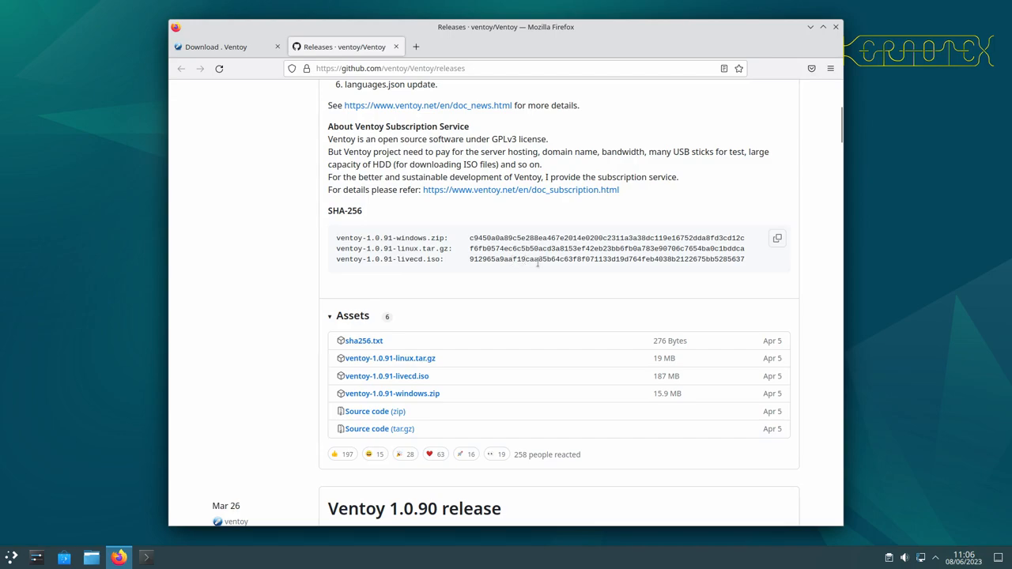
mouse_move(585, 261)
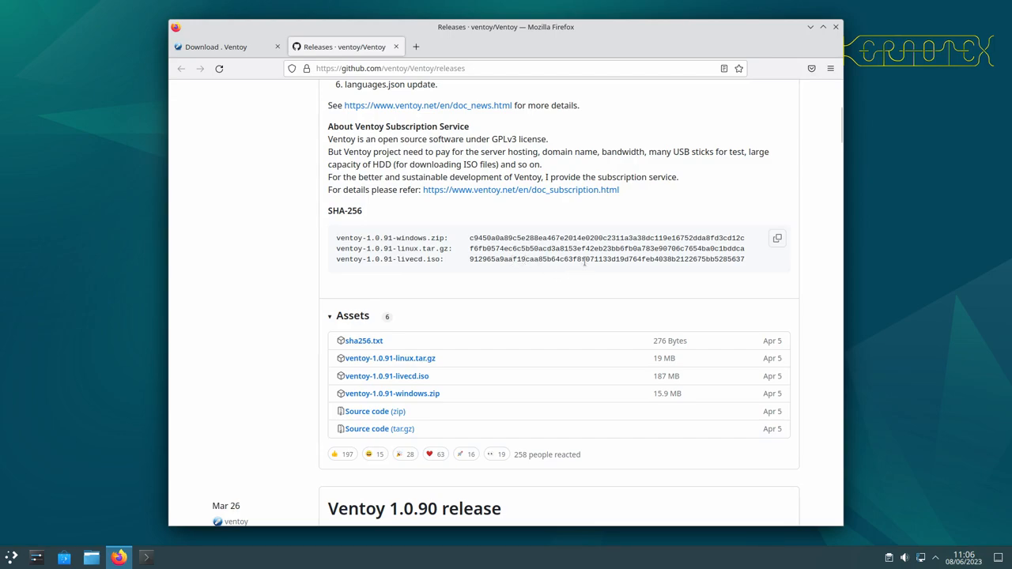
mouse_move(522, 322)
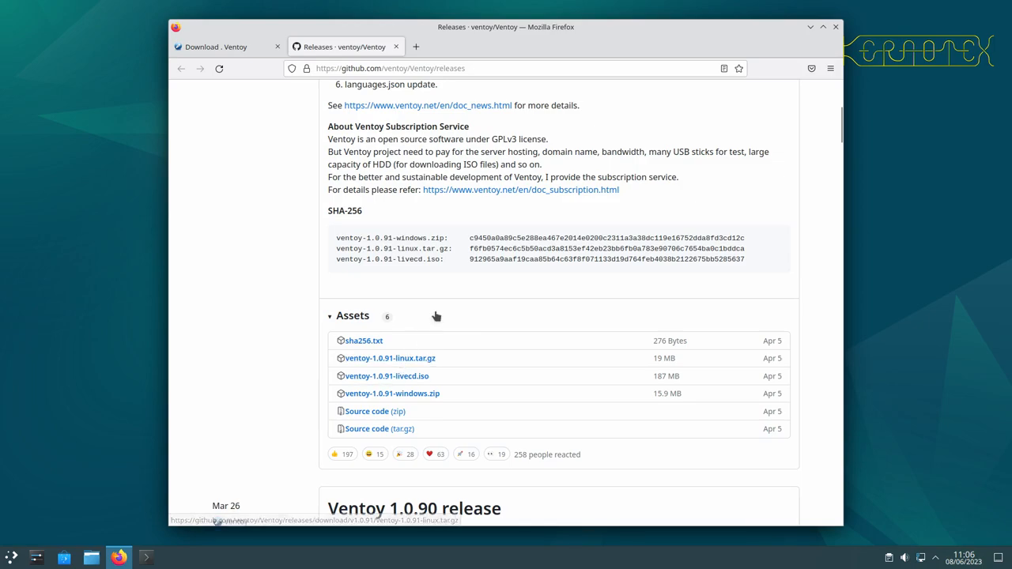
mouse_move(411, 411)
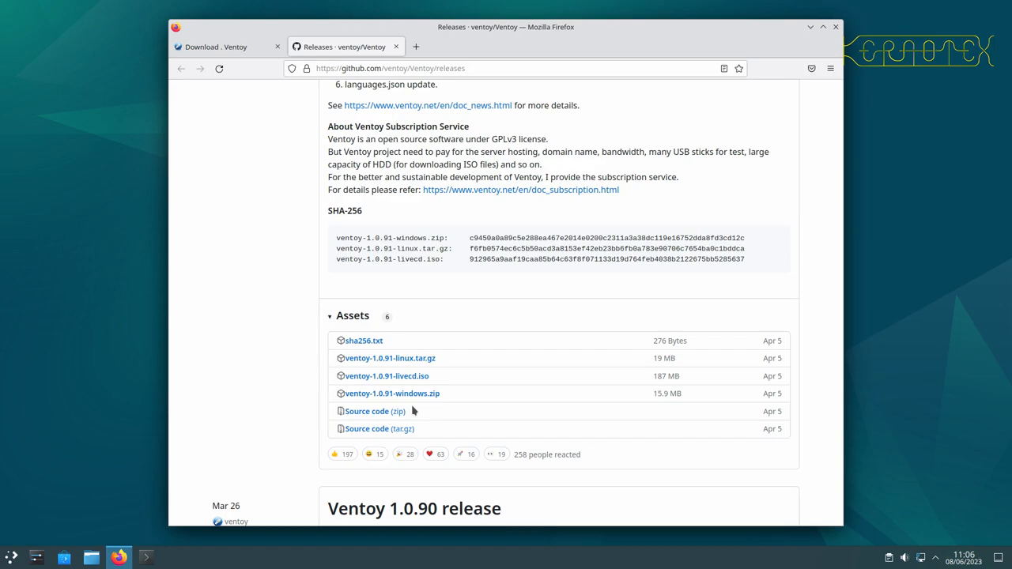
mouse_move(399, 376)
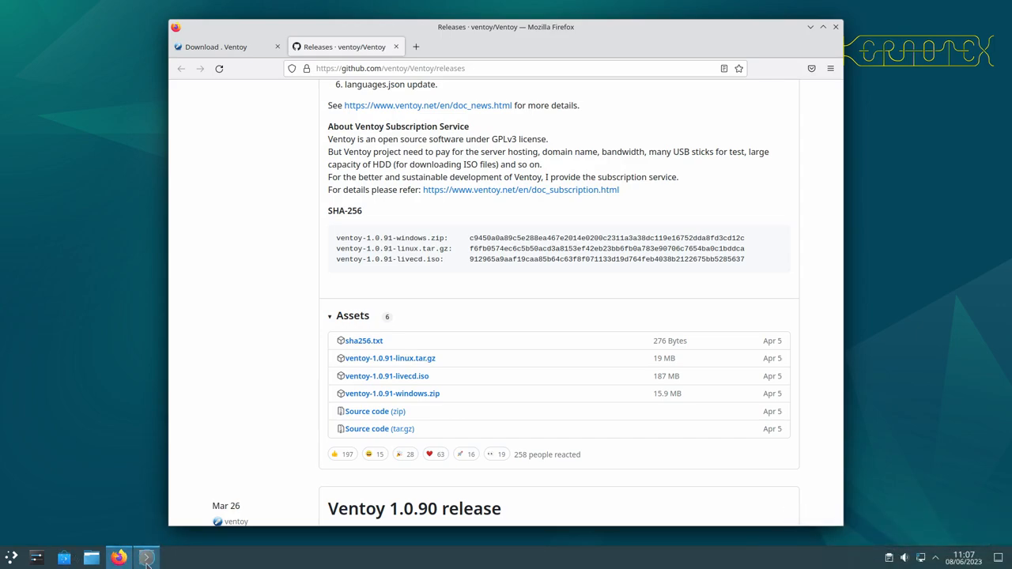
- In Konsole become root with sudo su - and change to /home/kernotex/Downloads
click(146, 557)
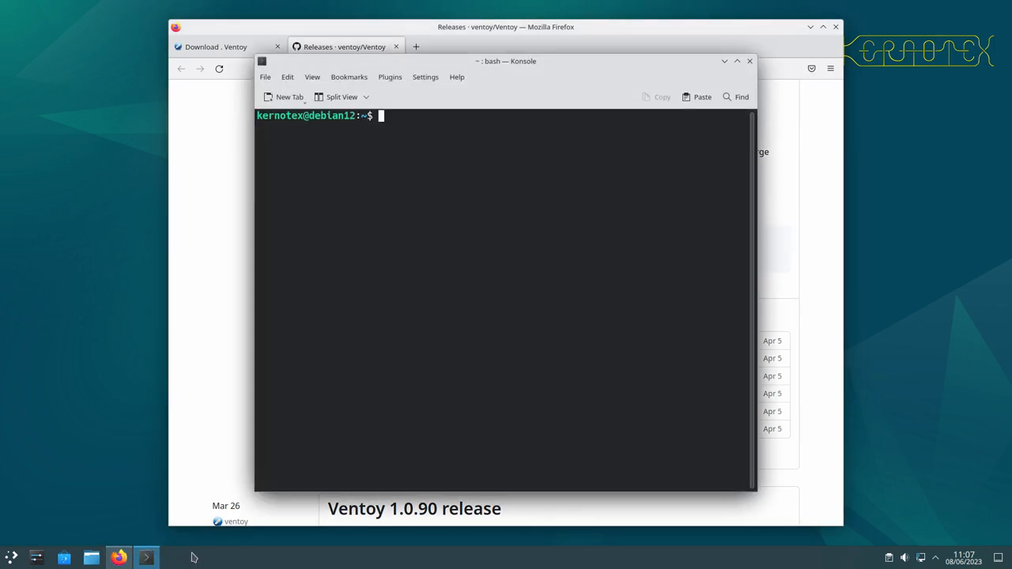
text(sudo)
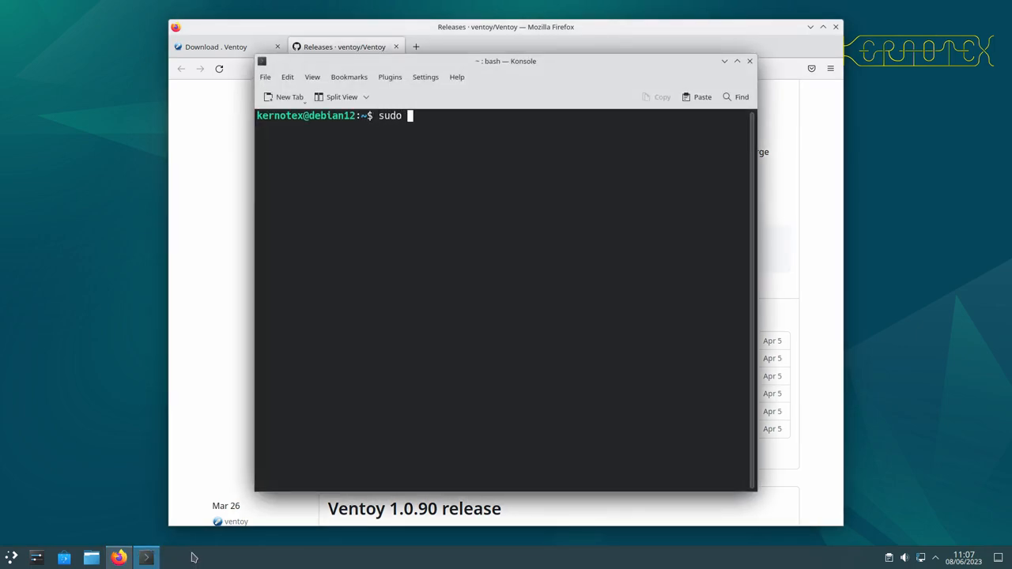
text(su -)
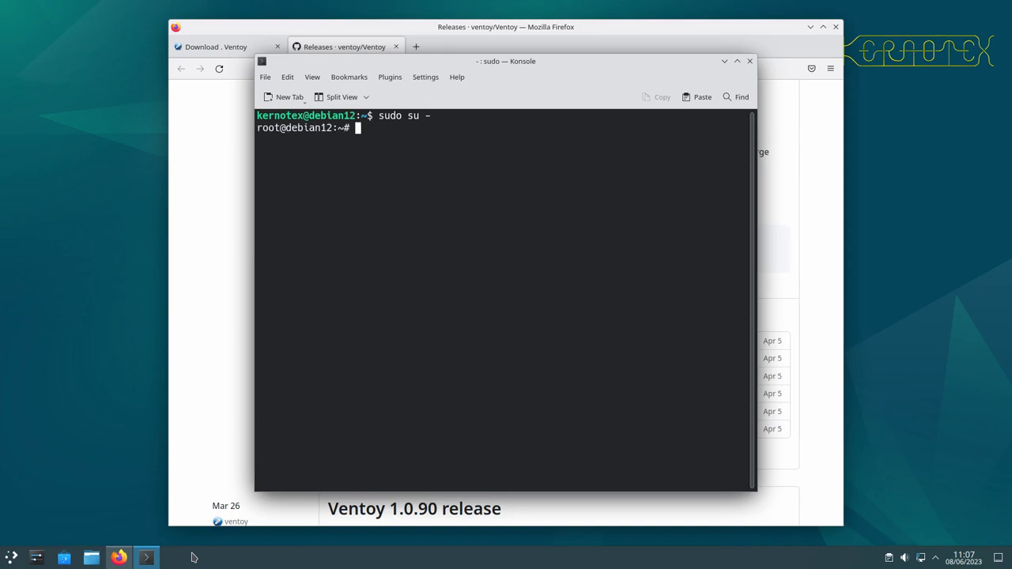
text(cd Dow)
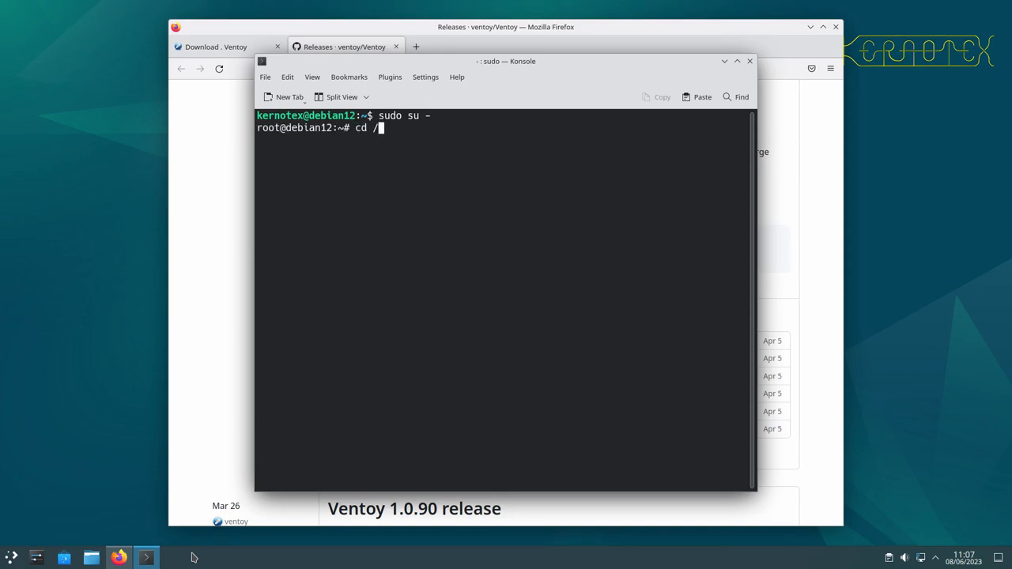
text(home/)
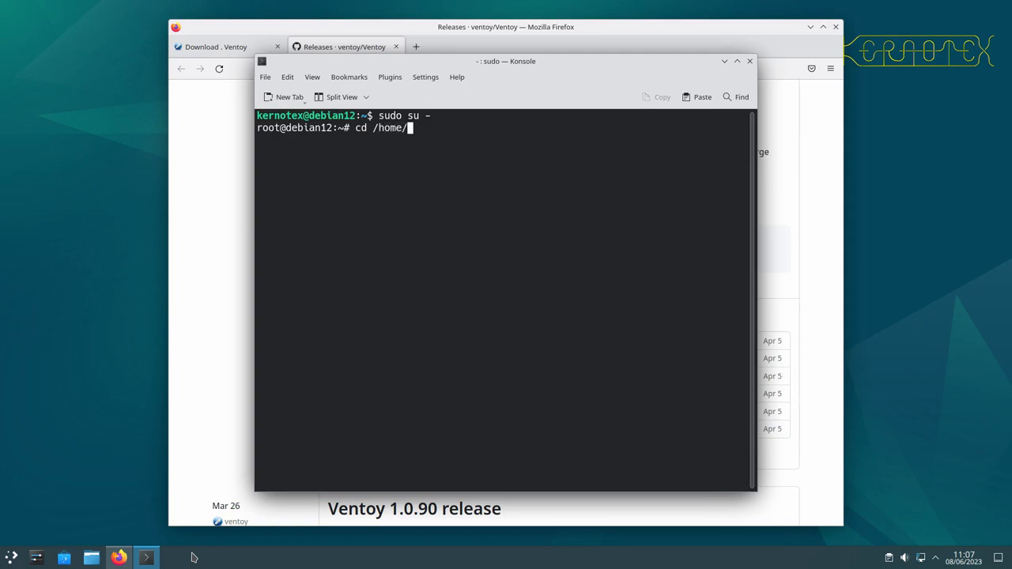
text(kernotex/Downloads/)
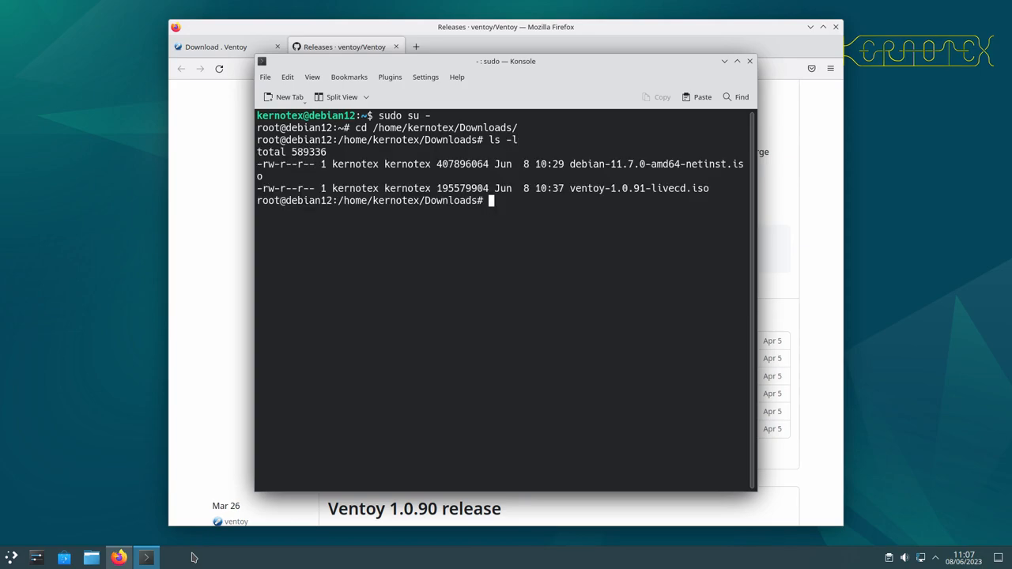
mouse_move(561, 56)
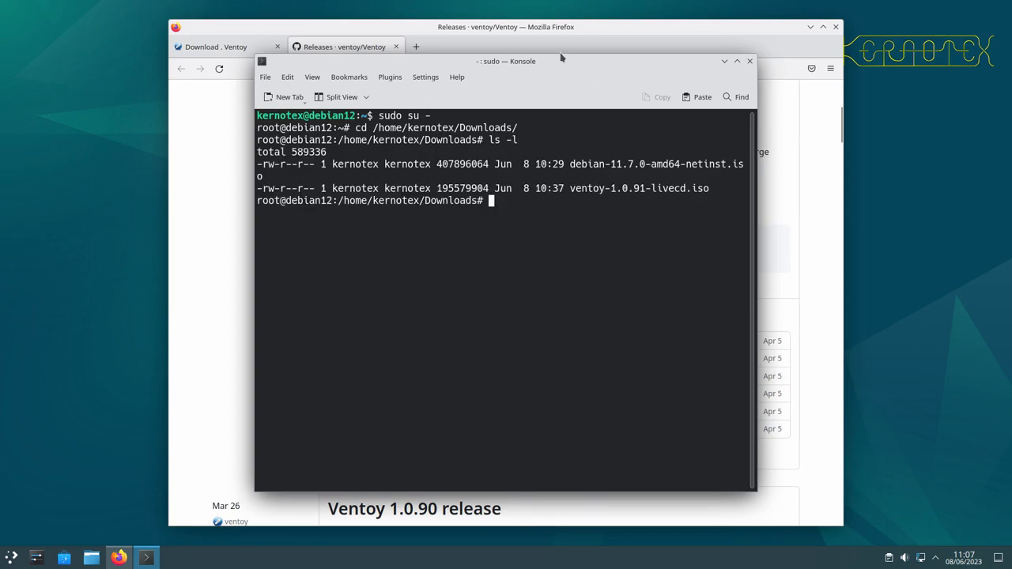
mouse_move(585, 193)
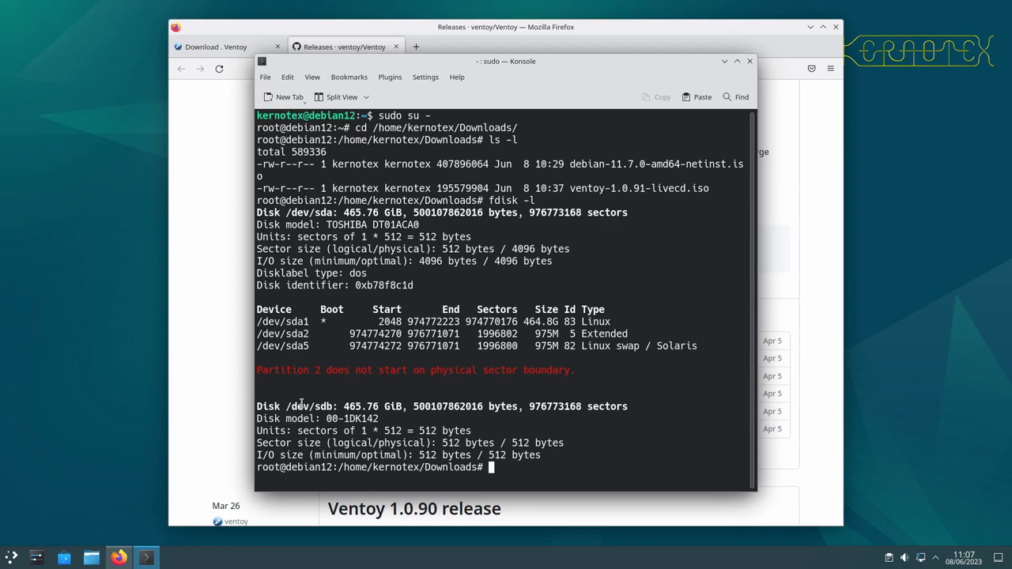
- Run dd if=ventoy-1.0.91-livecd.iso of=/dev/sdb bs=64k status=progress to flash the drive
double_click(307, 406)
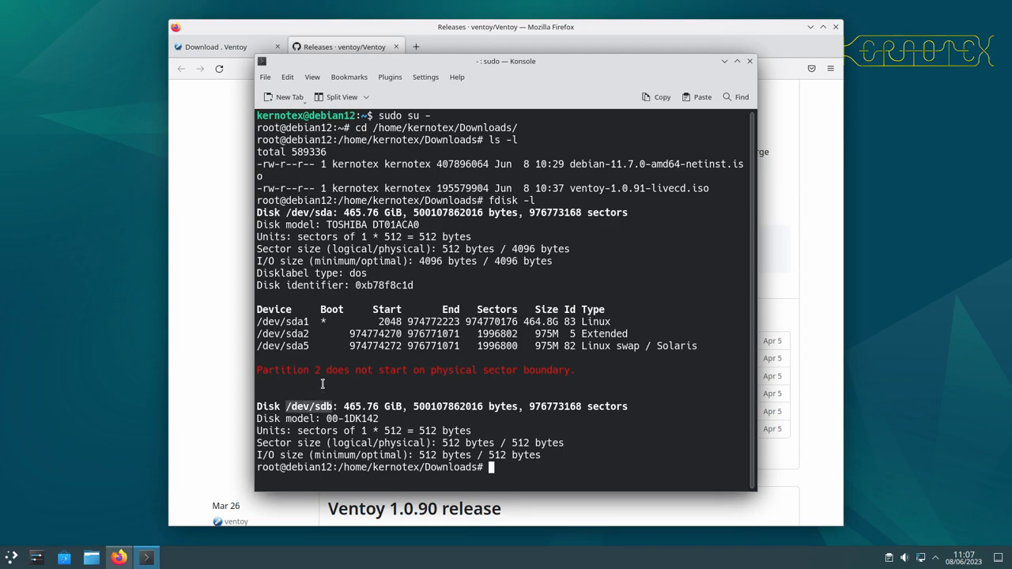
text(dd if)
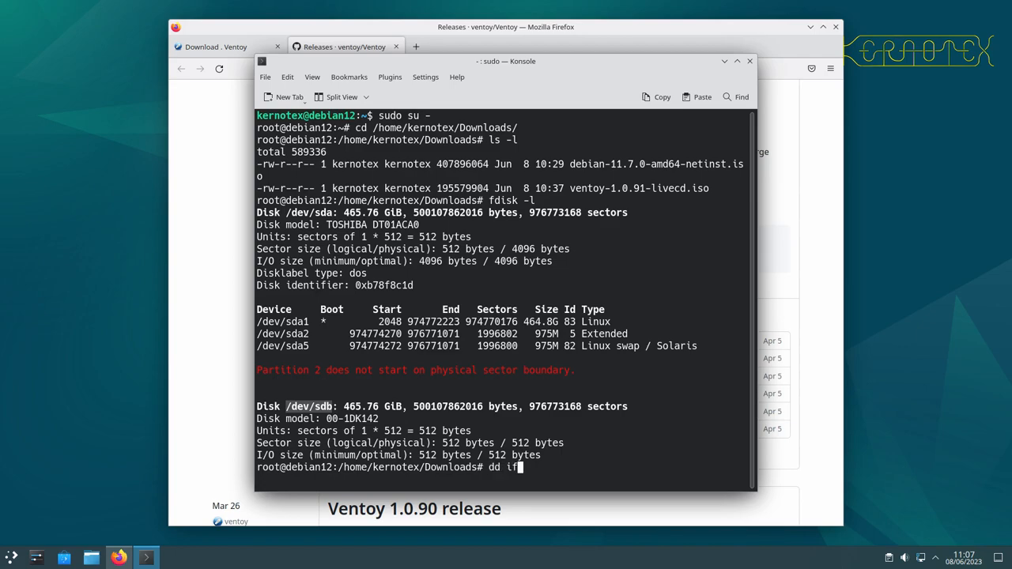
text(=)
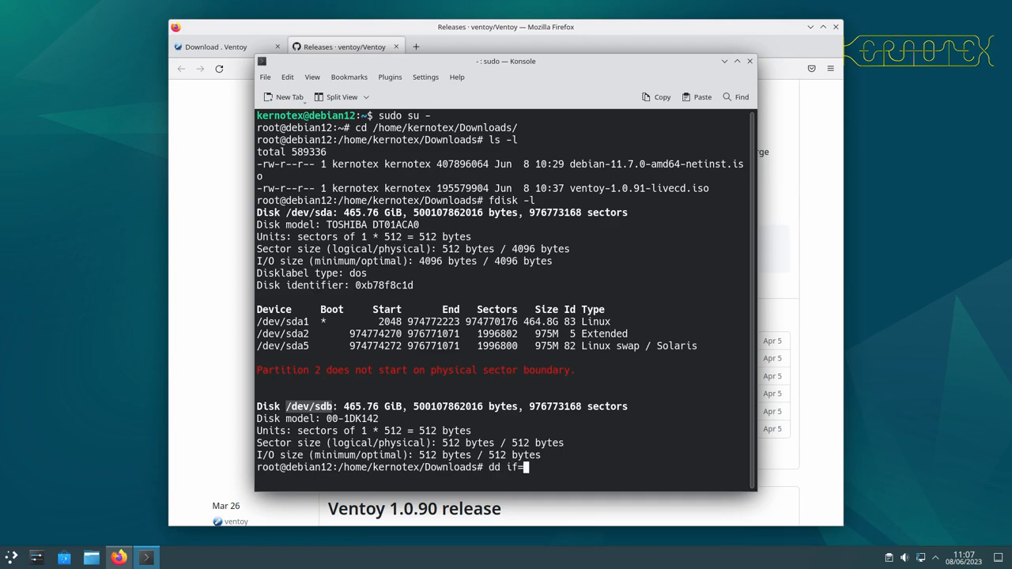
text(ventoy-1.0.91-livecd.iso of=)
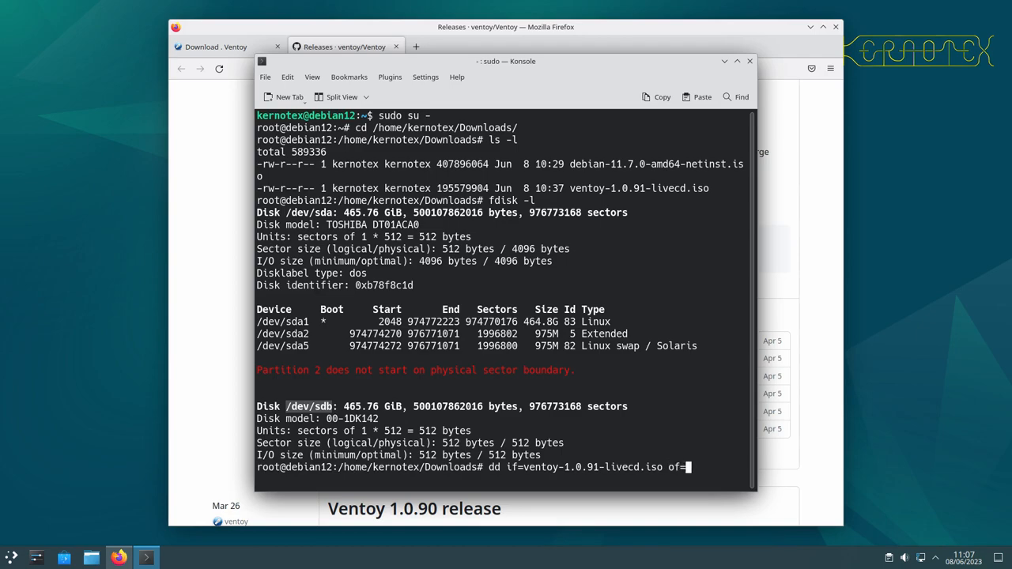
text(/dev/sdb bs=)
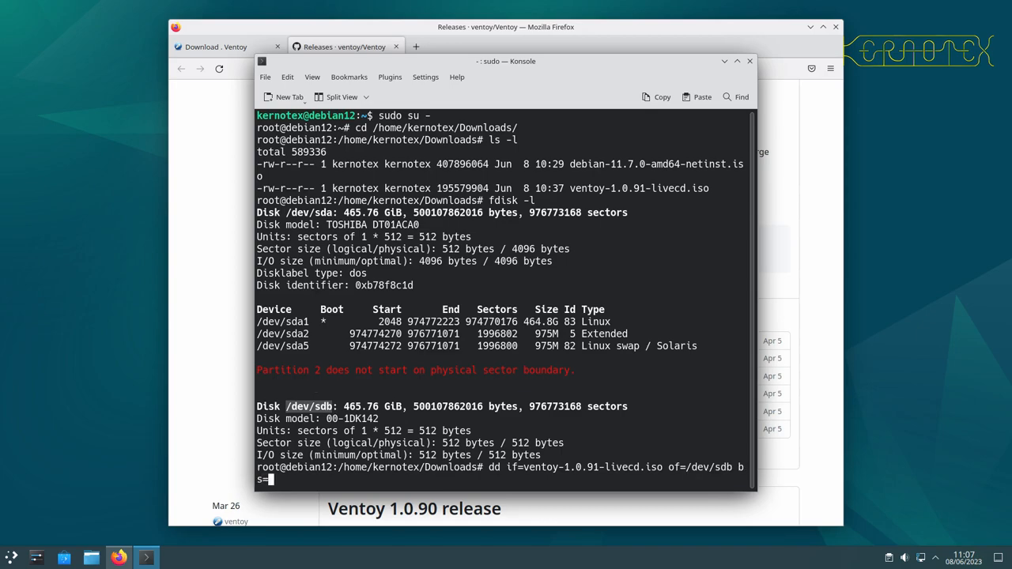
text(64k)
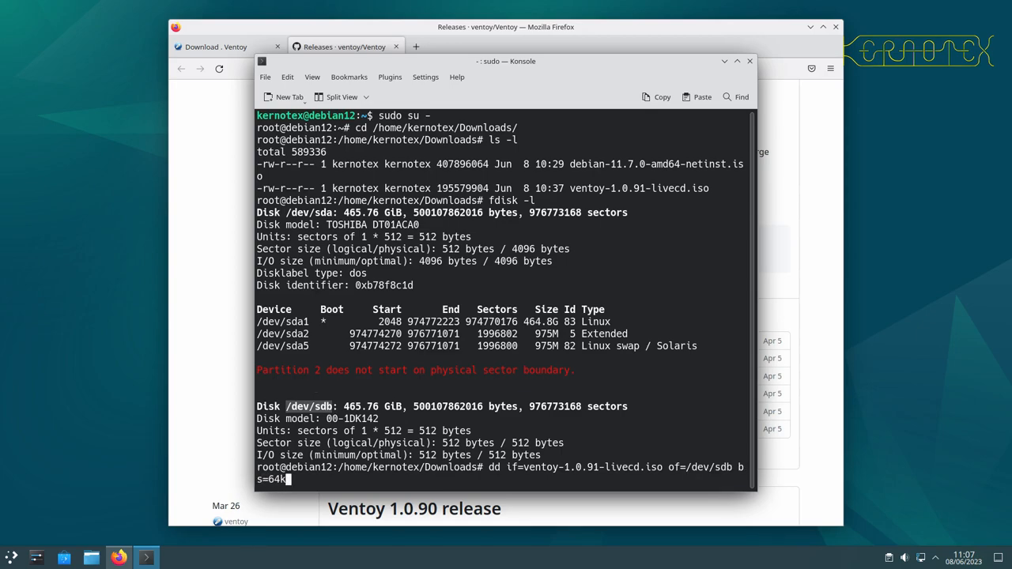
text(status=)
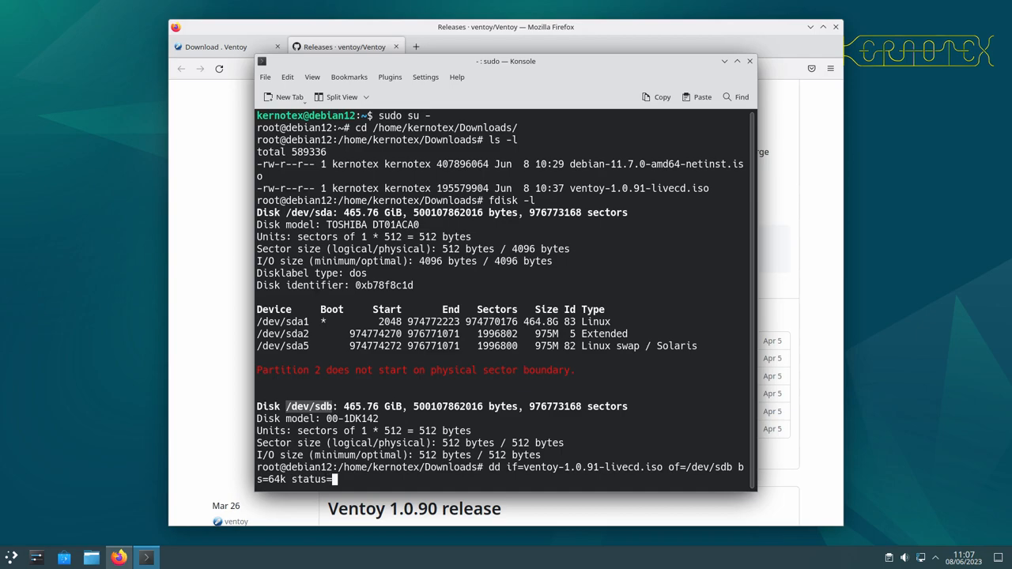
text(progress)
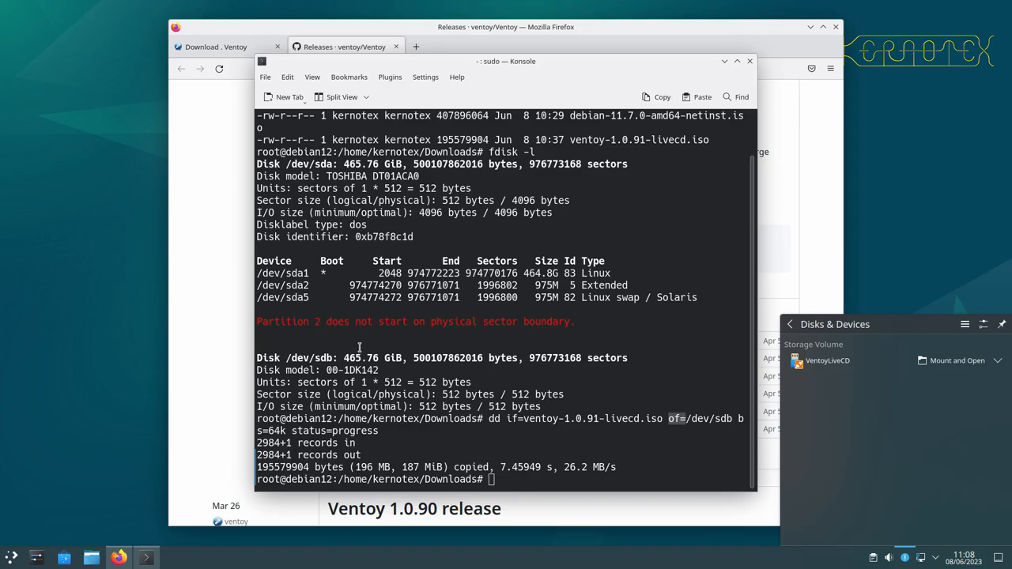
mouse_move(397, 465)
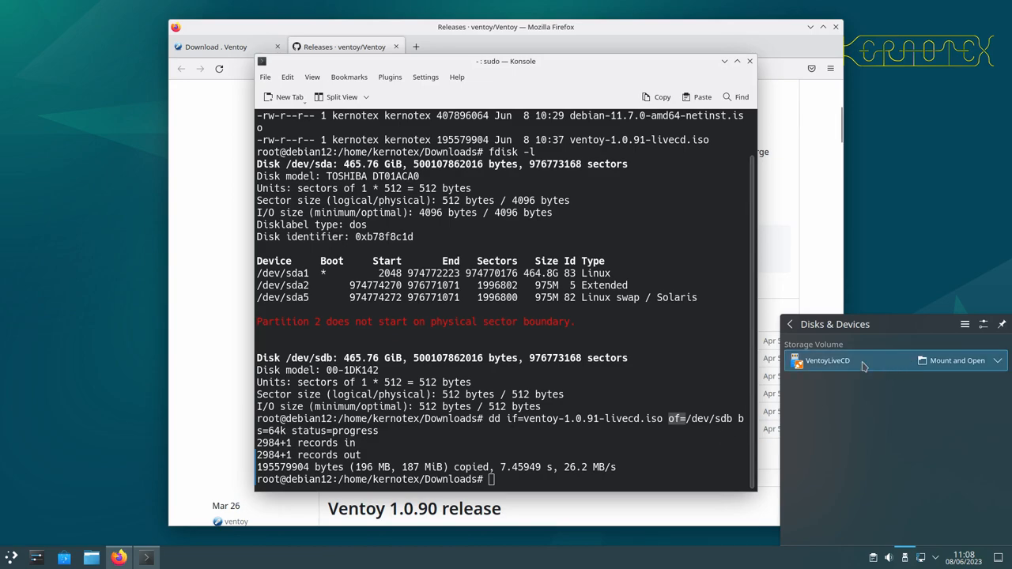
mouse_move(829, 363)
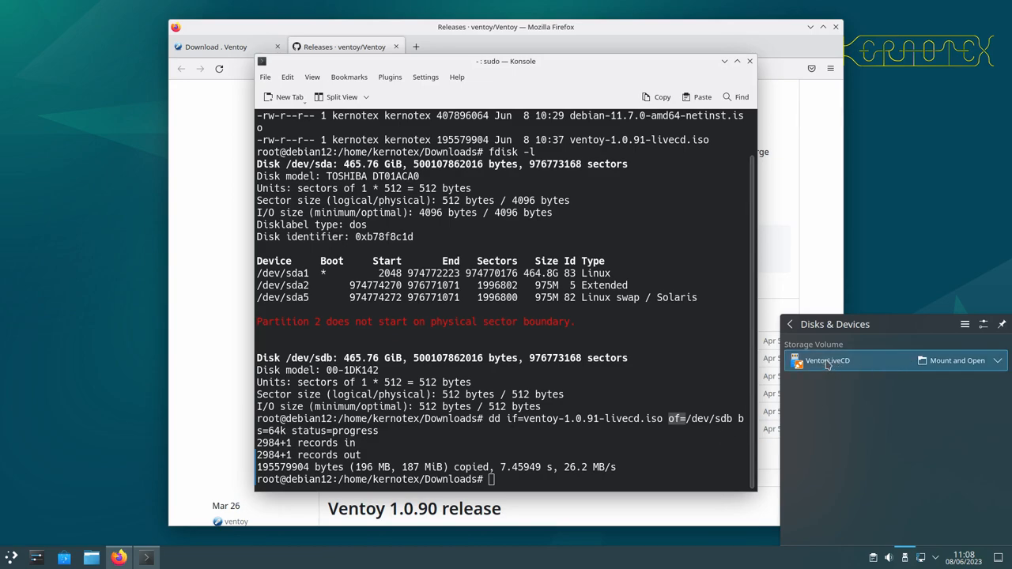
mouse_move(892, 372)
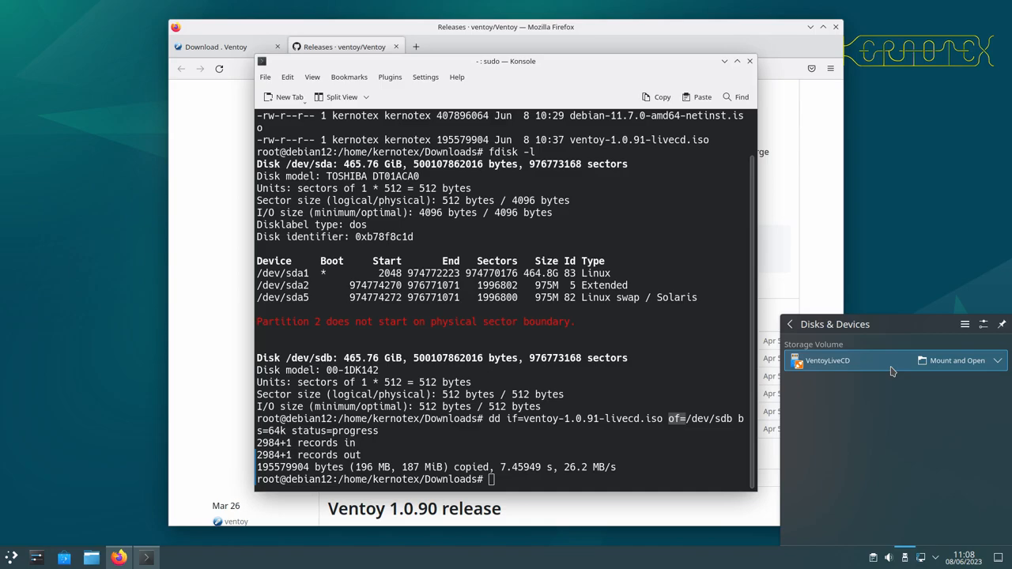
mouse_move(953, 361)
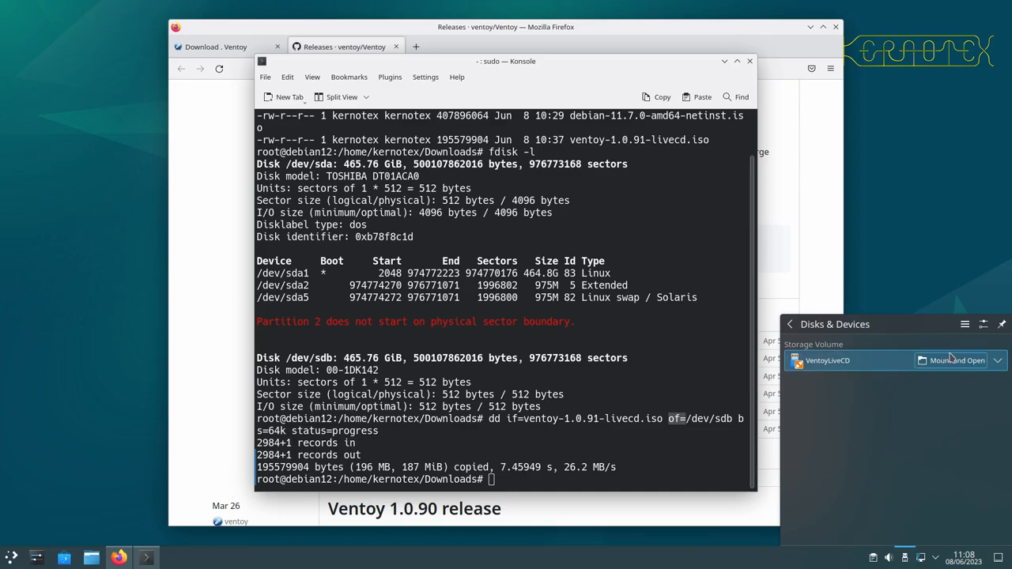
- Mount and open VentoyLiveCD in Dolphin to see its EFI folder, then close Dolphin
click(959, 361)
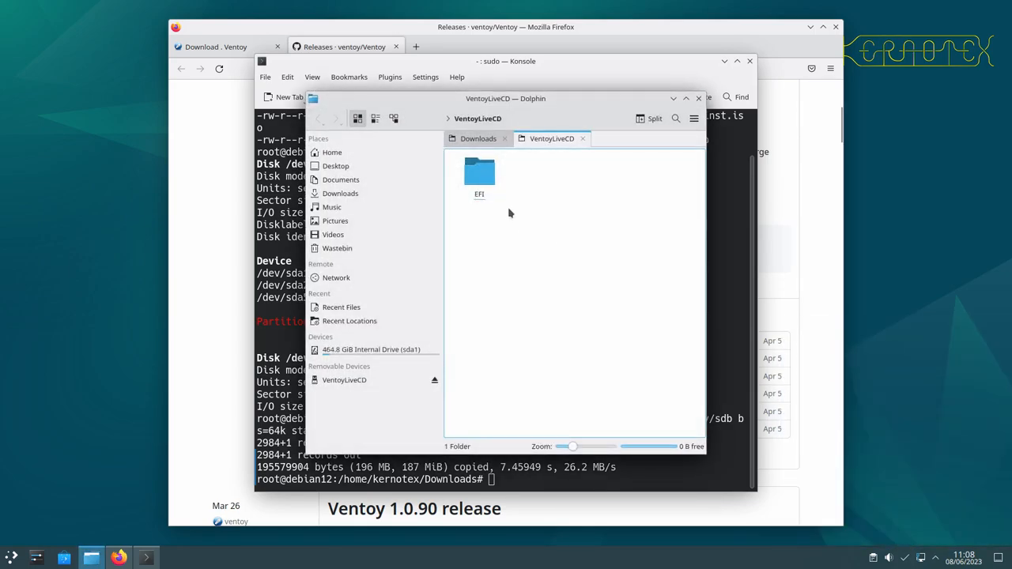
click(480, 174)
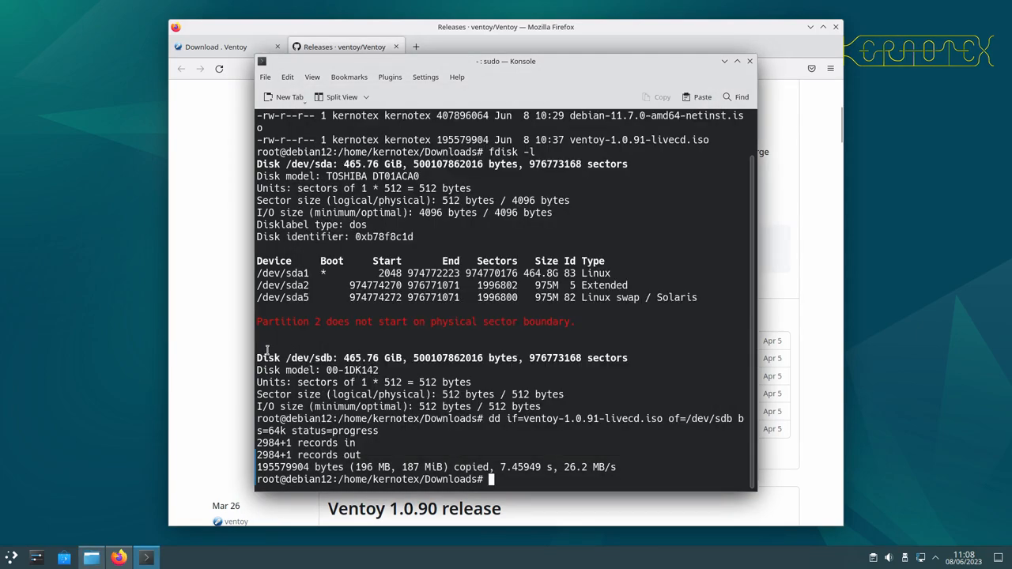
- Run 'fdisk -l /dev/sdb' to list sdb1 (184.2M Linux) and sdb2 (2M EFI)
text(fdisk -l /dev)
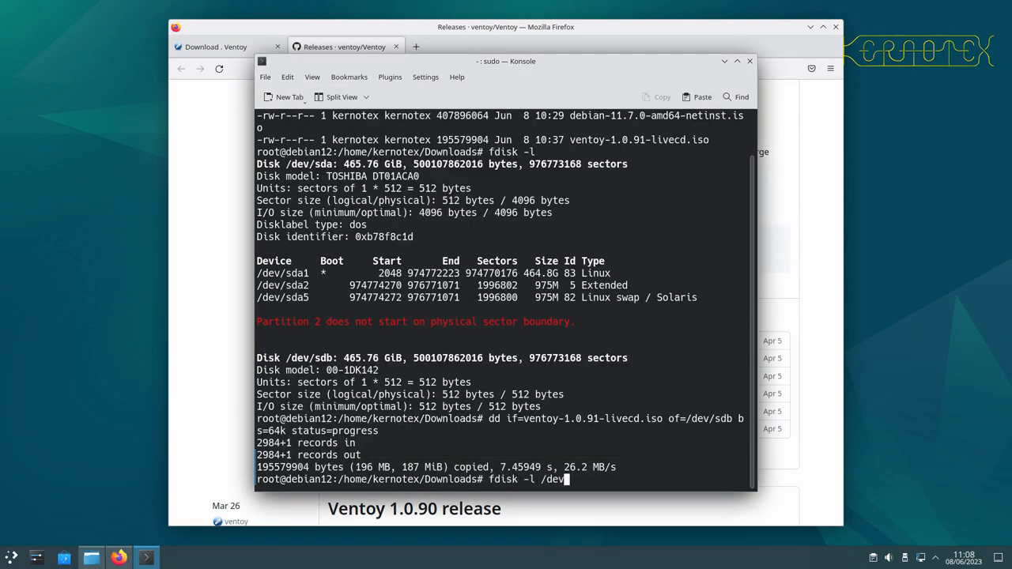
text(sd)
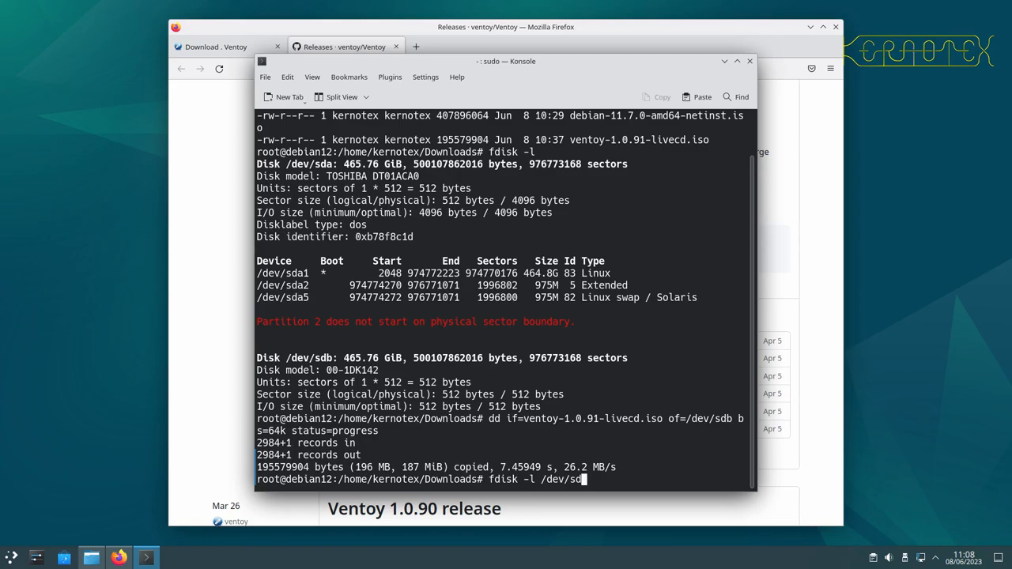
key(Return)
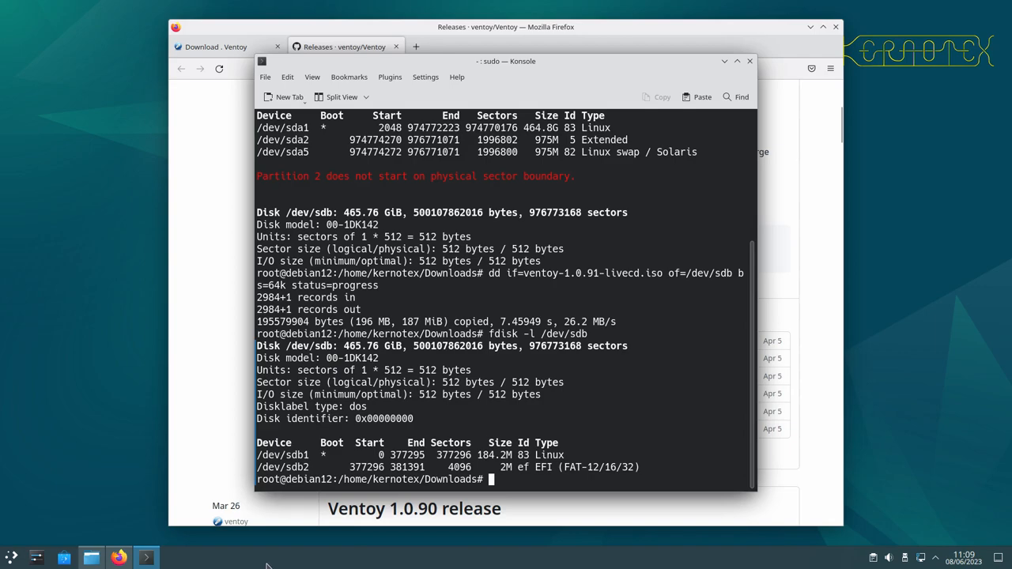
mouse_move(11, 557)
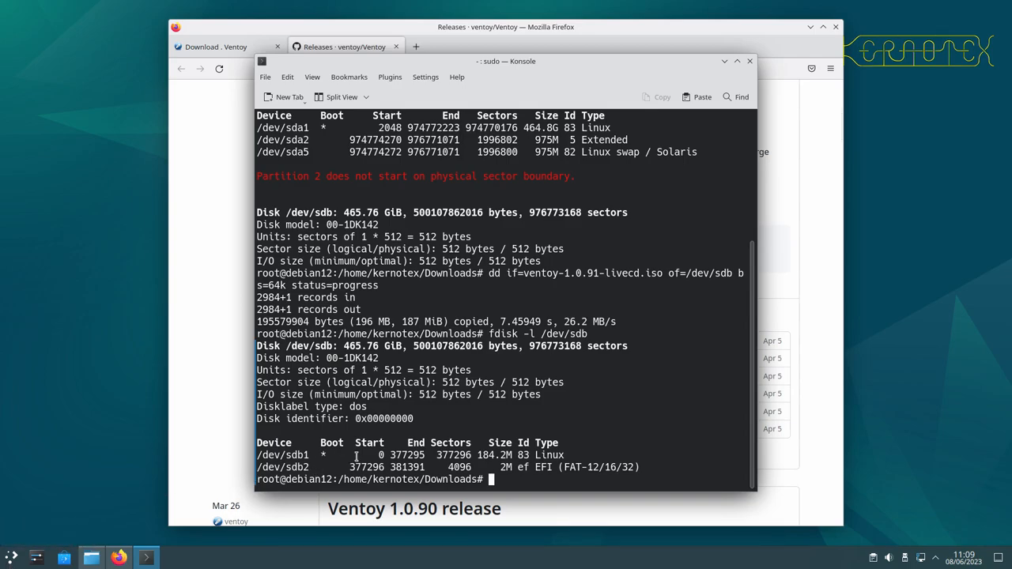
mouse_move(351, 459)
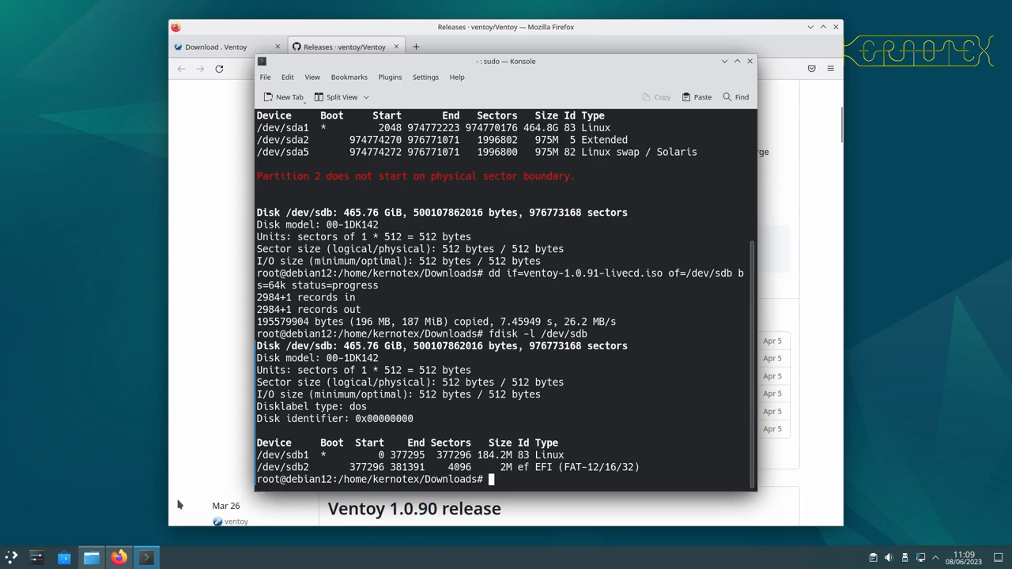
- Restart the computer from the Application Launcher and confirm the logout dialog
click(31, 535)
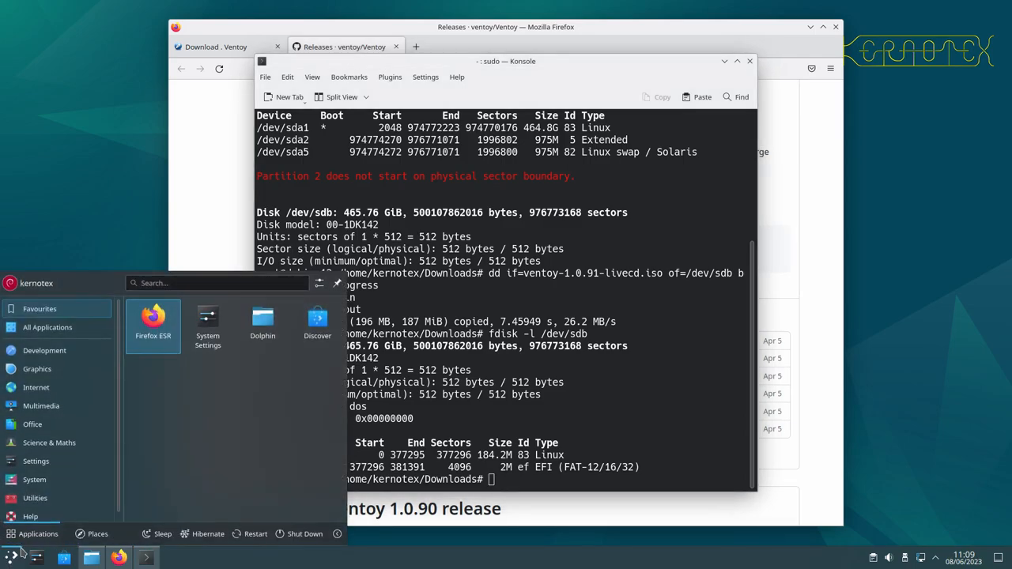
click(255, 535)
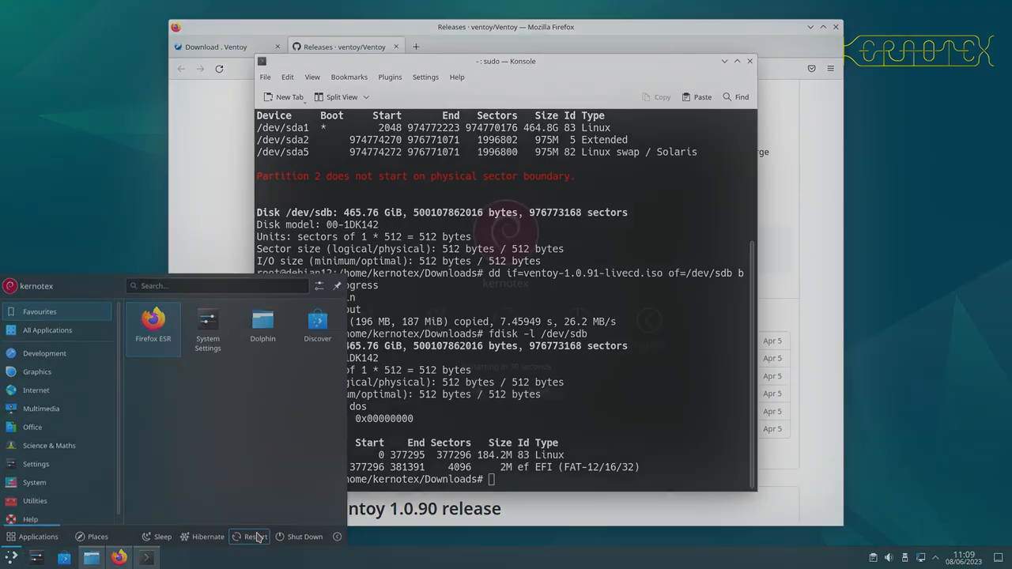
click(255, 536)
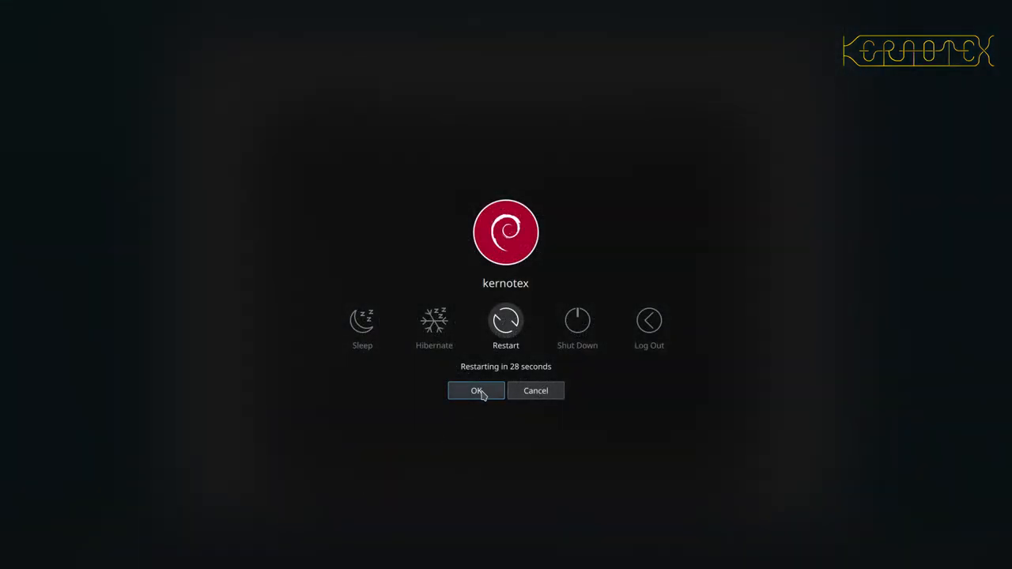
click(476, 391)
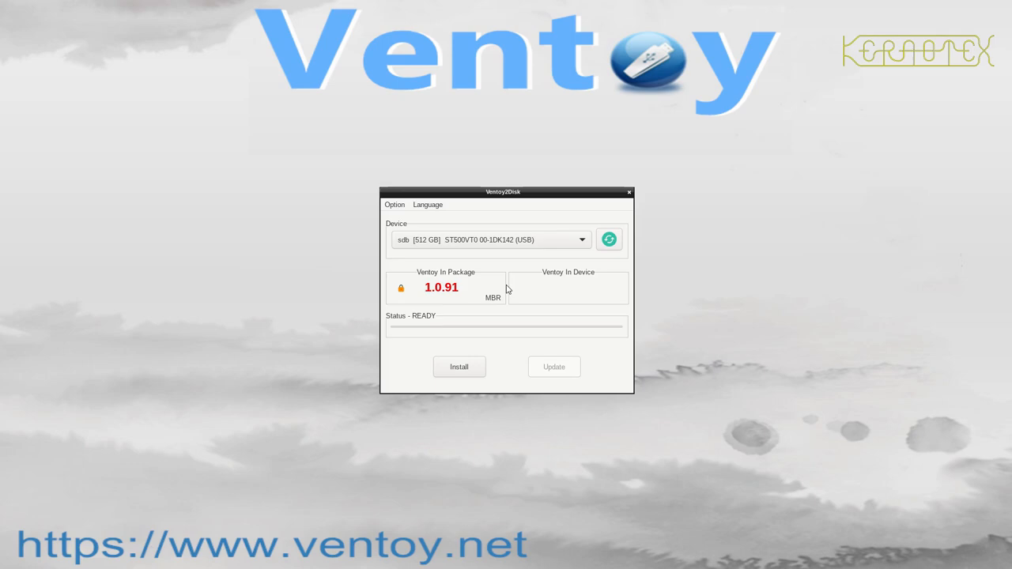
mouse_move(475, 333)
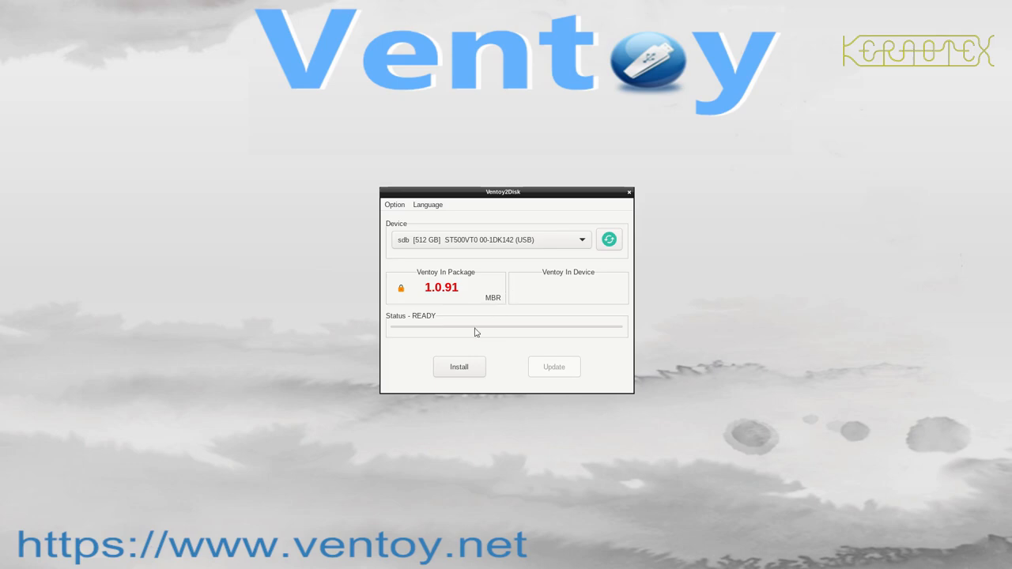
mouse_move(427, 277)
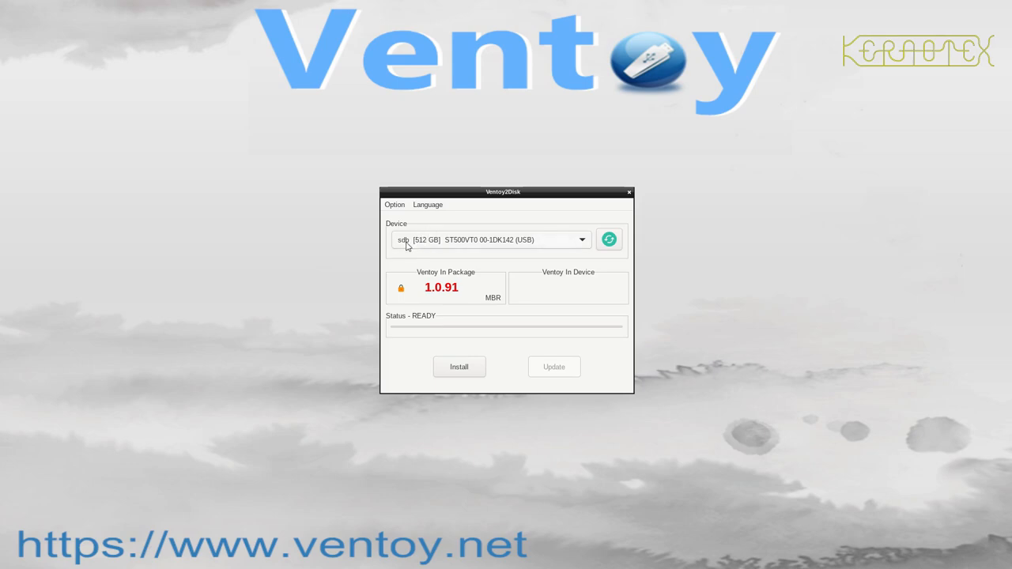
mouse_move(456, 241)
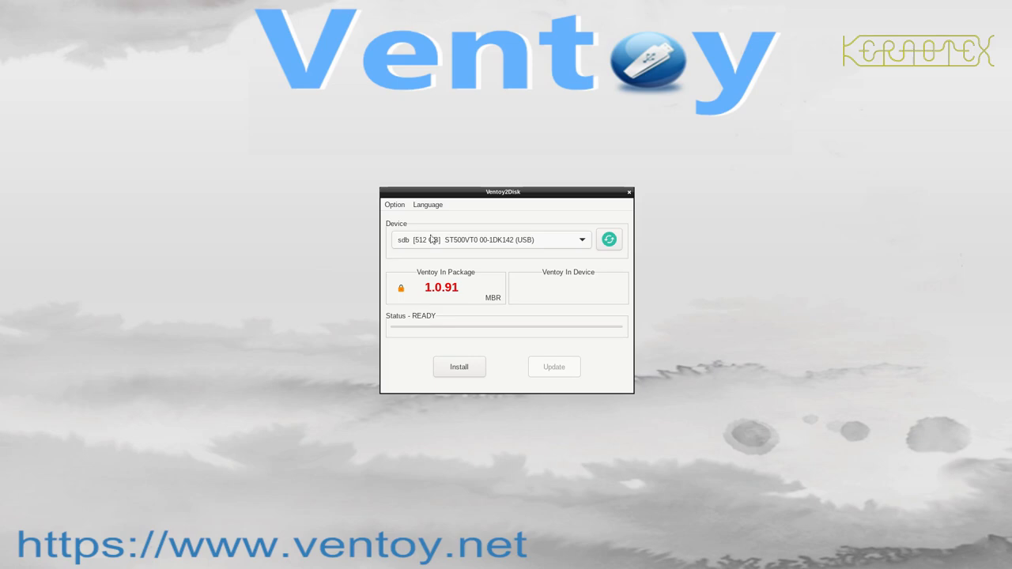
mouse_move(488, 241)
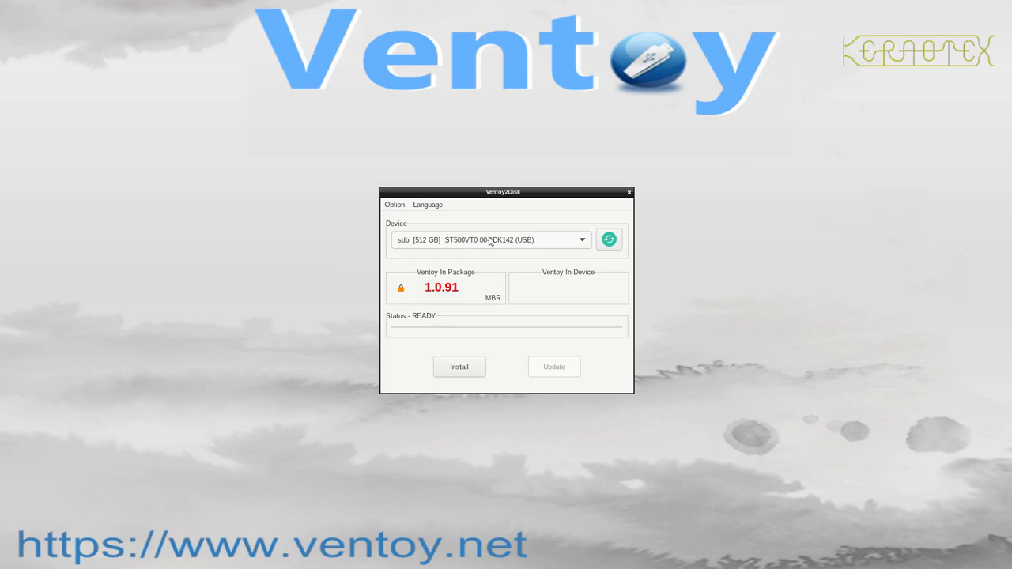
mouse_move(529, 247)
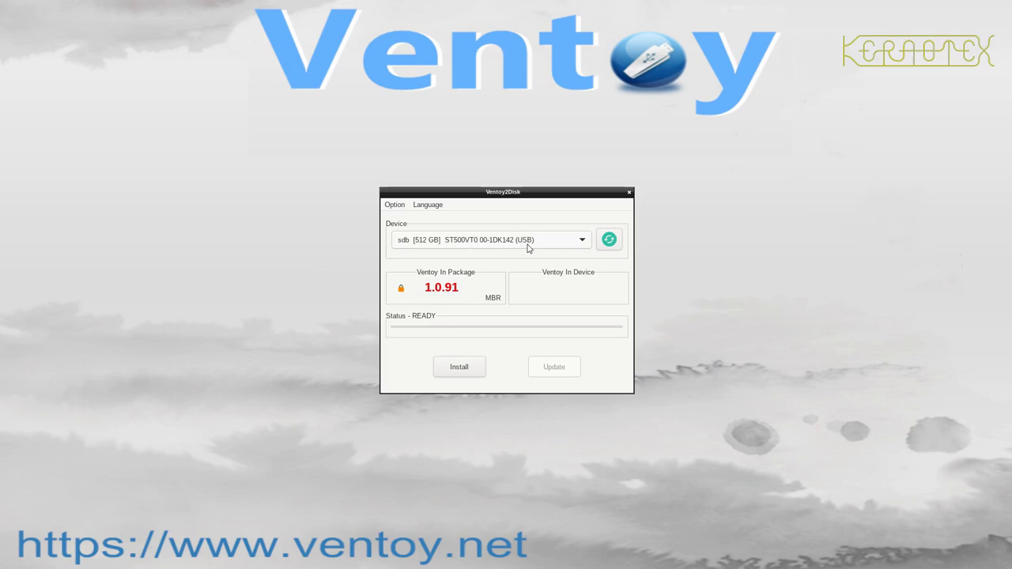
- Choose the 512 GB ST500VT000 USB disk (sdb) as the Ventoy2Disk target device
click(490, 240)
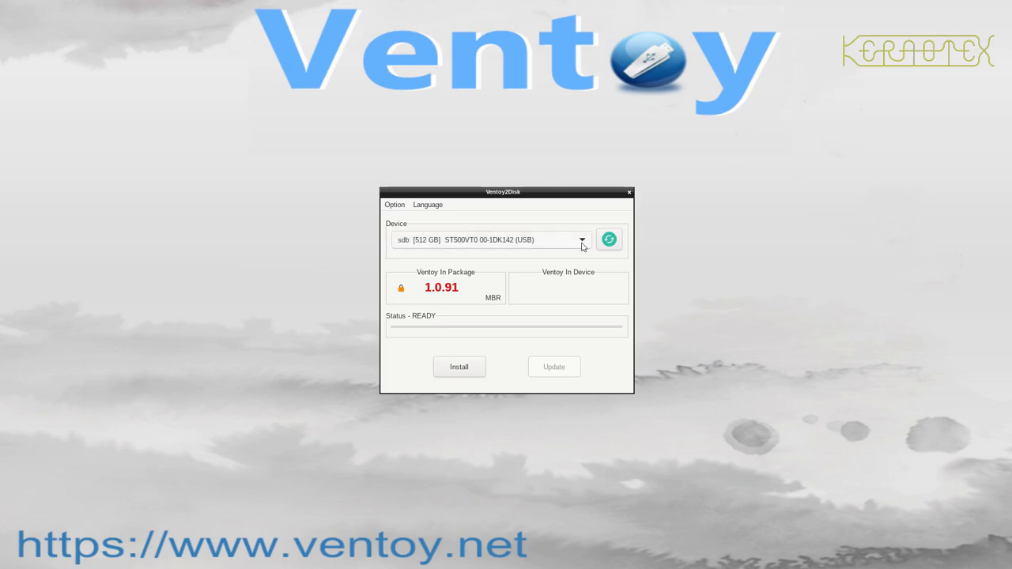
mouse_move(498, 244)
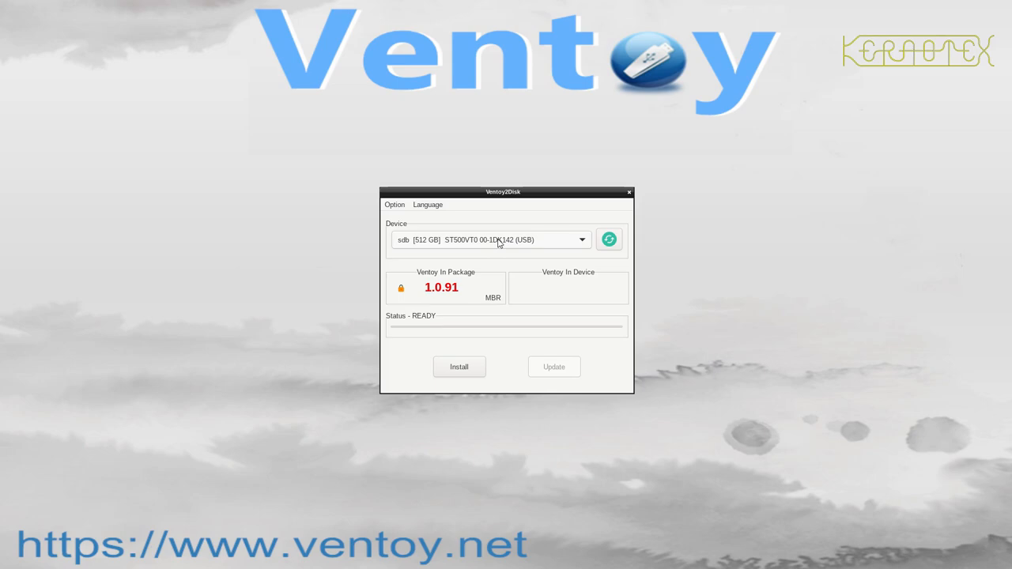
mouse_move(582, 244)
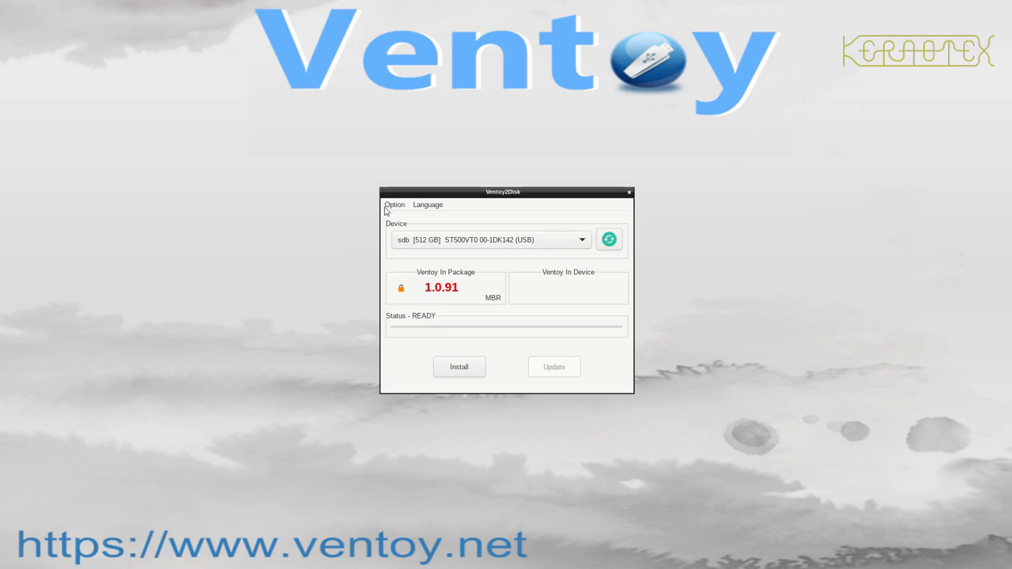
mouse_move(512, 237)
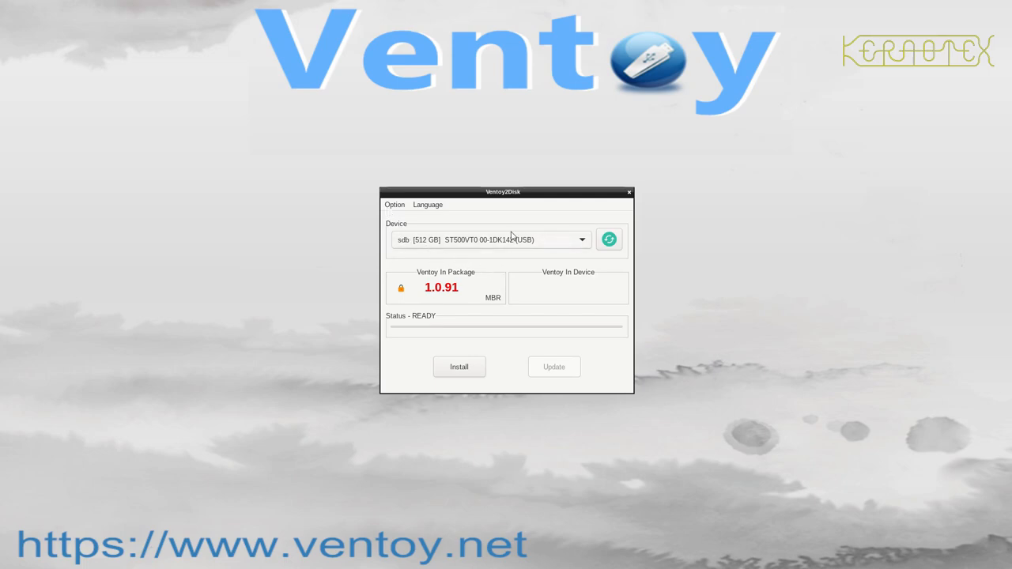
mouse_move(433, 296)
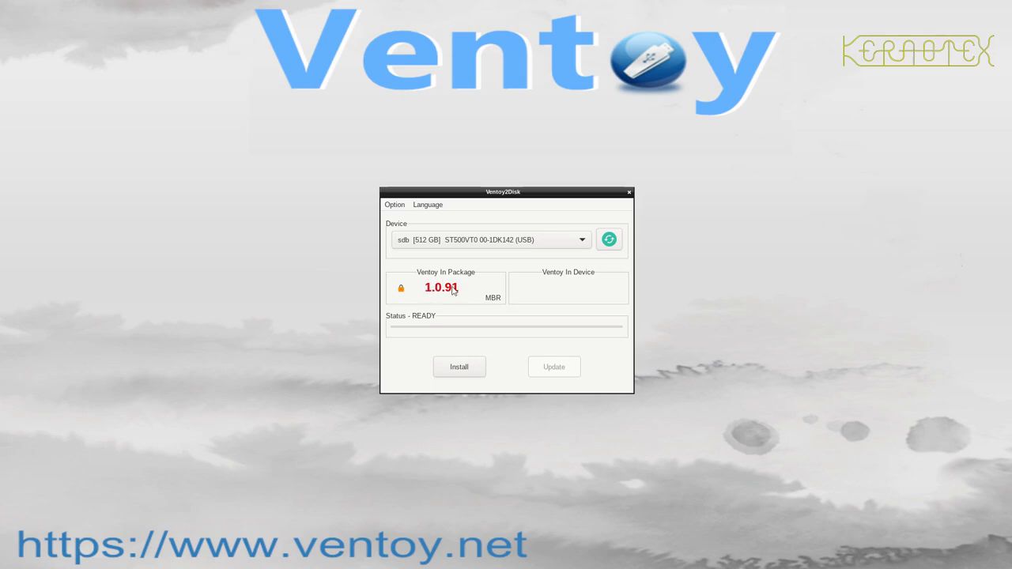
mouse_move(568, 288)
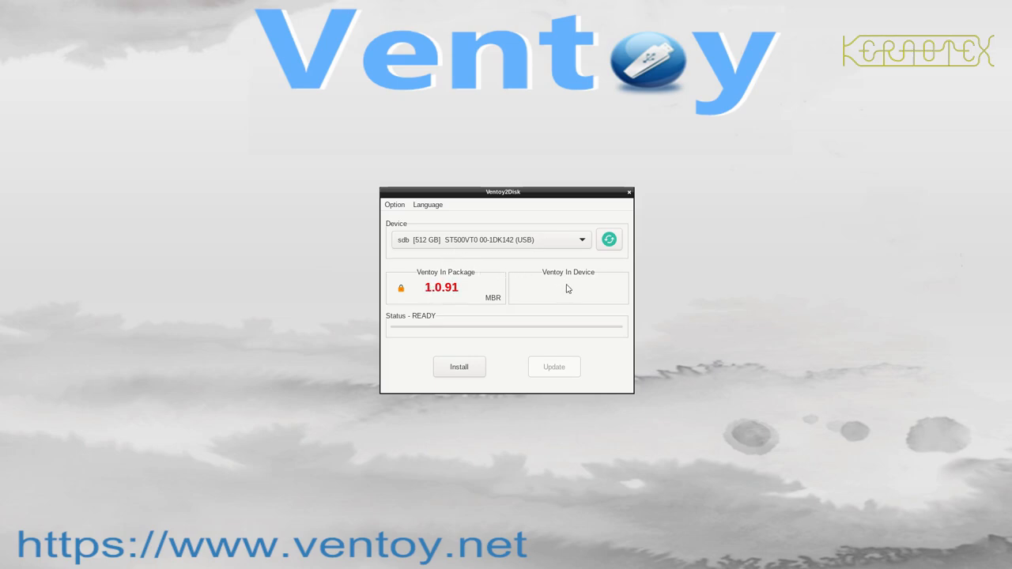
mouse_move(573, 296)
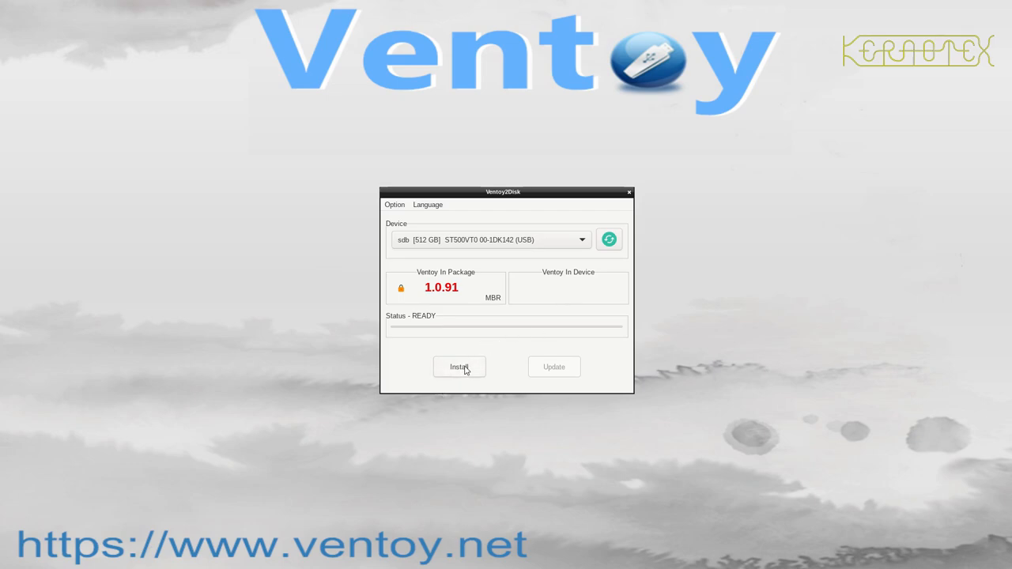
- Install Ventoy 1.0.91 onto sdb, accepting both wipe warnings
click(459, 367)
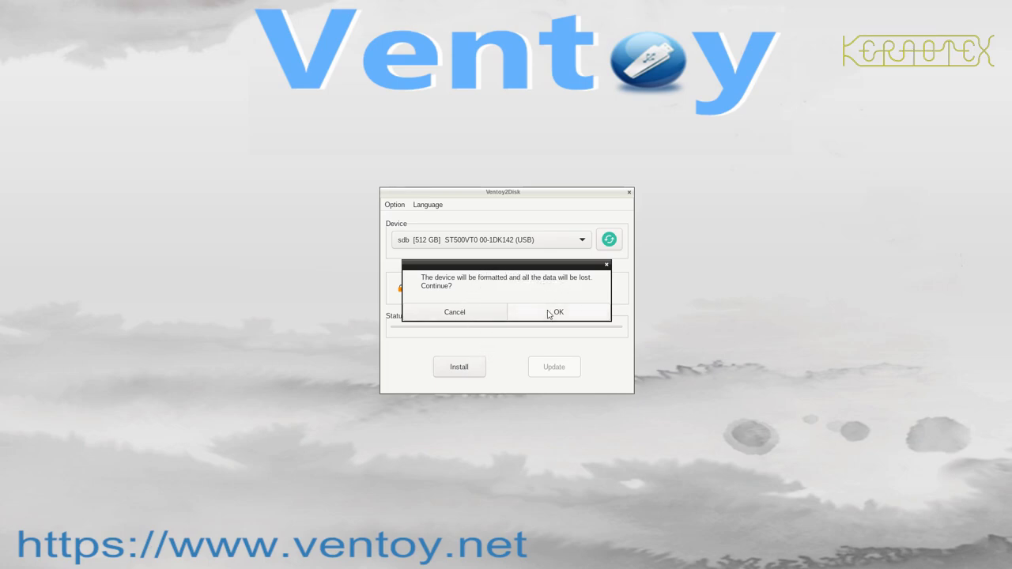
mouse_move(478, 244)
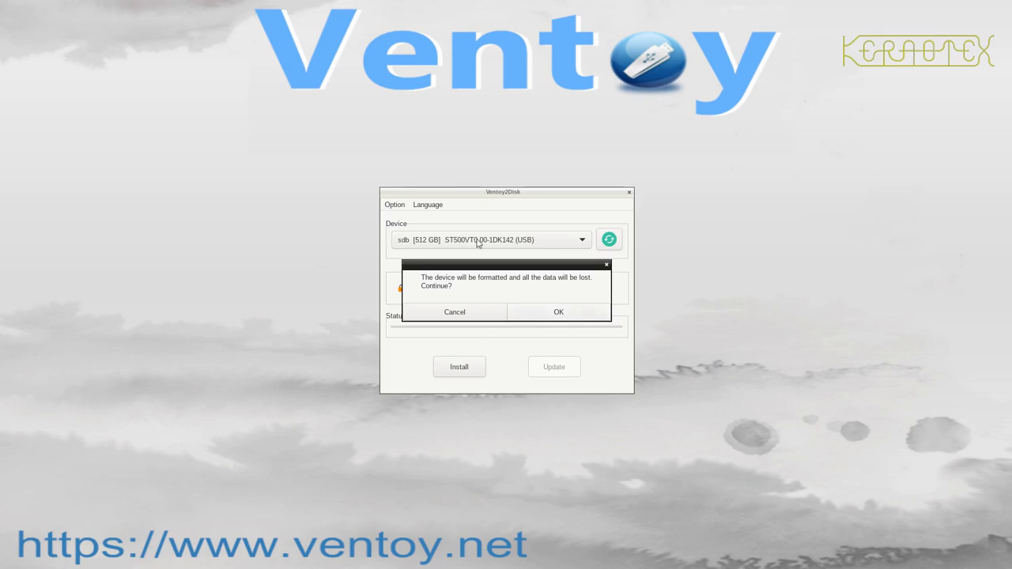
click(558, 311)
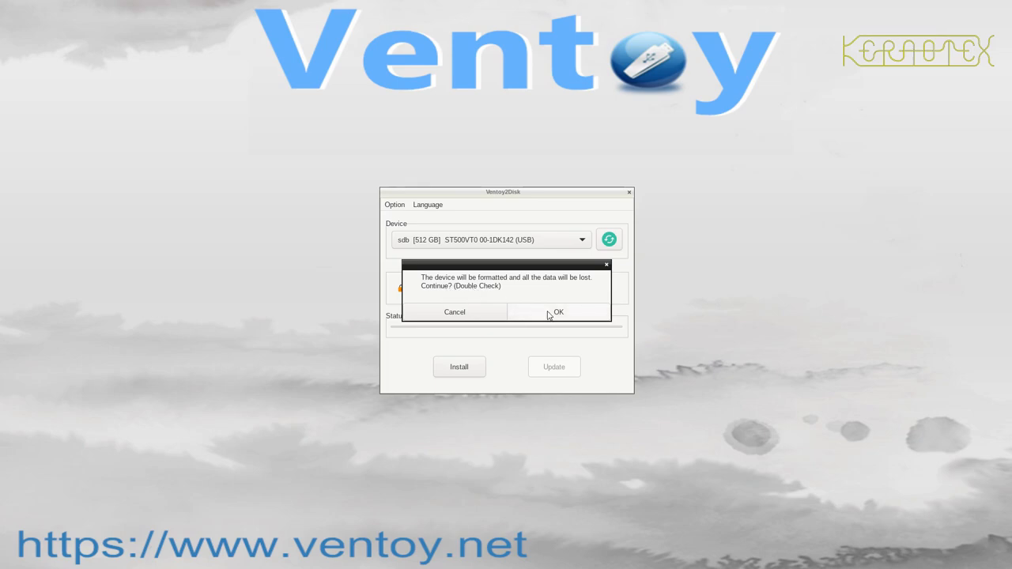
click(559, 311)
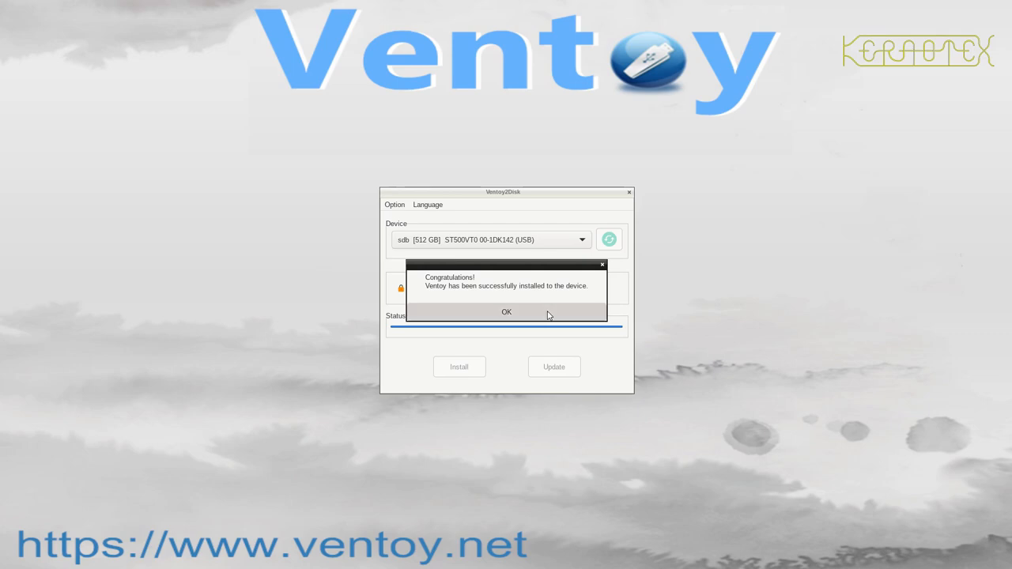
- Dismiss the Congratulations notice so Ventoy In Device reads 1.0.91
click(506, 312)
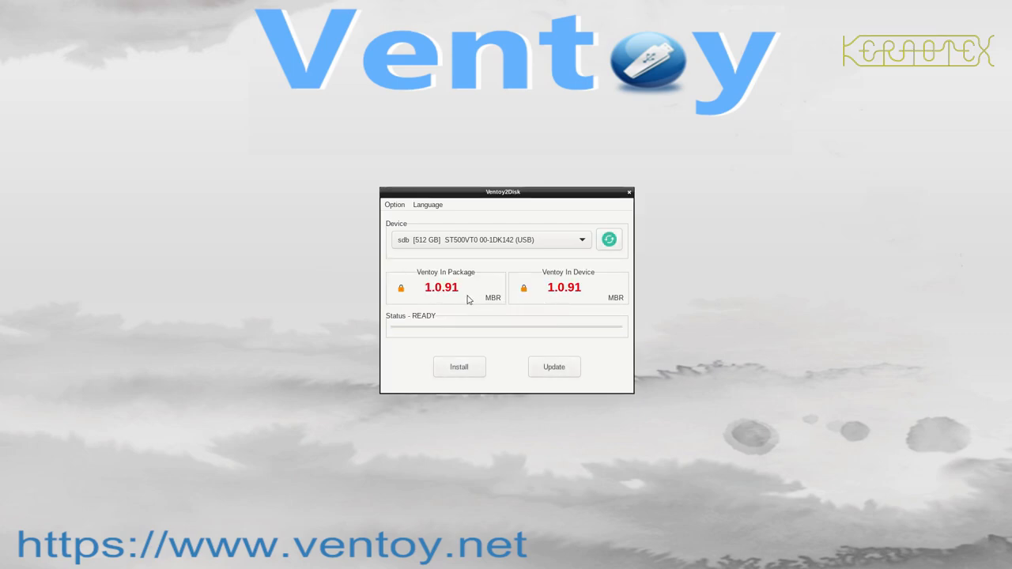
mouse_move(557, 288)
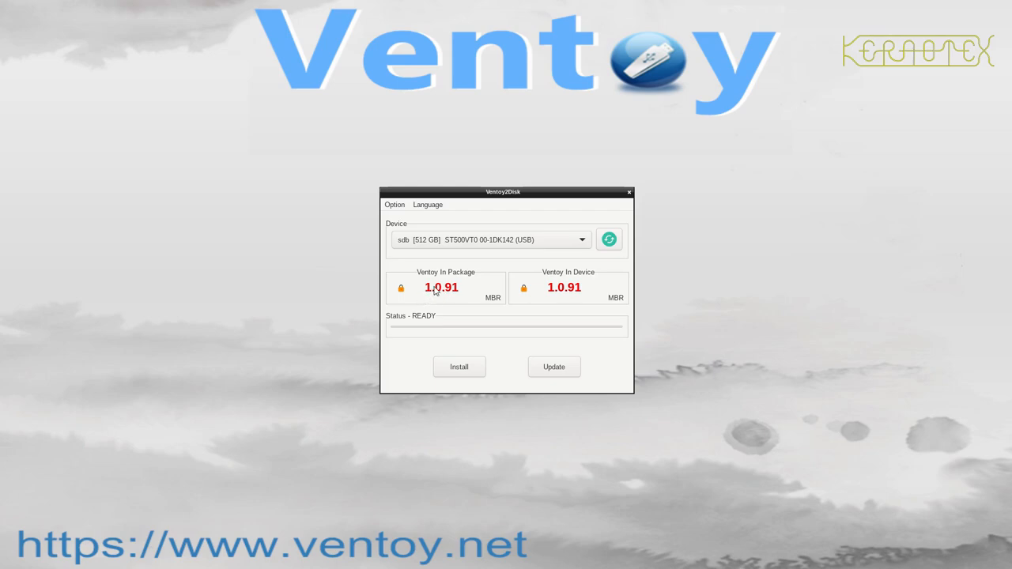
mouse_move(434, 291)
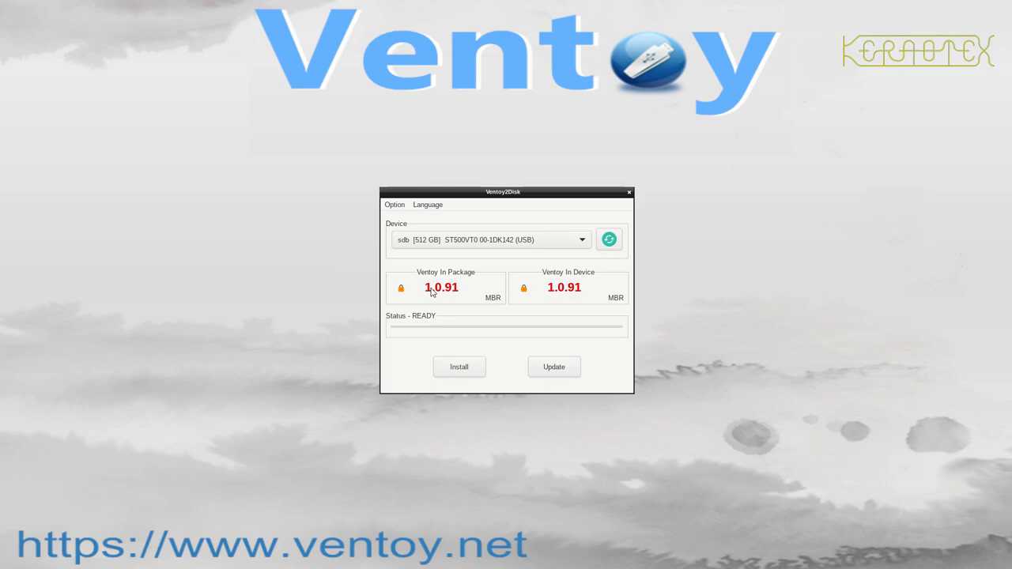
mouse_move(535, 288)
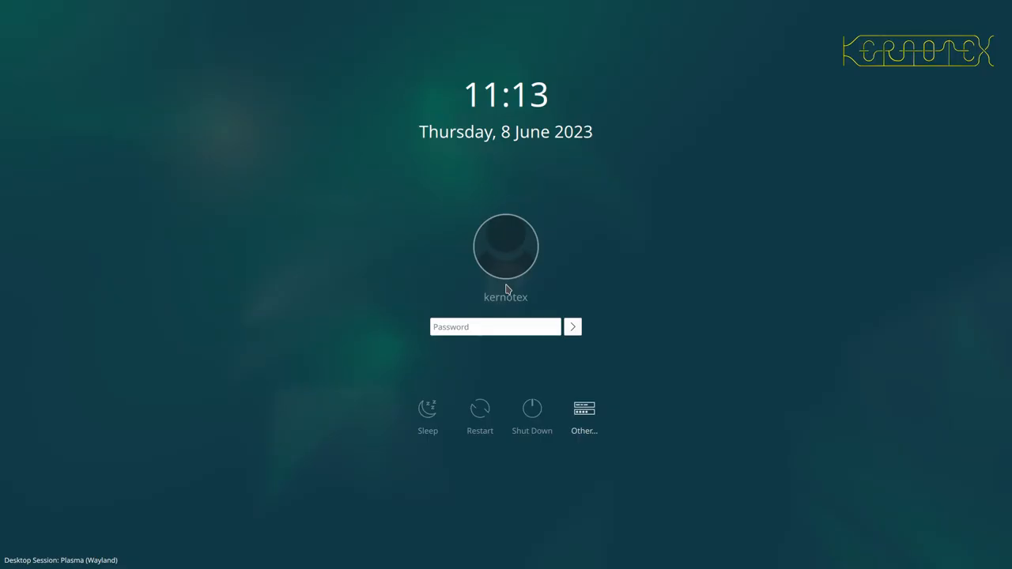
- Sign back in to the KDE Plasma session with the account password
text(•••)
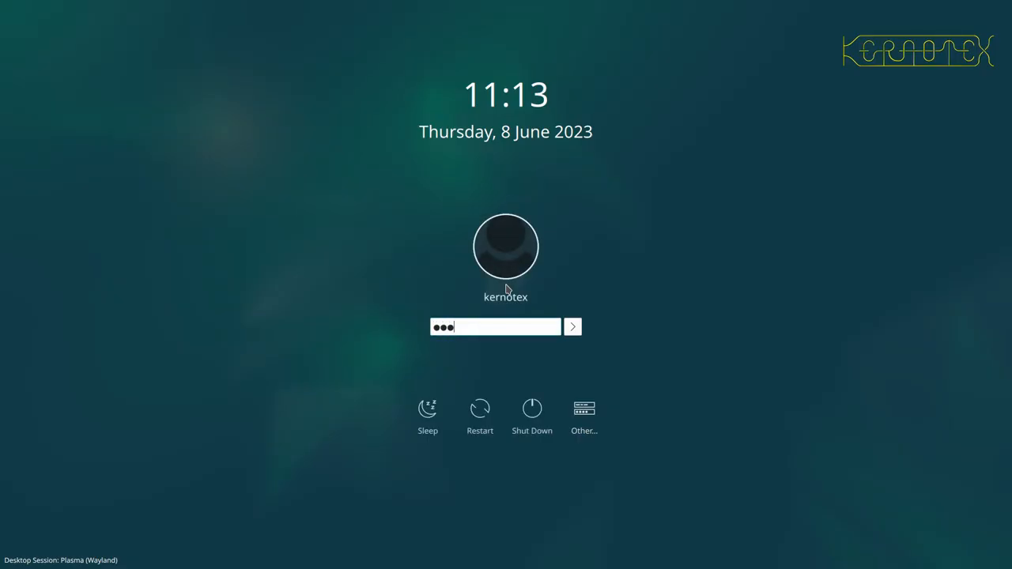
text(password)
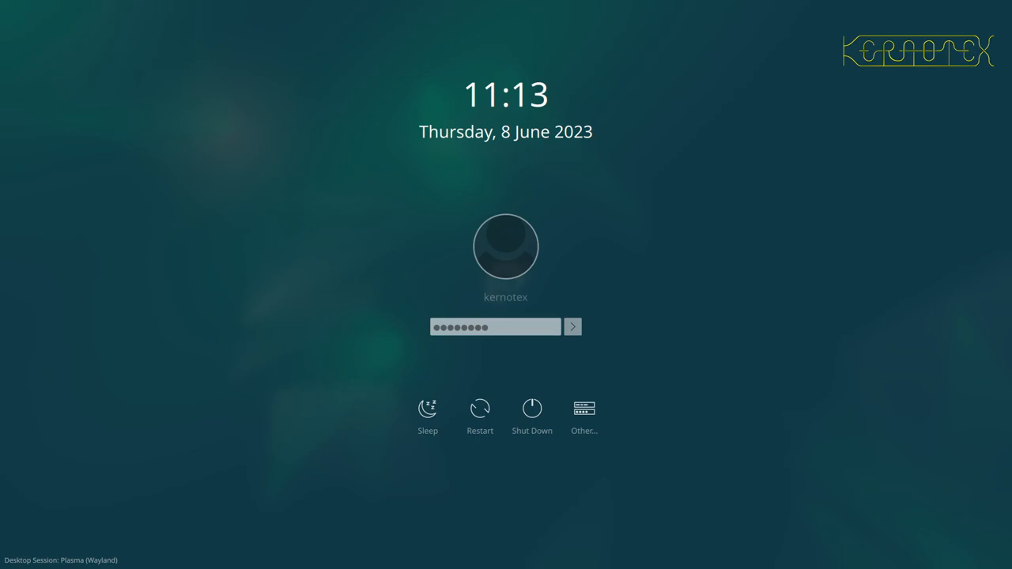
click(573, 326)
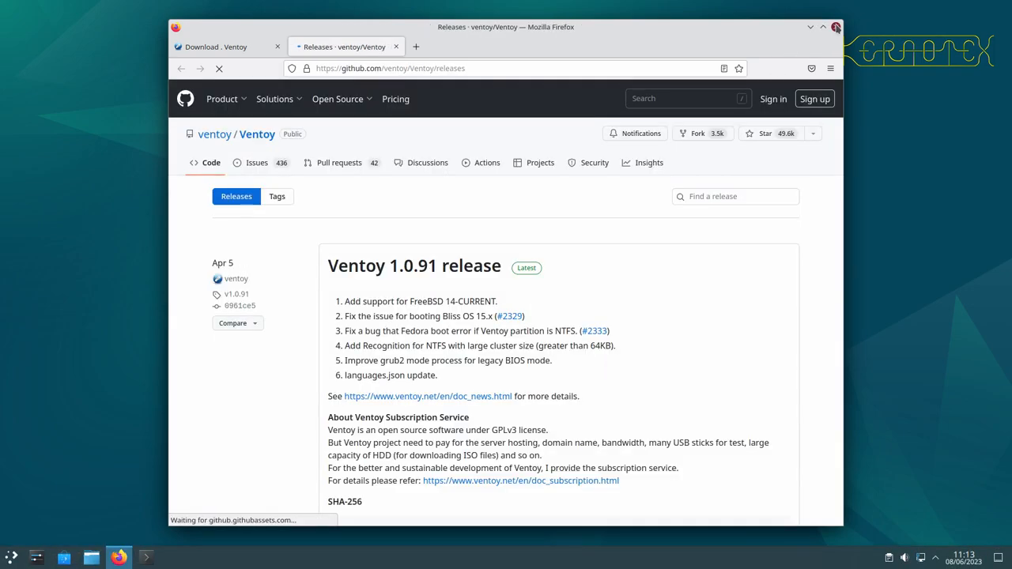
- Close the reopened Firefox releases page and the Konsole window, leaving an empty desktop
click(835, 25)
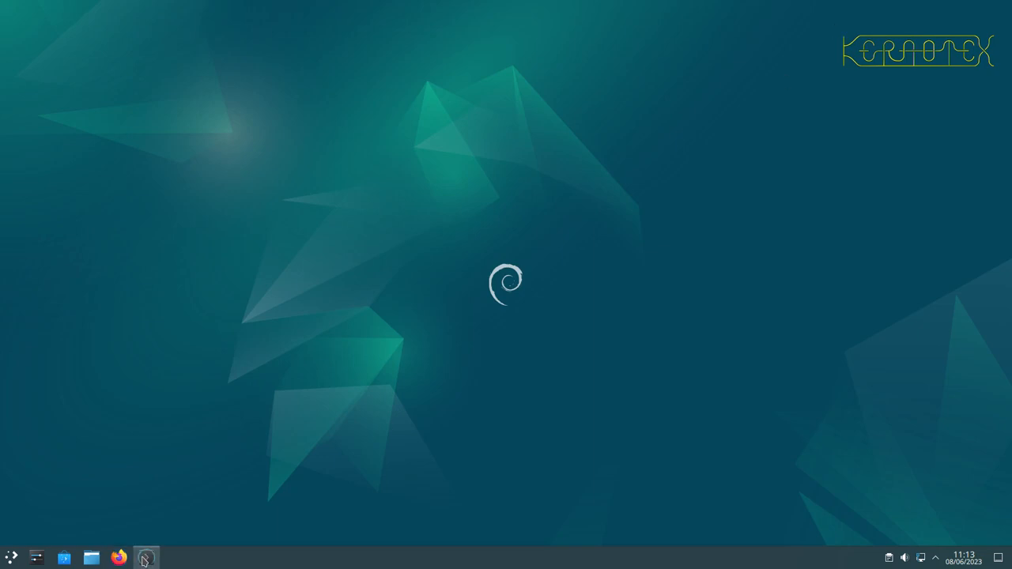
click(146, 557)
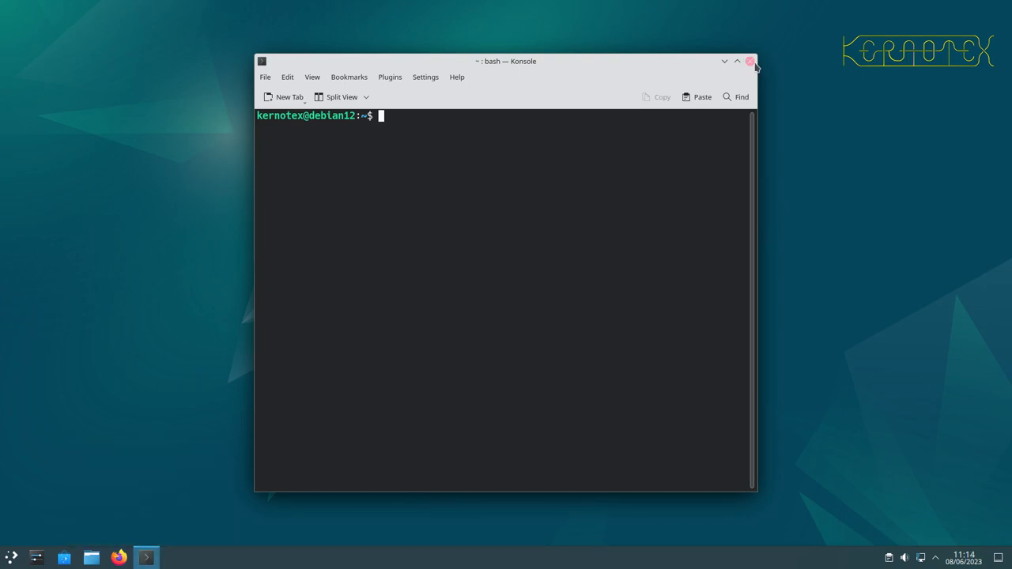
click(750, 60)
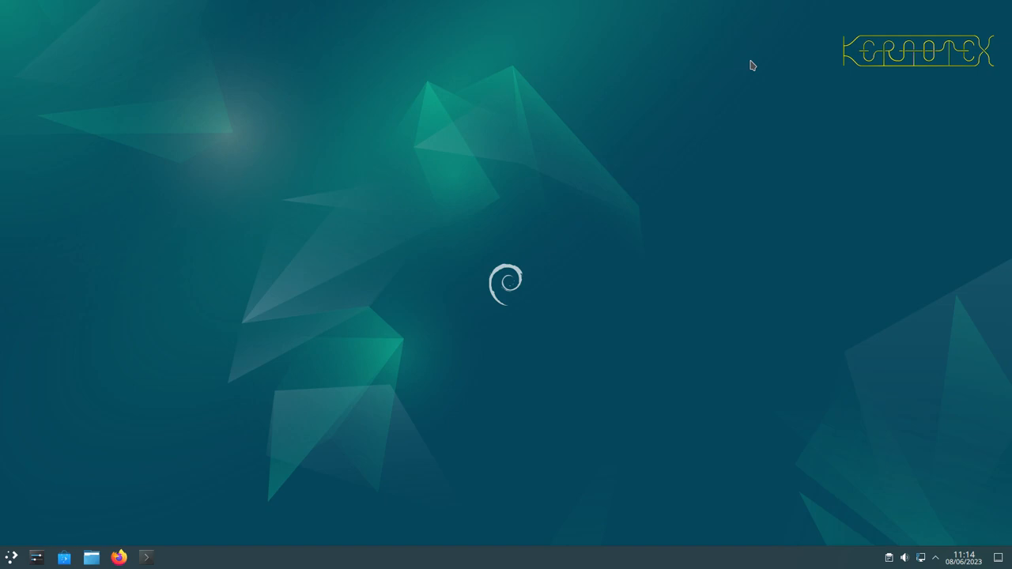
mouse_move(772, 86)
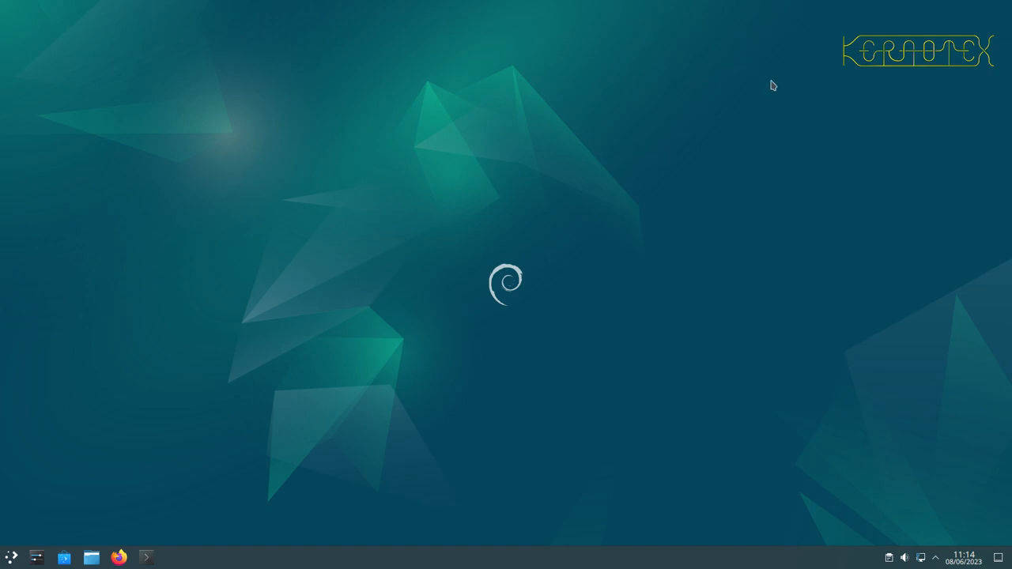
mouse_move(943, 555)
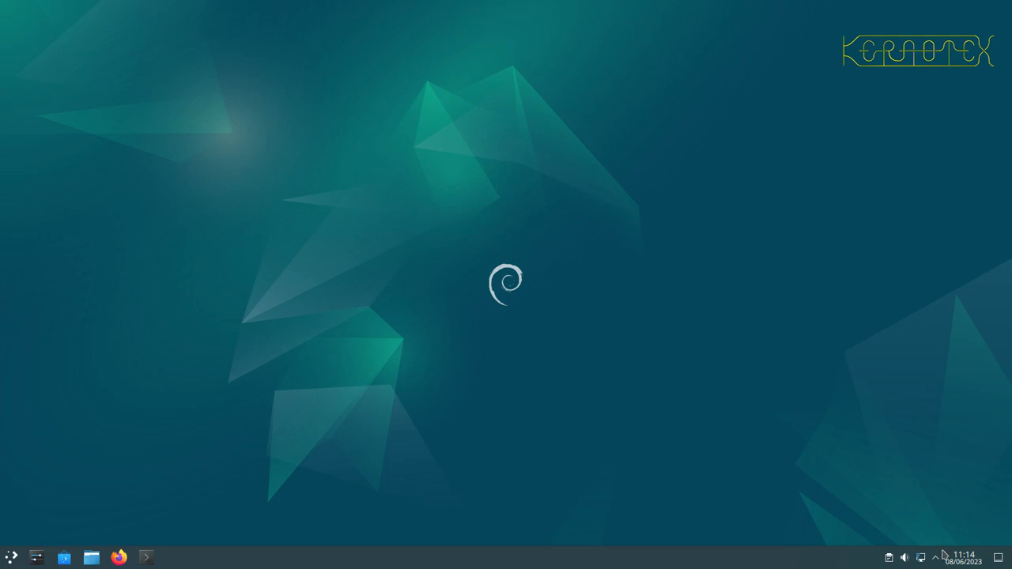
- Mount and open the Ventoy volume from Disks & Devices in the system tray
click(904, 557)
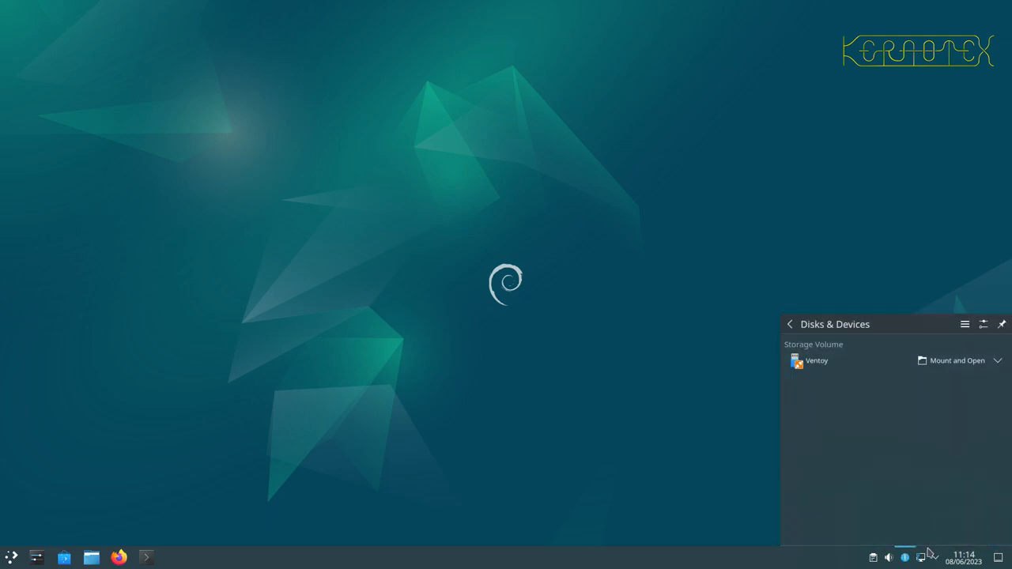
click(957, 360)
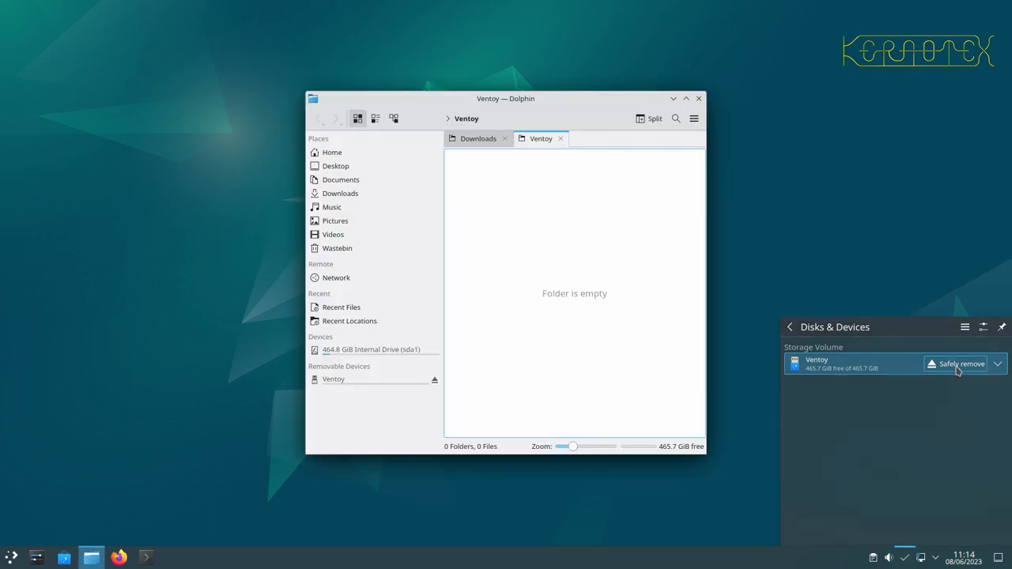
click(957, 364)
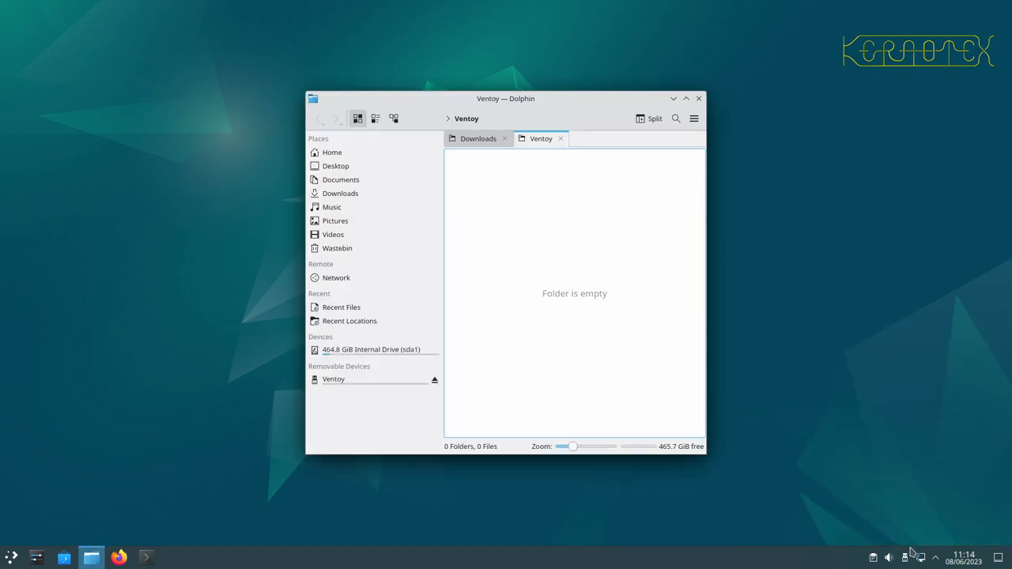
mouse_move(544, 105)
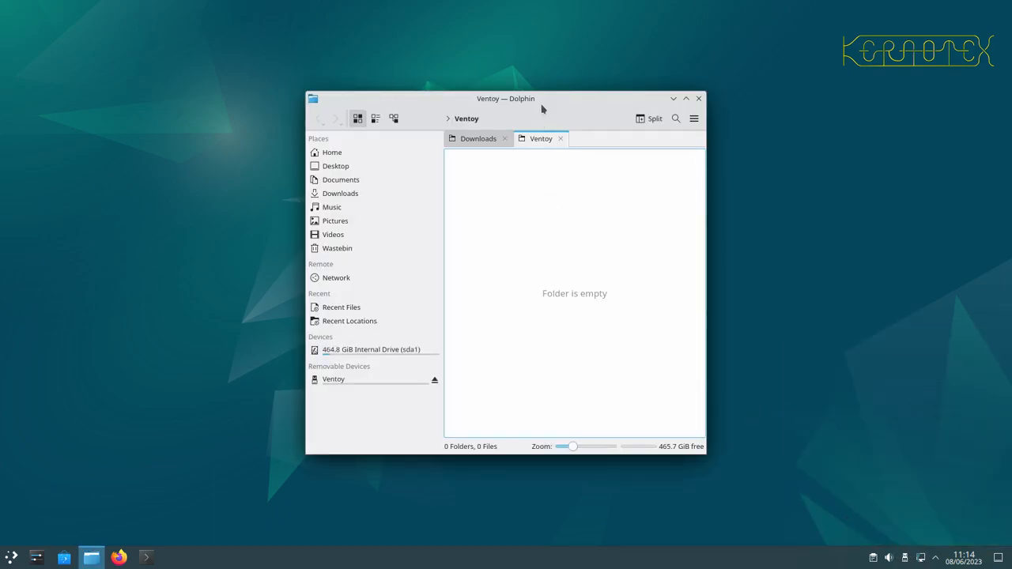
mouse_move(677, 457)
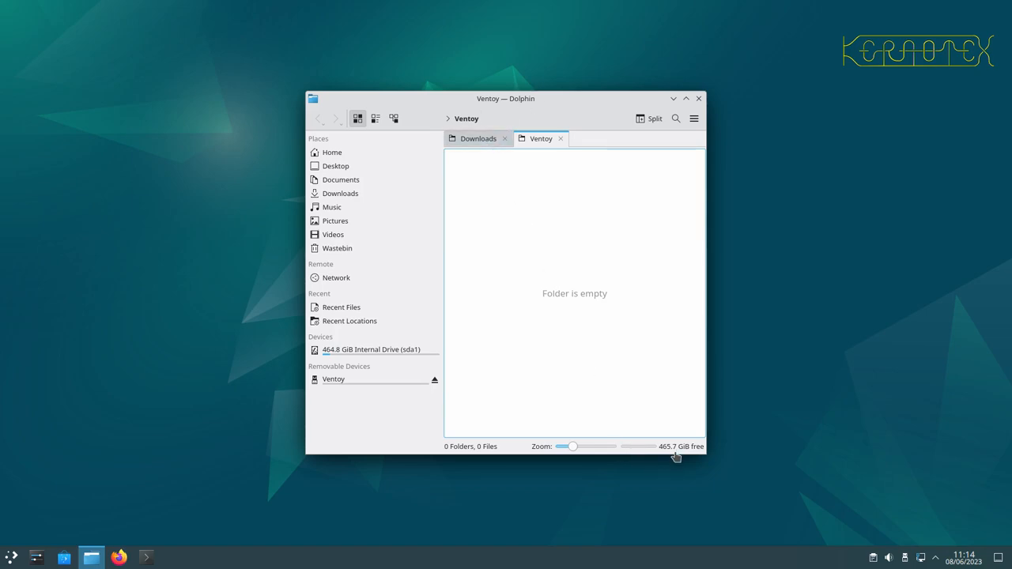
mouse_move(673, 459)
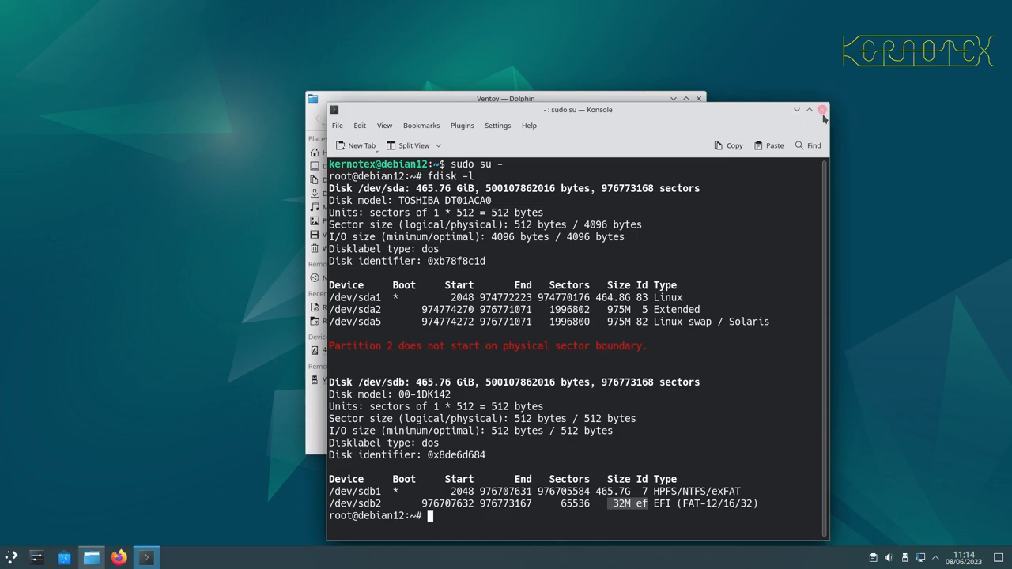
- Close Konsole after fdisk listed the 465.7G exFAT partition, confirming despite the running shell
click(822, 109)
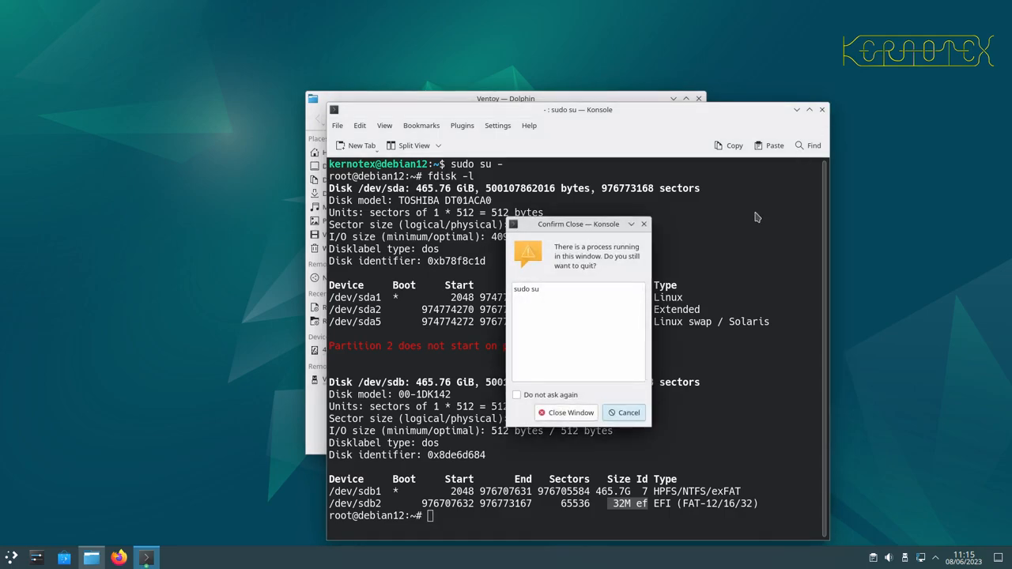
click(623, 411)
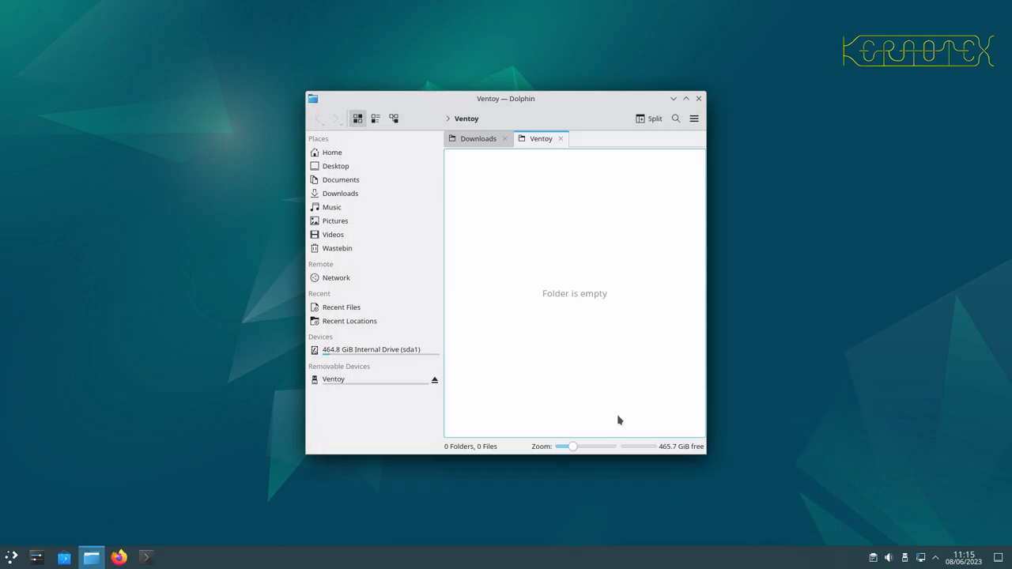
mouse_move(620, 421)
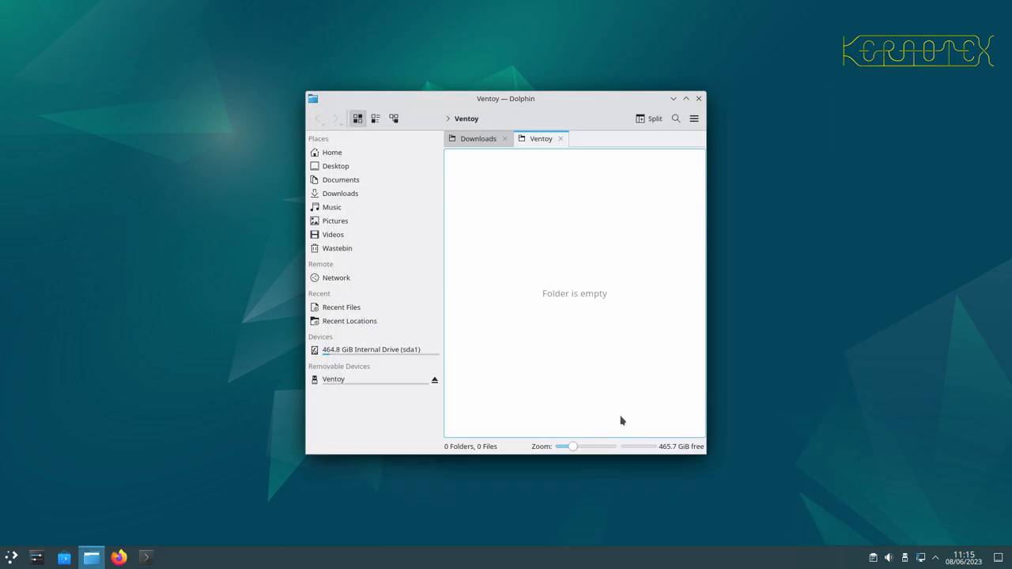
mouse_move(571, 317)
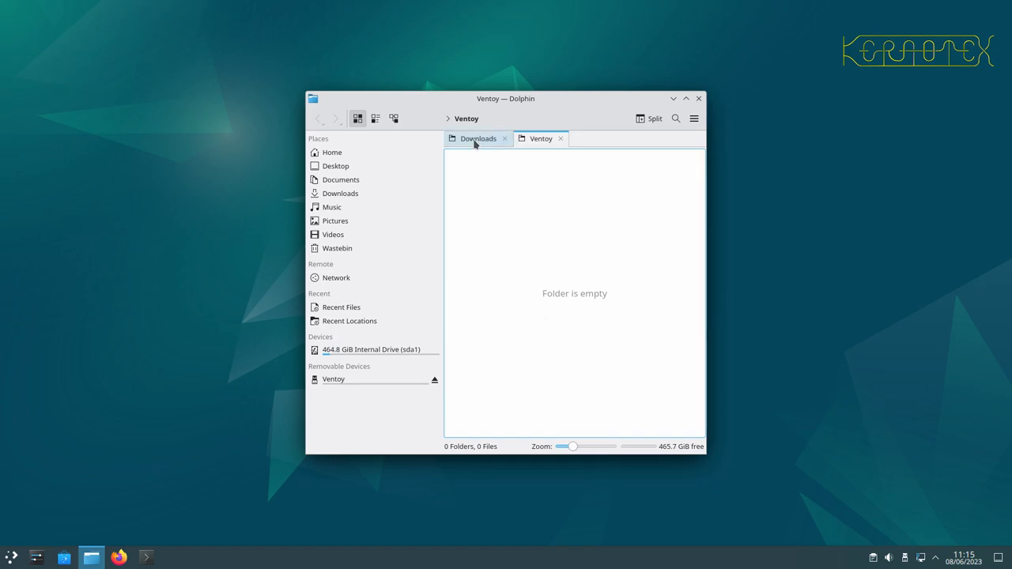
- In Downloads, check the Debian 11.7.0 netinst ISO's properties and copy it for the Ventoy volume
click(478, 140)
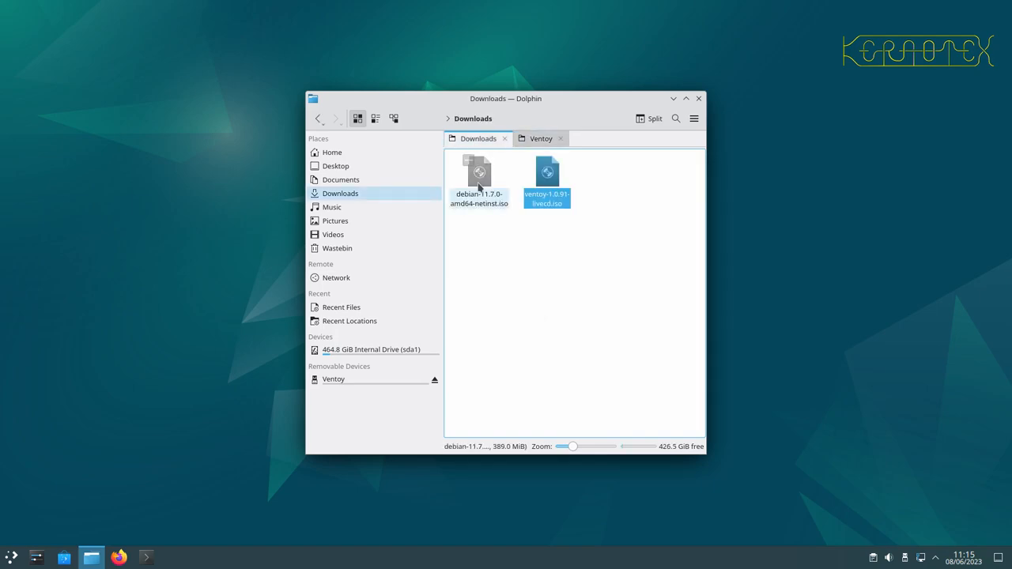
right_click(477, 174)
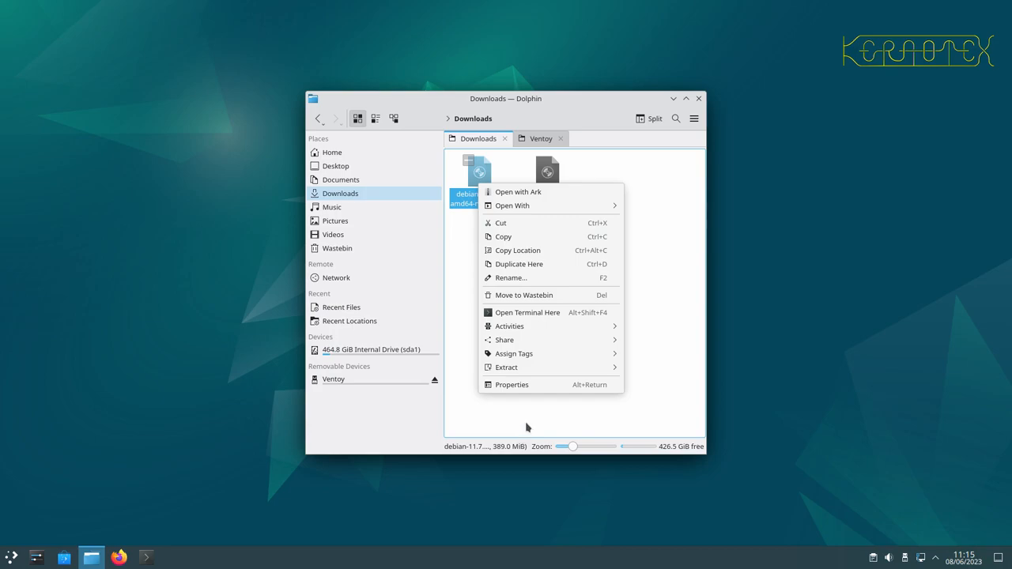
click(512, 385)
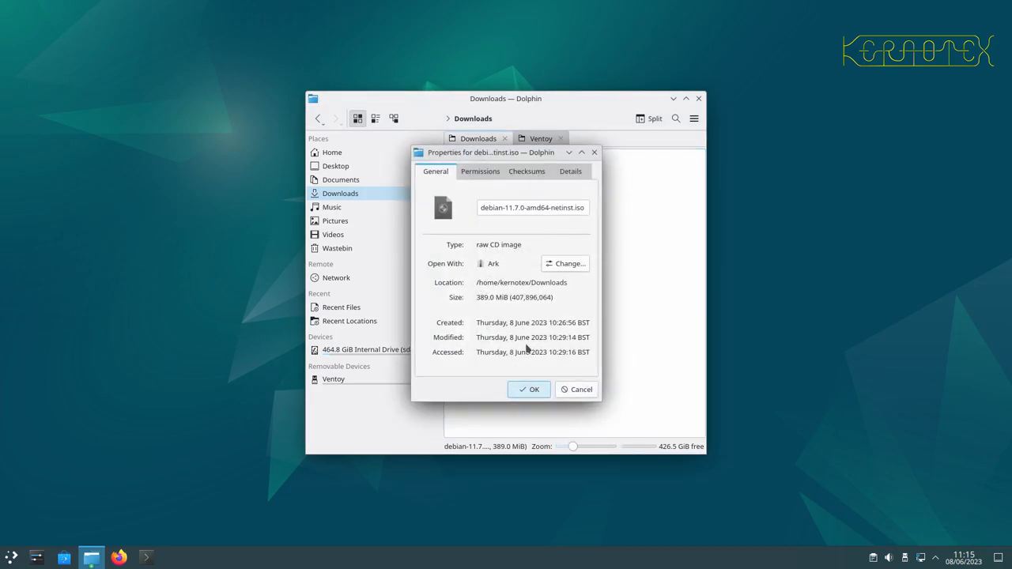
click(528, 389)
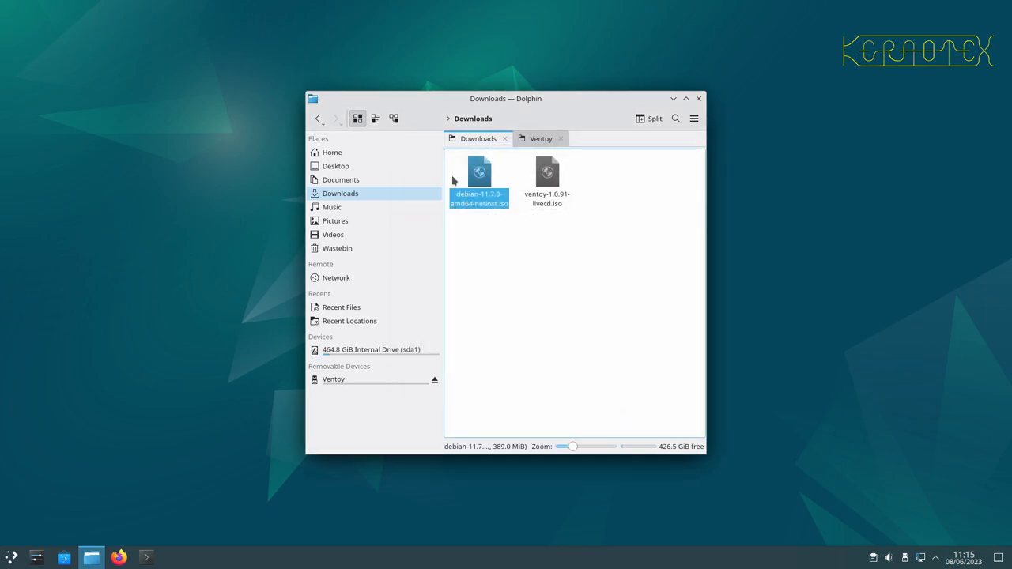
right_click(478, 174)
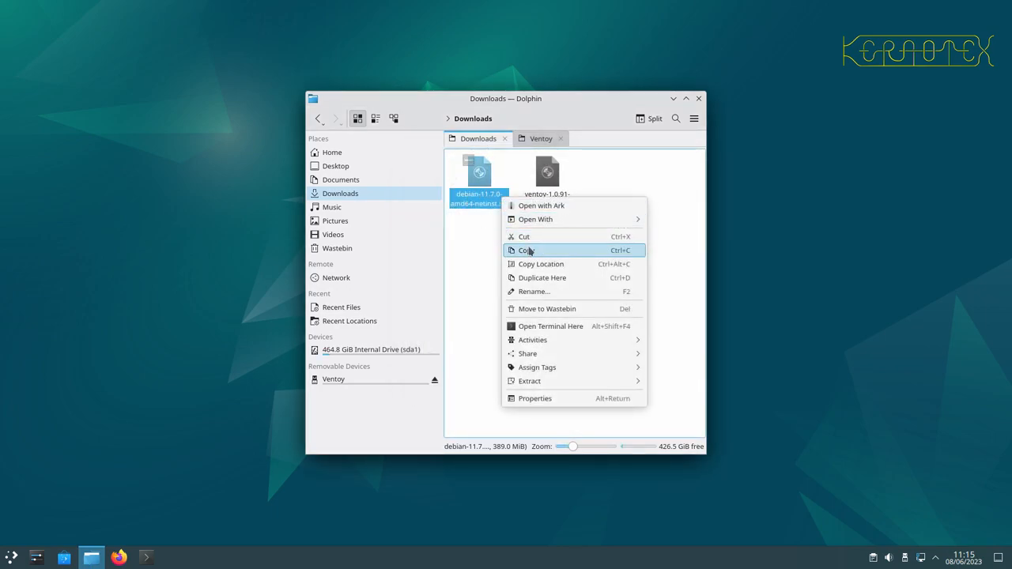
click(541, 139)
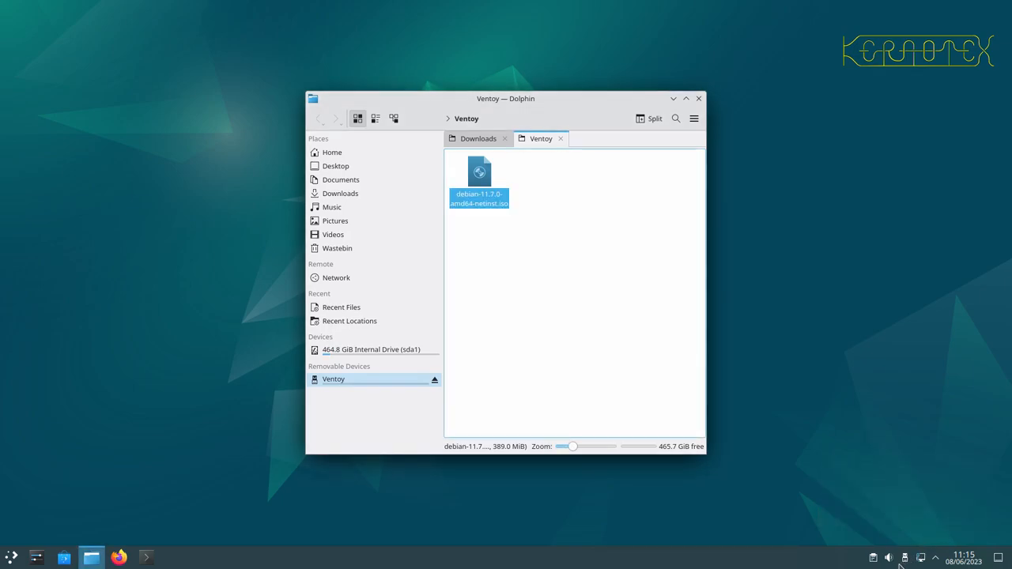
- Safely remove the Ventoy drive, then choose Restart from the launcher
click(905, 557)
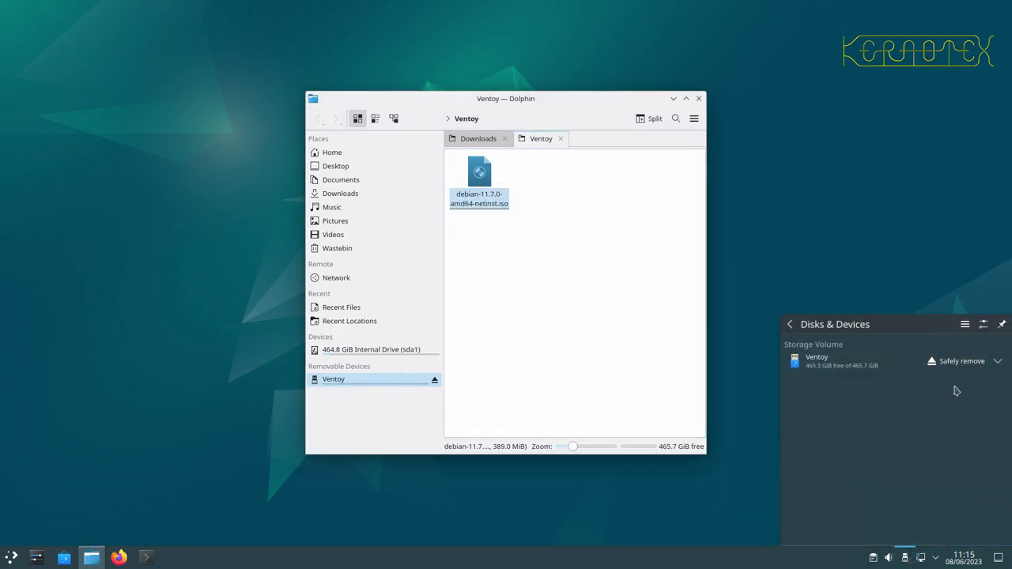
click(959, 361)
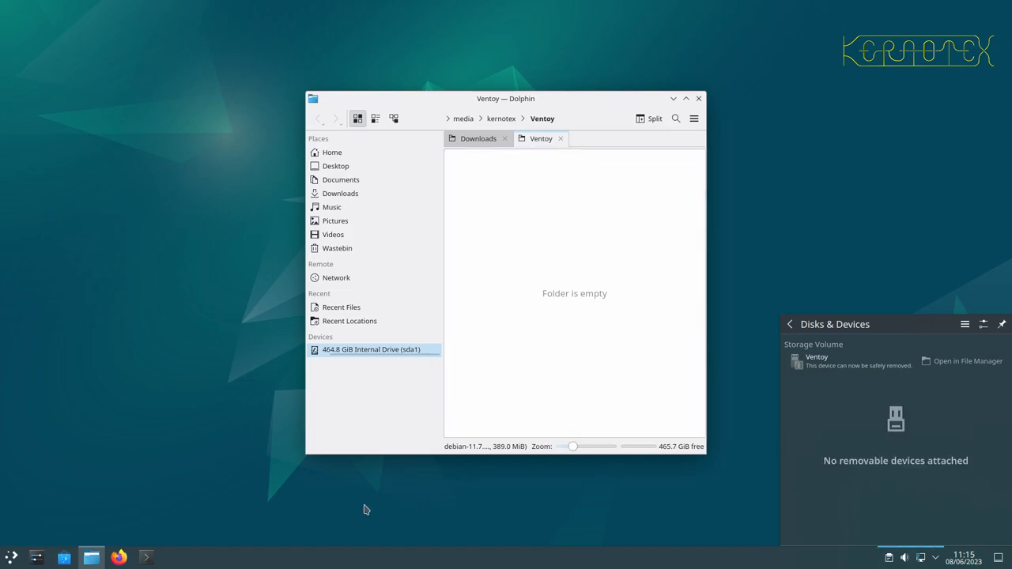
click(11, 557)
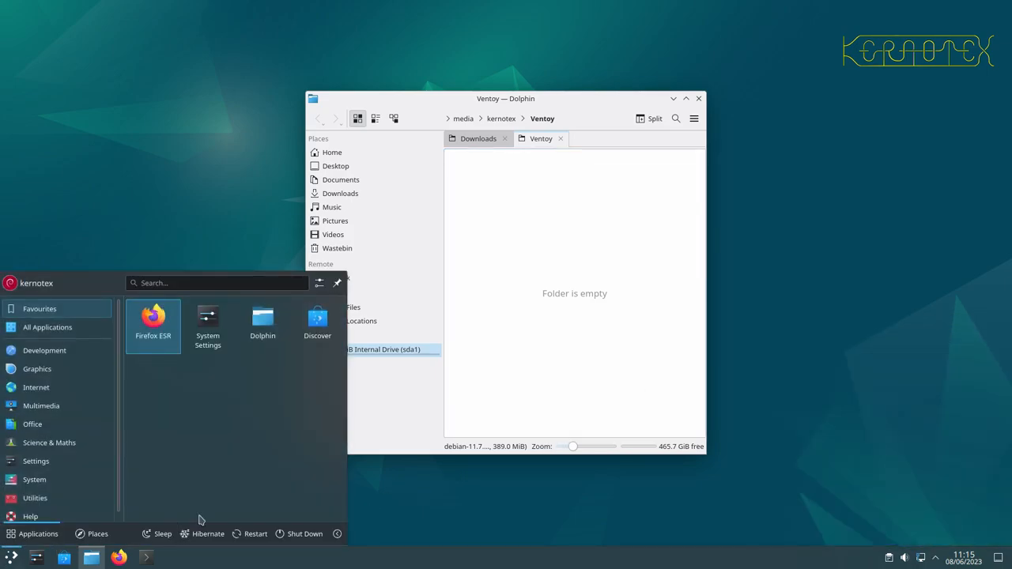
mouse_move(250, 535)
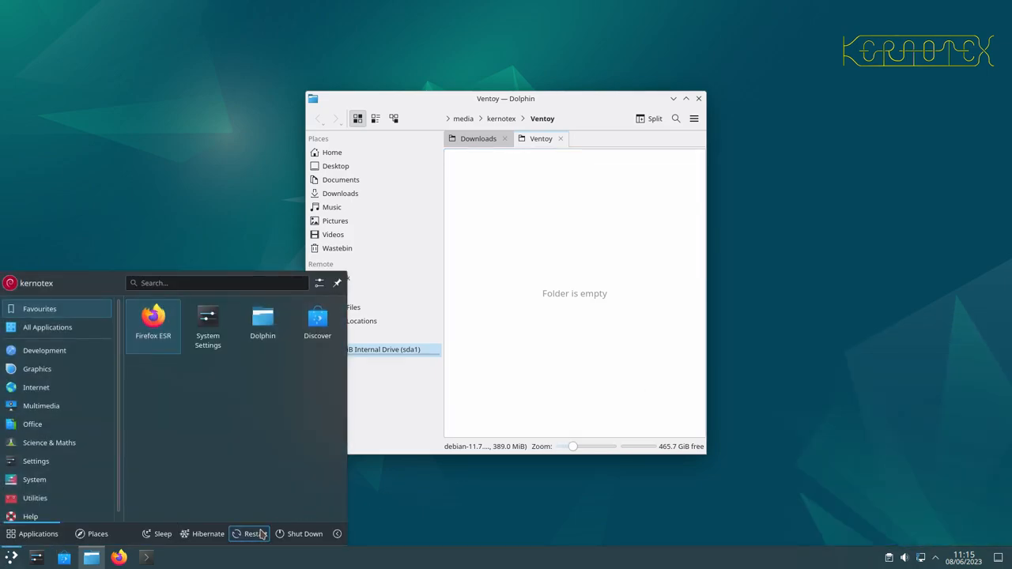
click(250, 534)
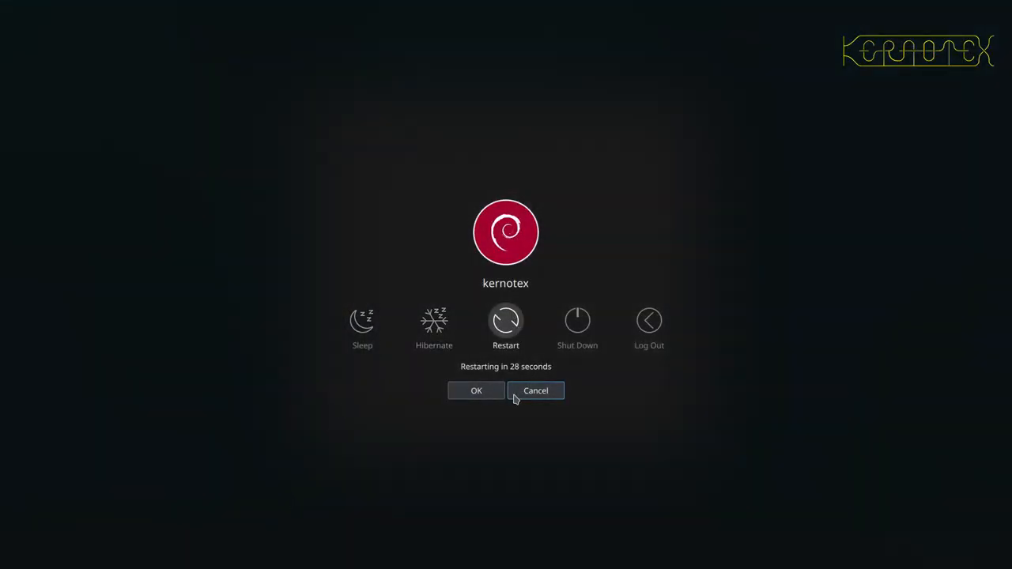
click(476, 391)
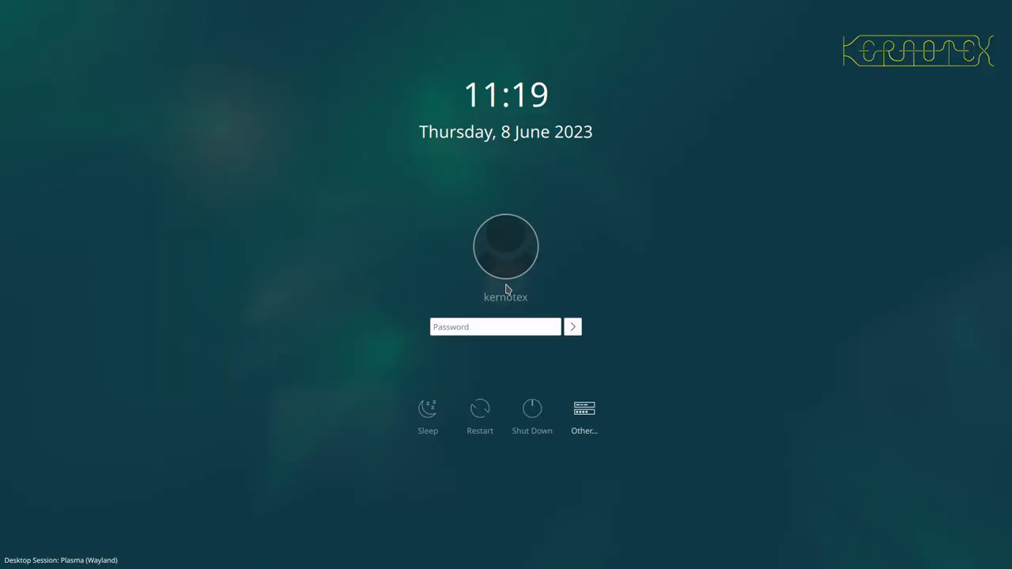
- Enter the password on the login screen to reach the KDE Plasma desktop
text(•••)
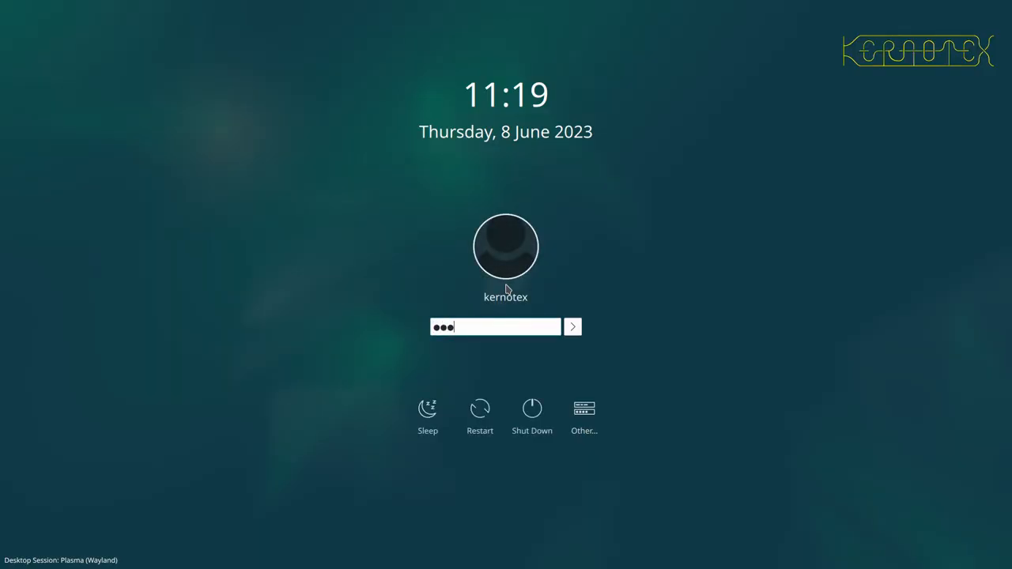
key(Backspace)
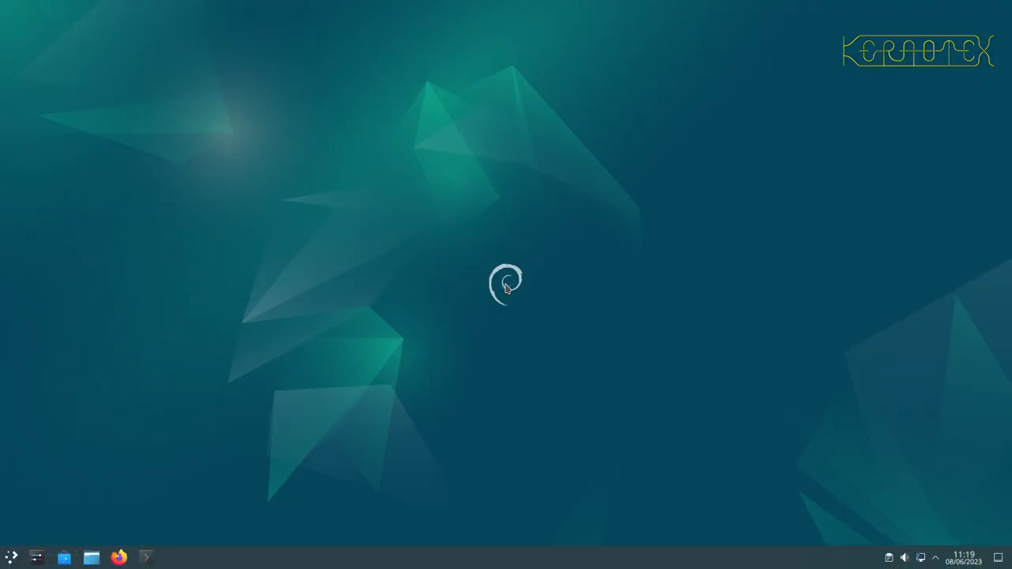
mouse_move(449, 324)
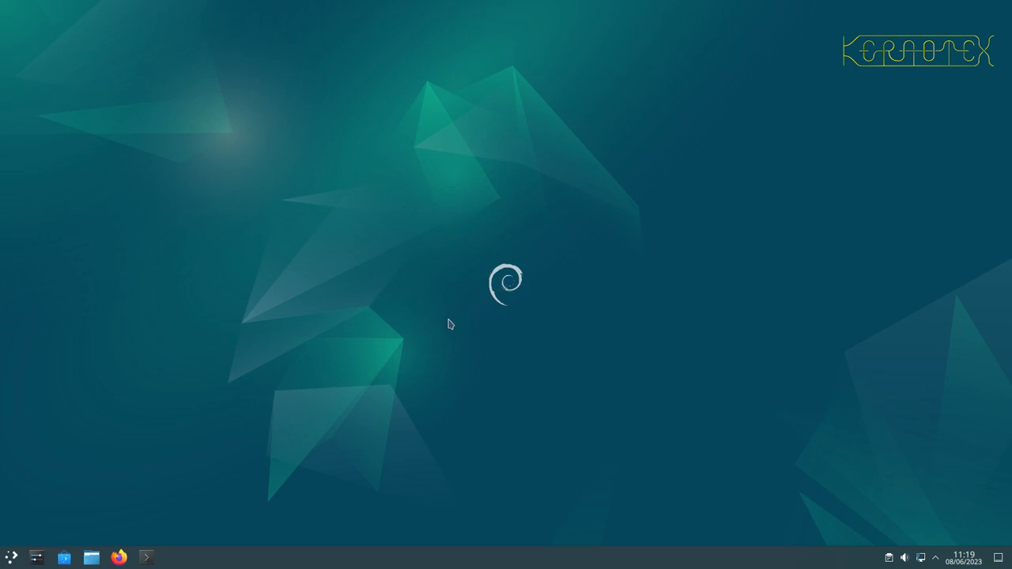
mouse_move(130, 532)
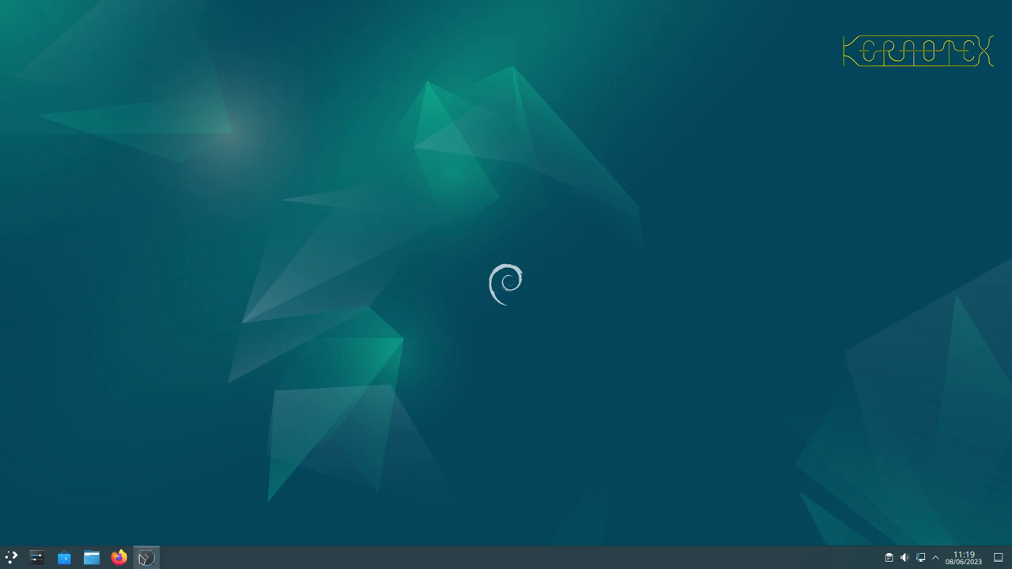
- Become root in Konsole, move to /home/kernotex/Downloads, and list the disks with fdisk -l
click(146, 557)
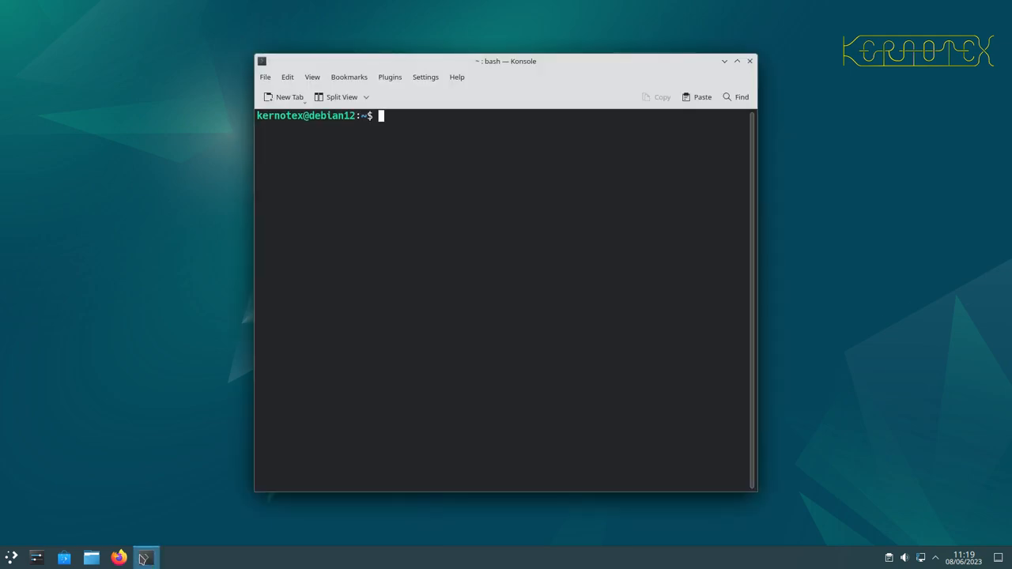
text(sudo su 0-)
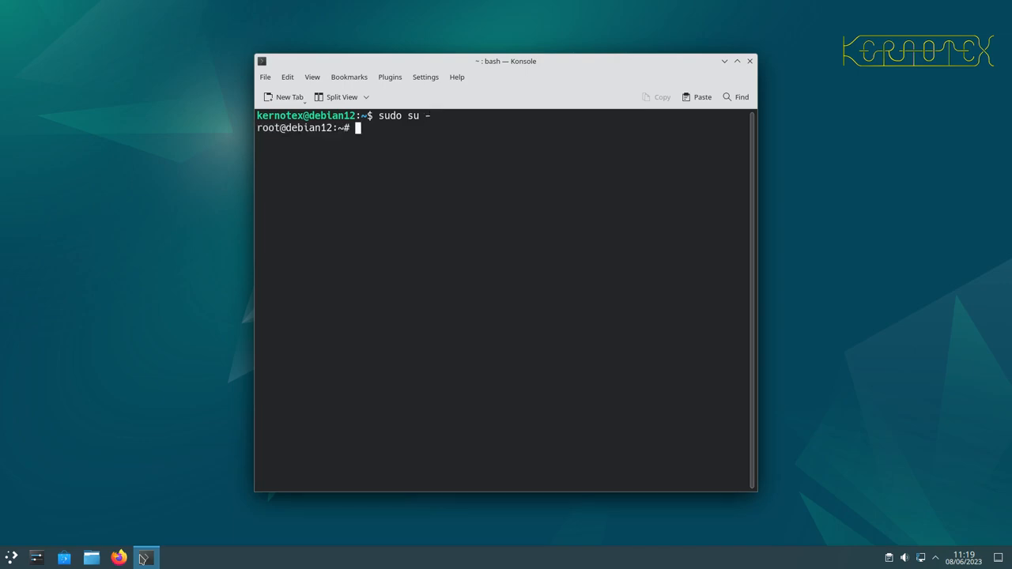
text(cd /ho)
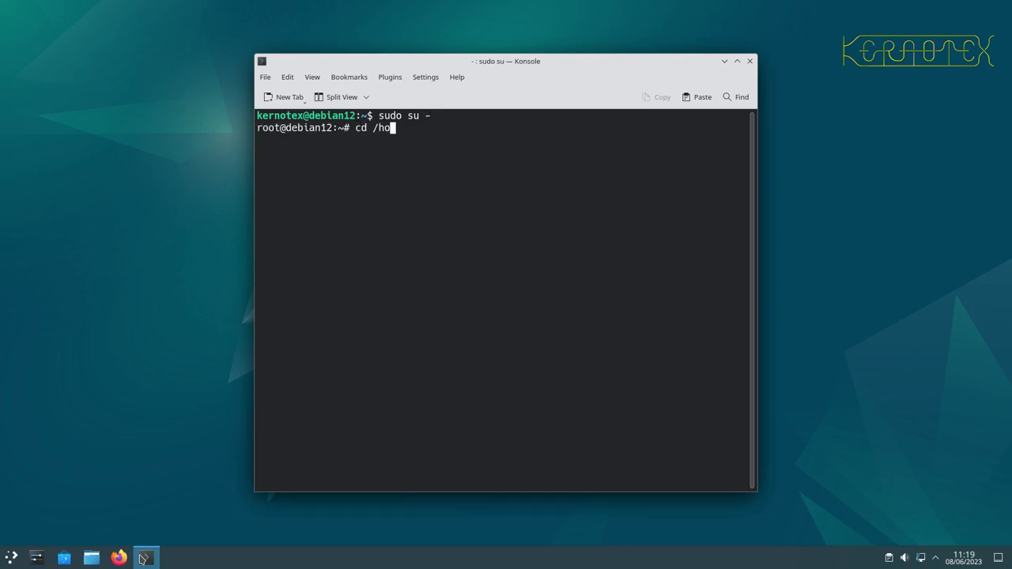
text(me/kernotex/Downloads/)
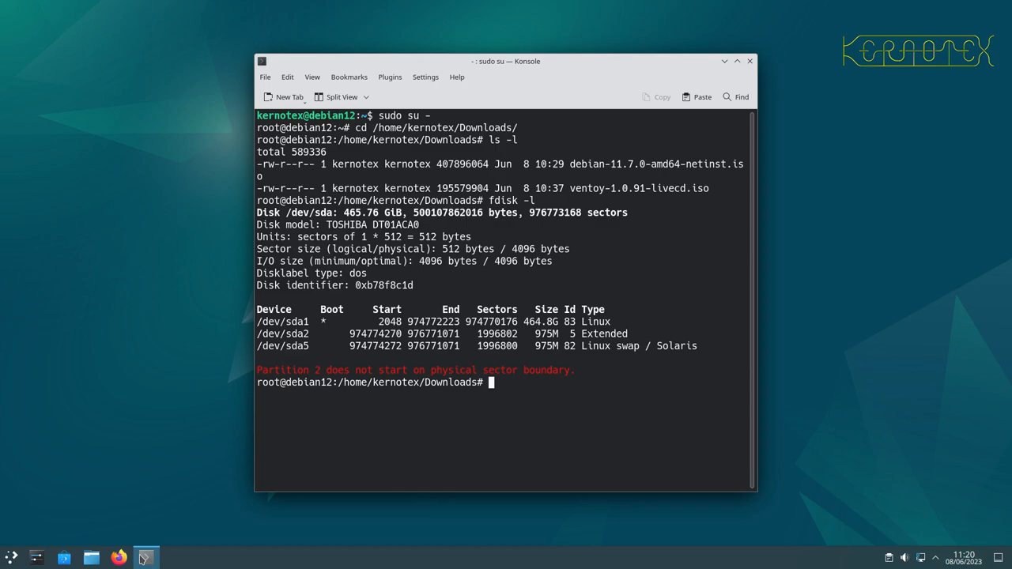
text(fdisk -l)
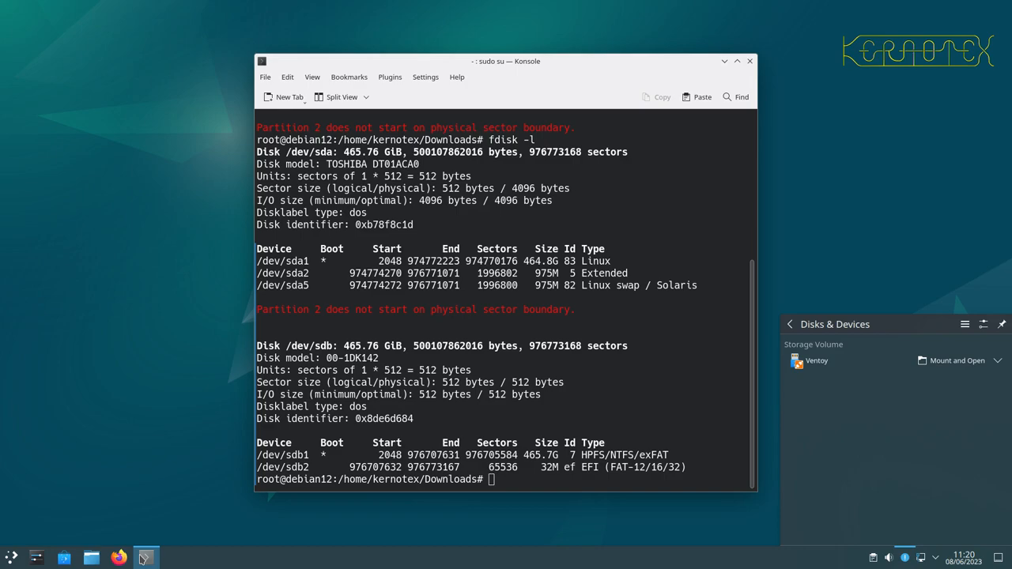
mouse_move(610, 418)
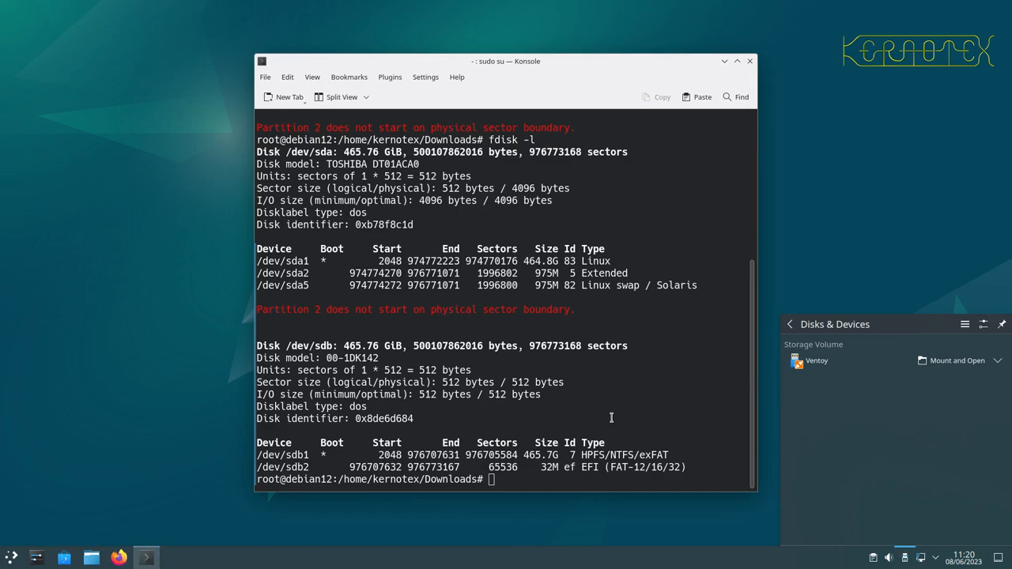
- Recall and rerun dd writing ventoy-1.0.91-livecd.iso to /dev/sdb, then reboot
key(ctrl+r)
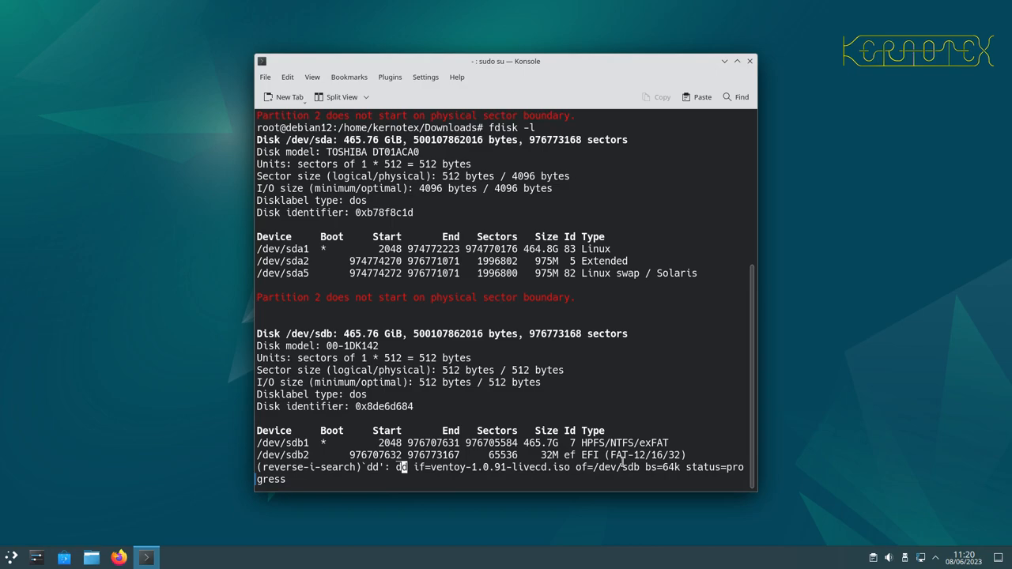
key(Return)
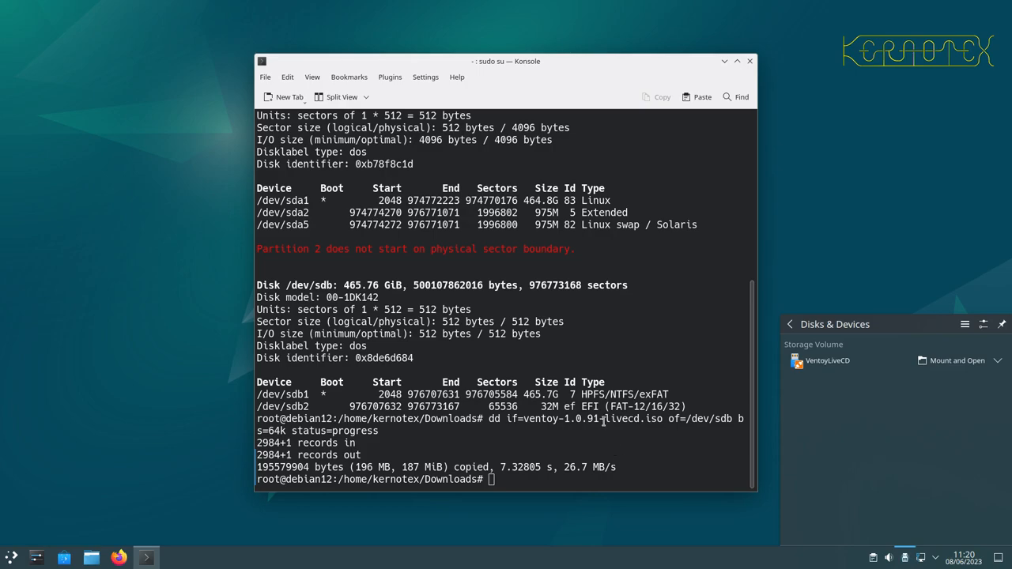
text(reboot)
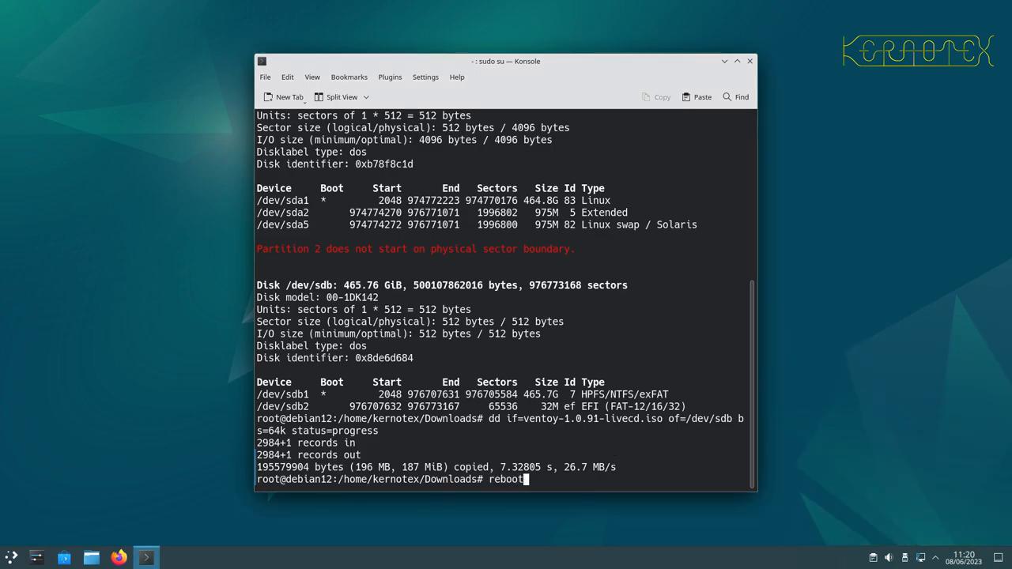
key(Return)
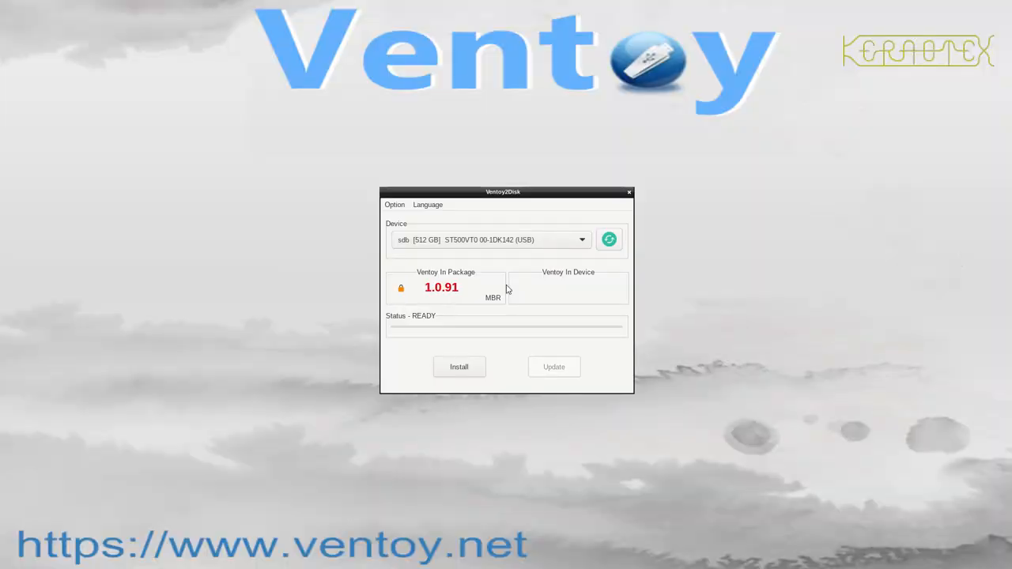
mouse_move(532, 331)
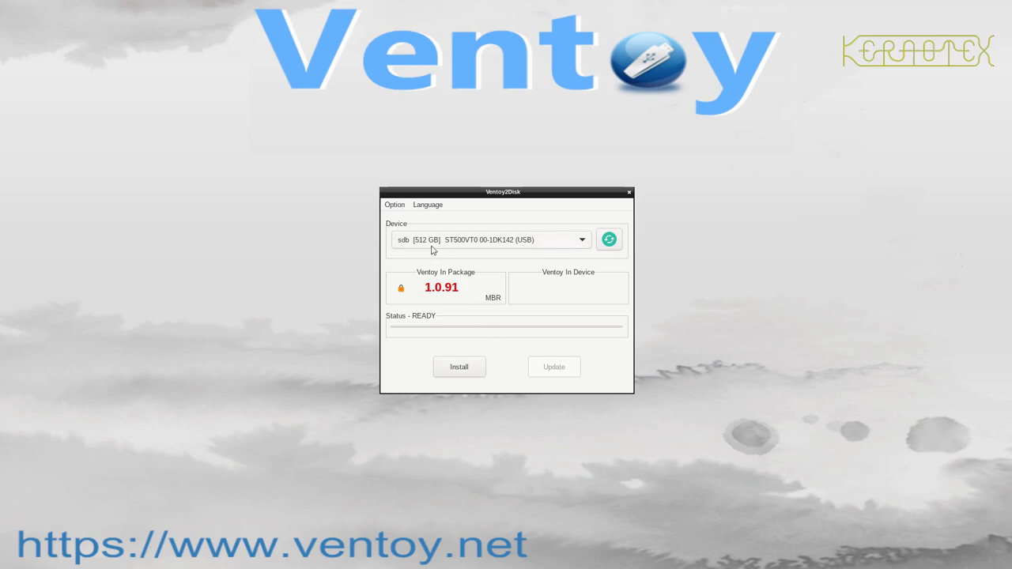
mouse_move(427, 237)
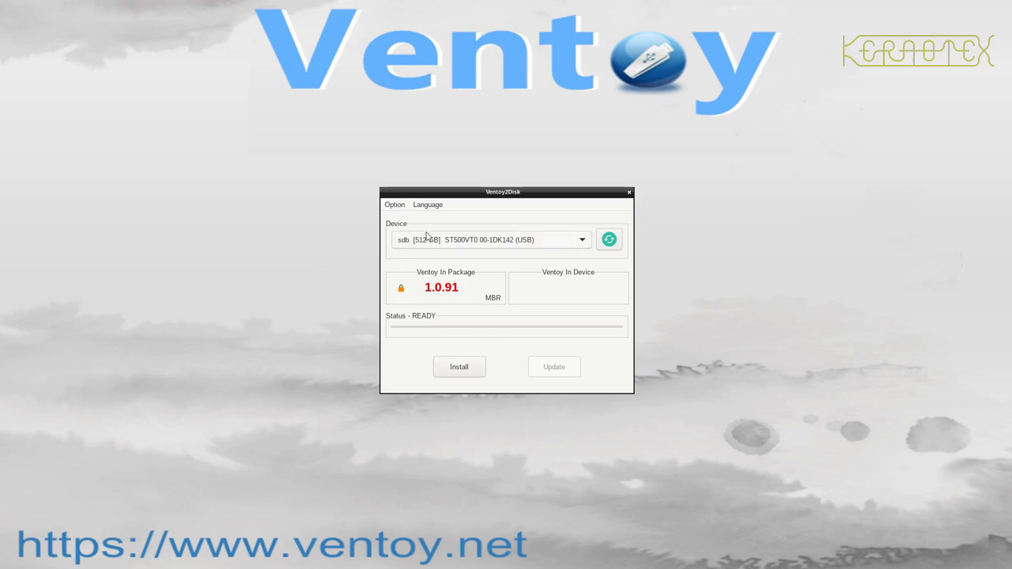
mouse_move(428, 244)
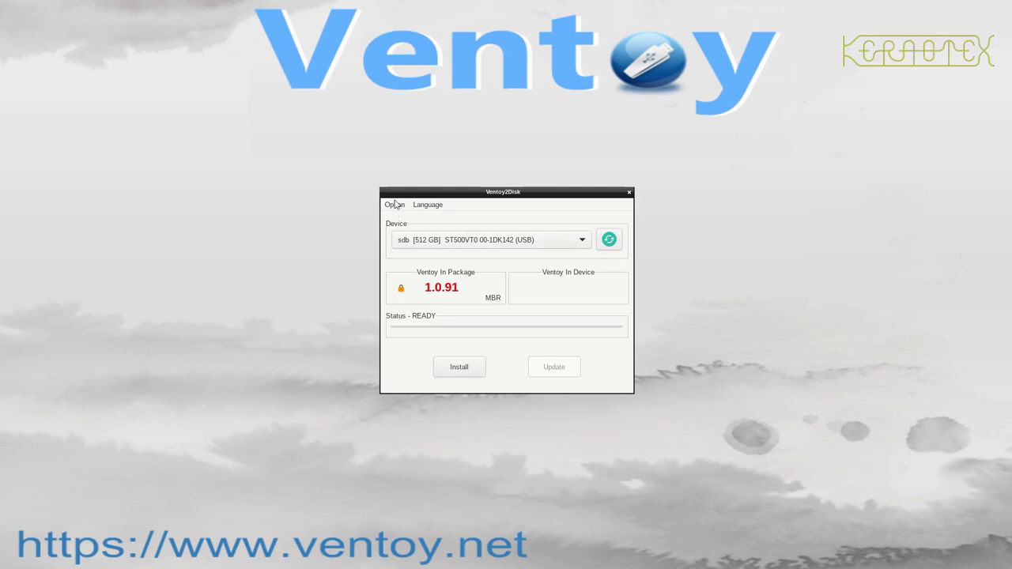
- In Partition Configuration, preserve 400 GB of space at the end of the disk
click(395, 206)
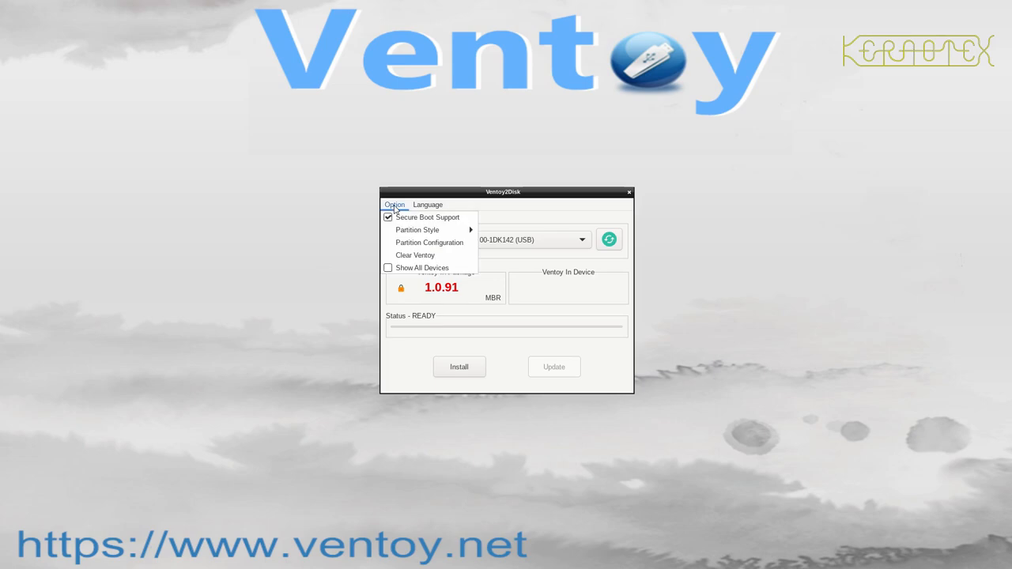
mouse_move(418, 230)
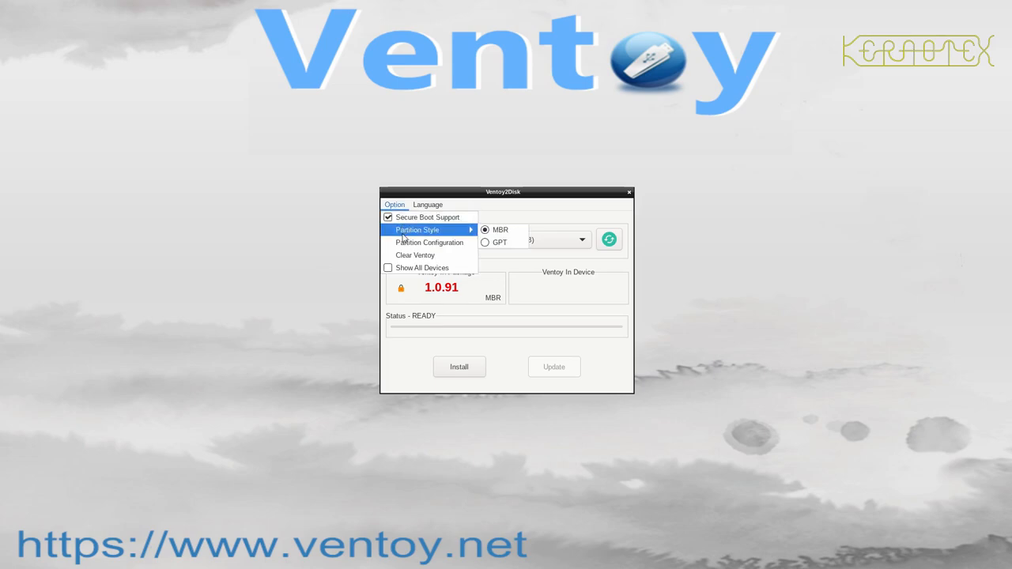
click(430, 242)
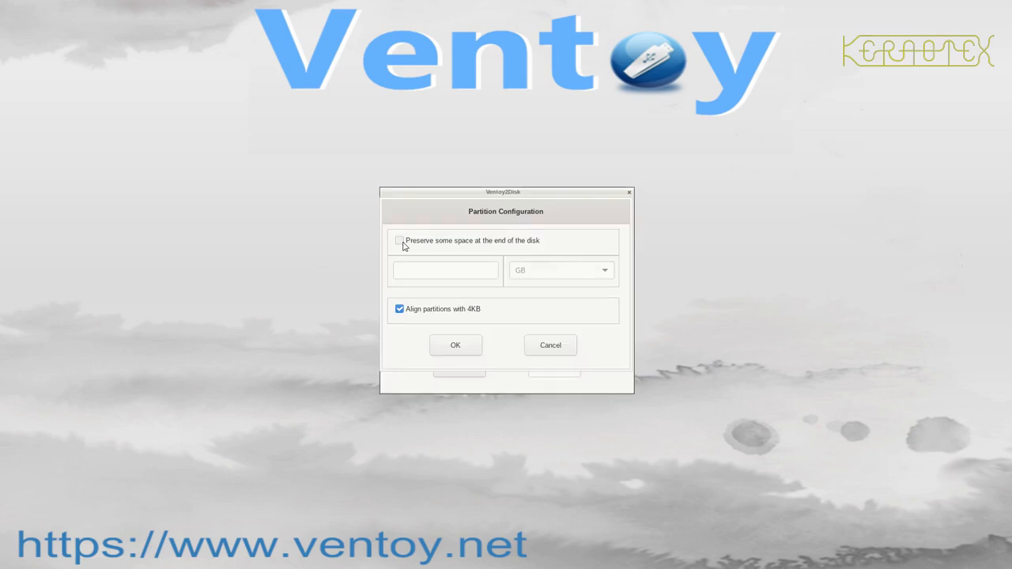
mouse_move(401, 248)
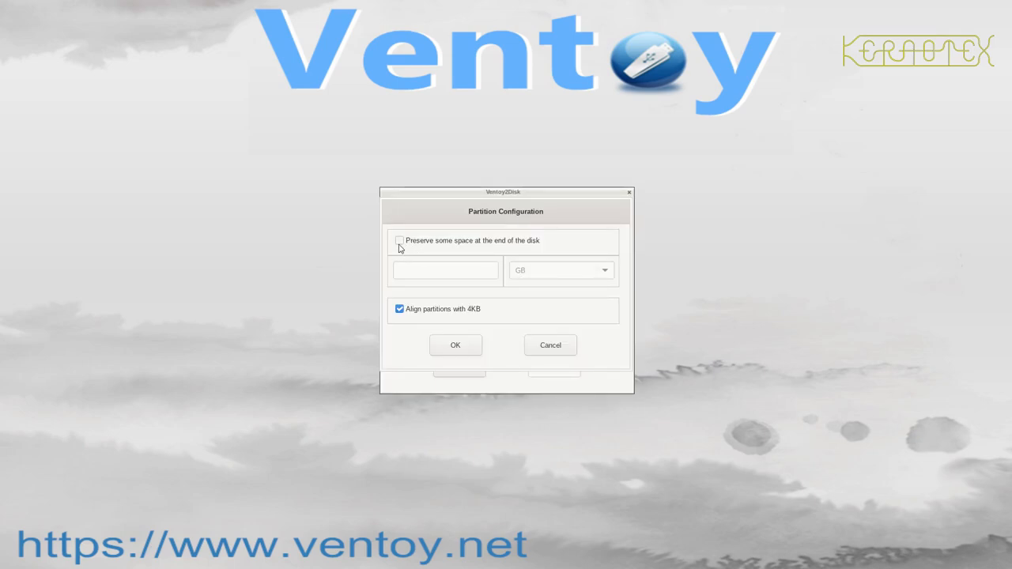
click(398, 241)
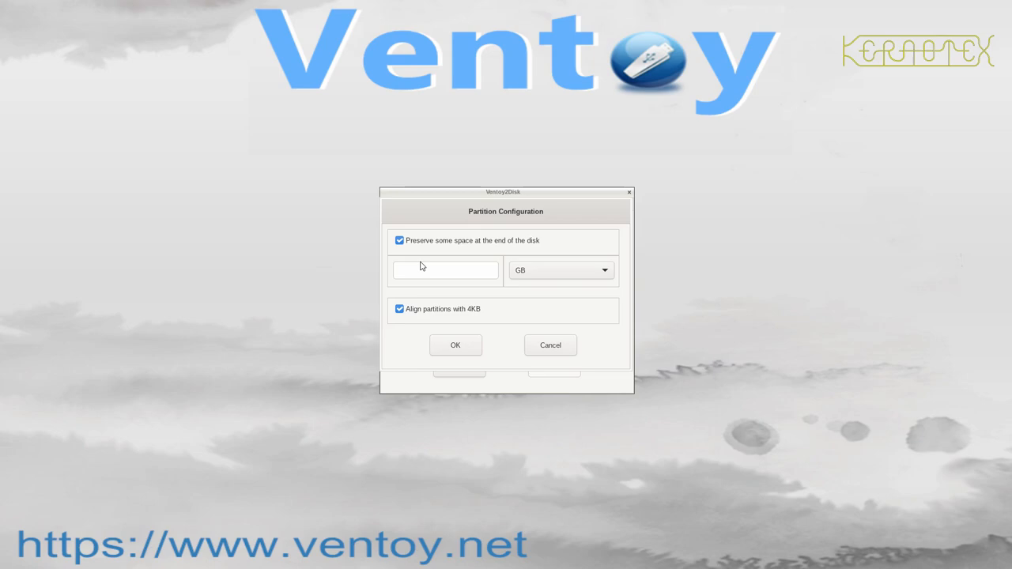
mouse_move(424, 281)
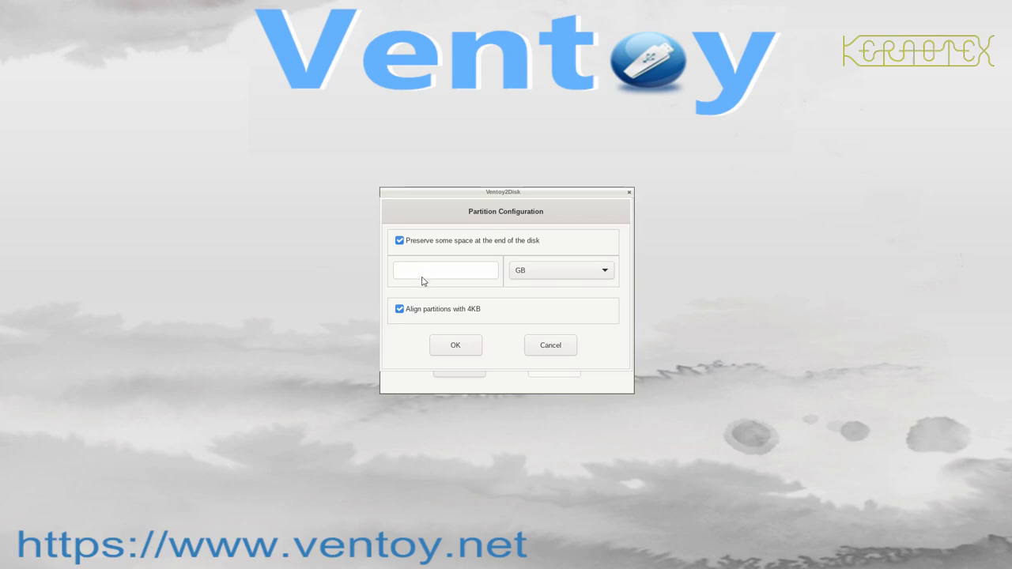
text(44)
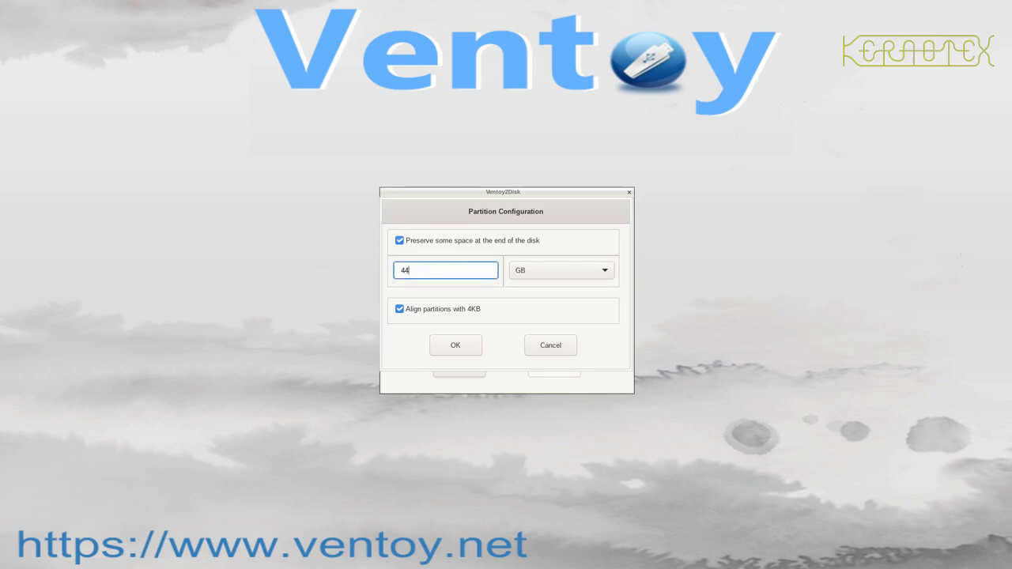
text(400)
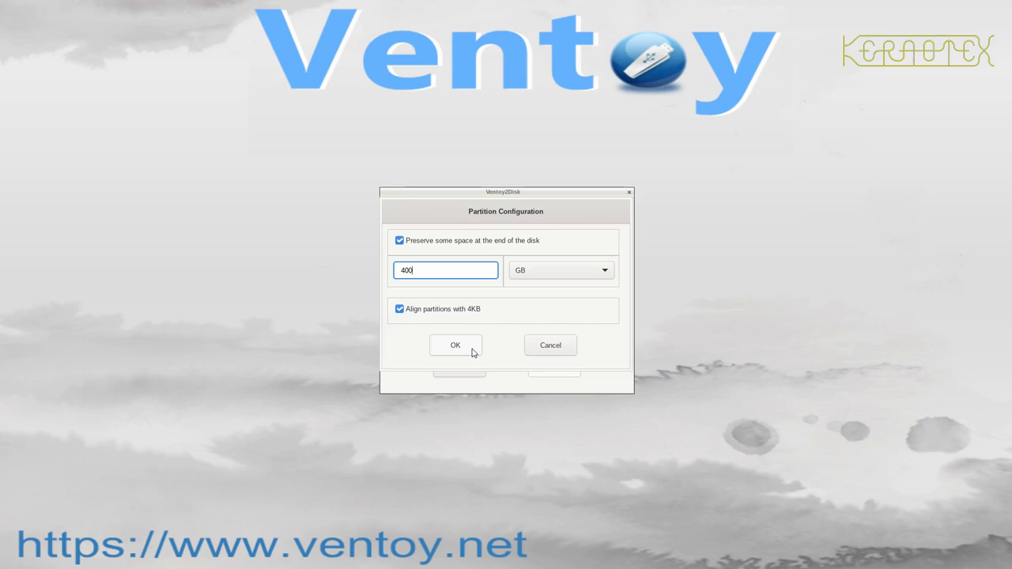
click(455, 345)
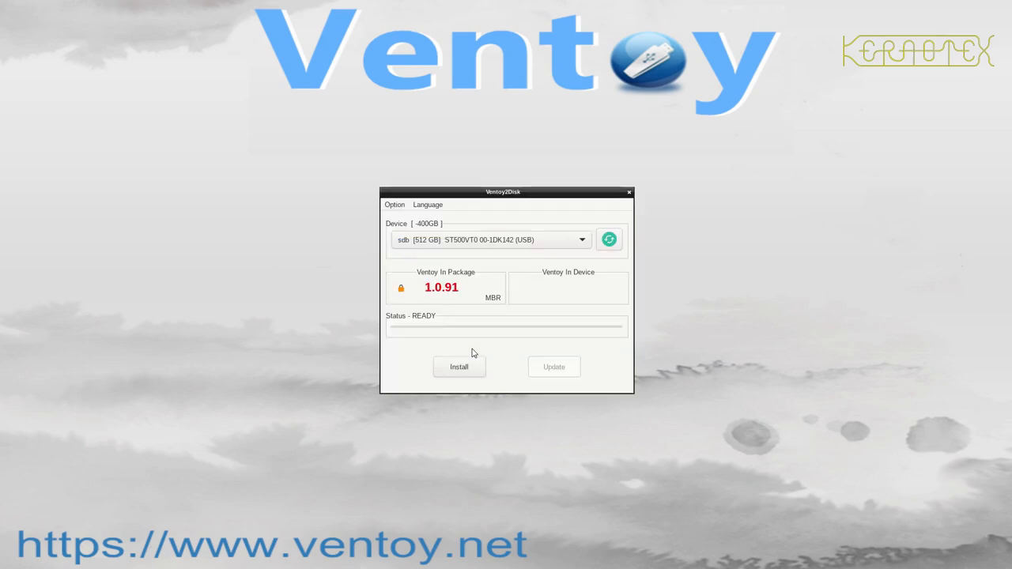
mouse_move(534, 301)
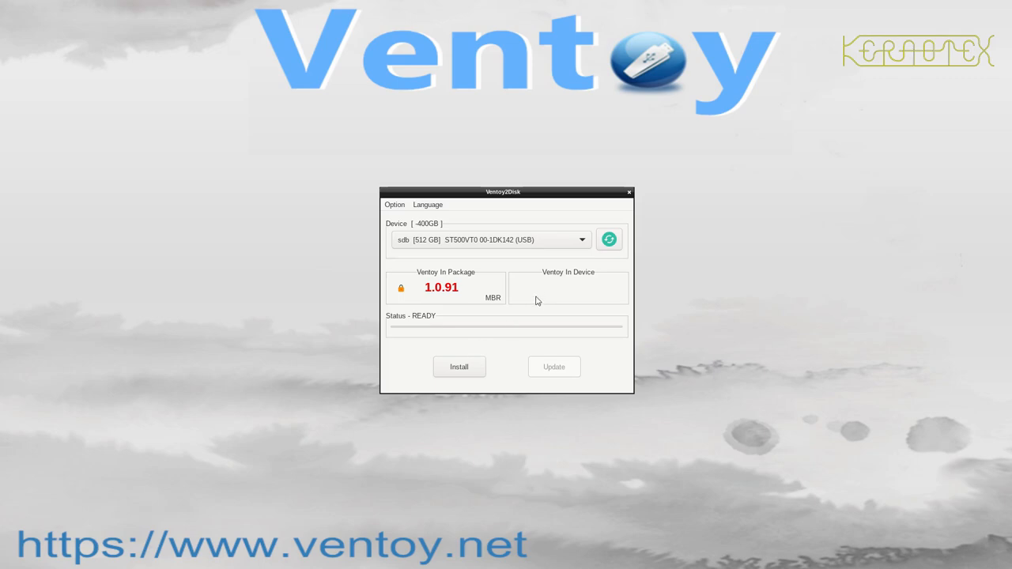
mouse_move(396, 231)
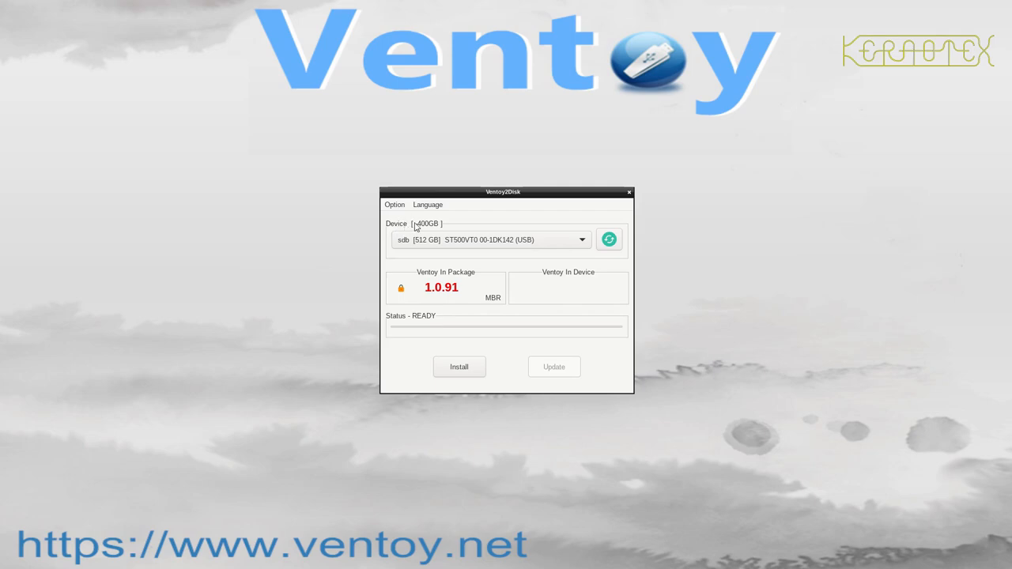
mouse_move(434, 231)
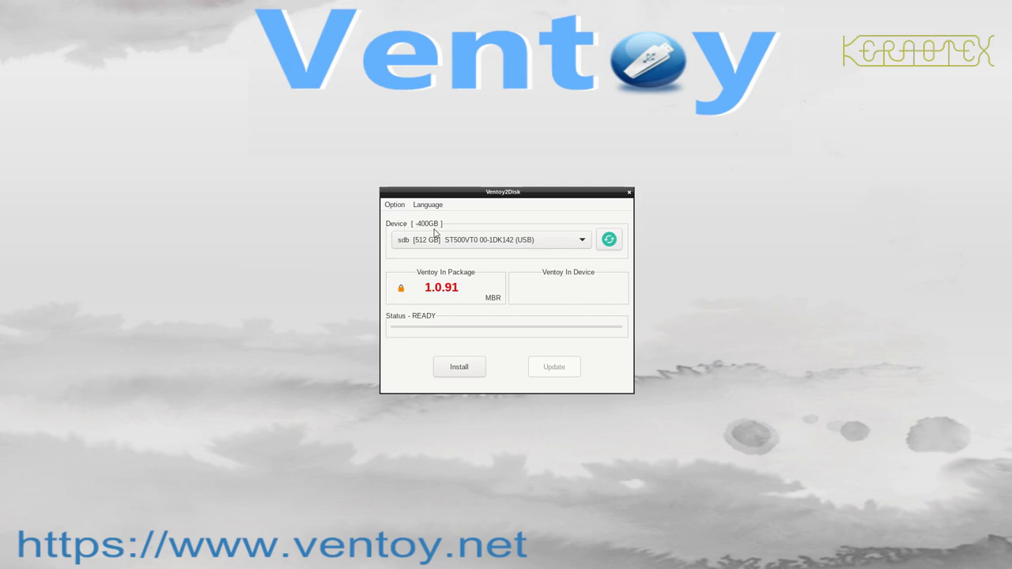
mouse_move(424, 240)
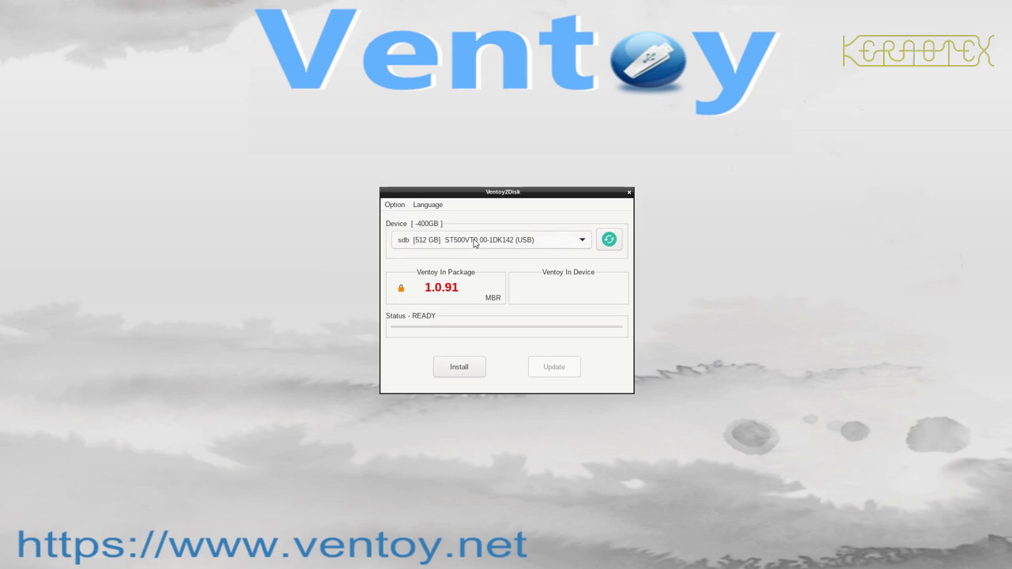
- Start the Ventoy install and confirm both warnings that the drive will be formatted
click(459, 367)
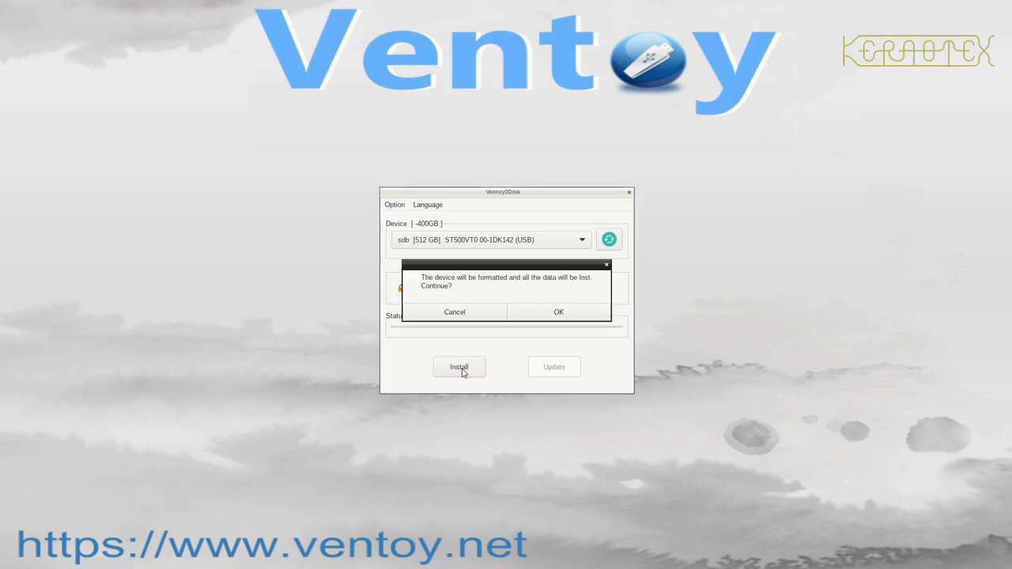
click(558, 312)
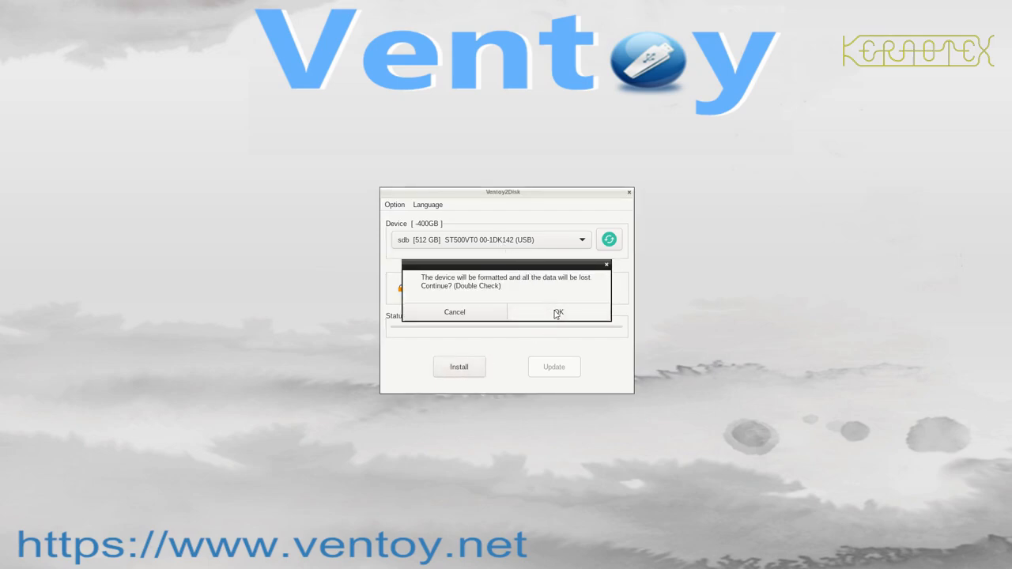
click(558, 312)
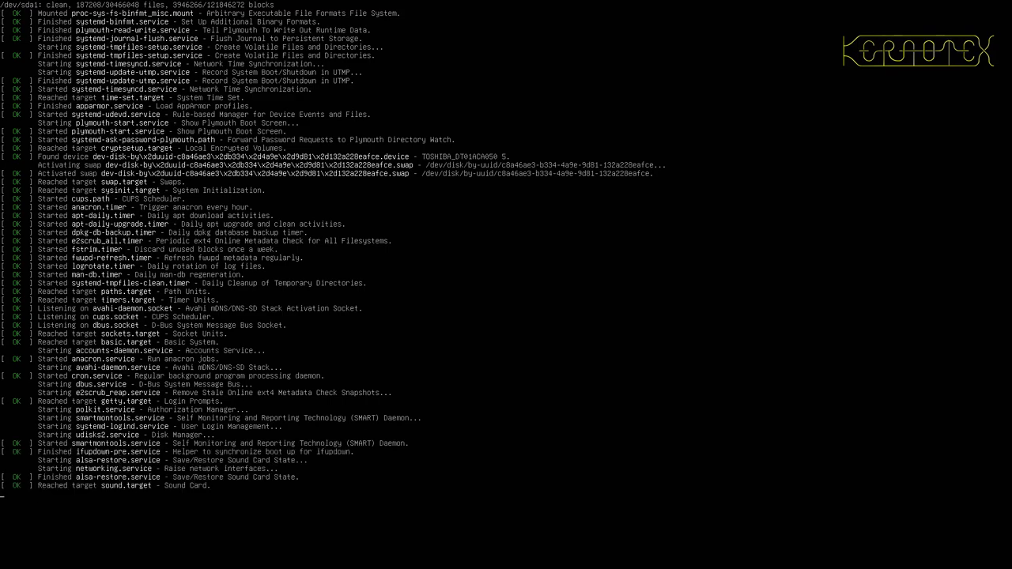
- Enter the account password on the Plasma login screen and sign in
scroll(down, 3)
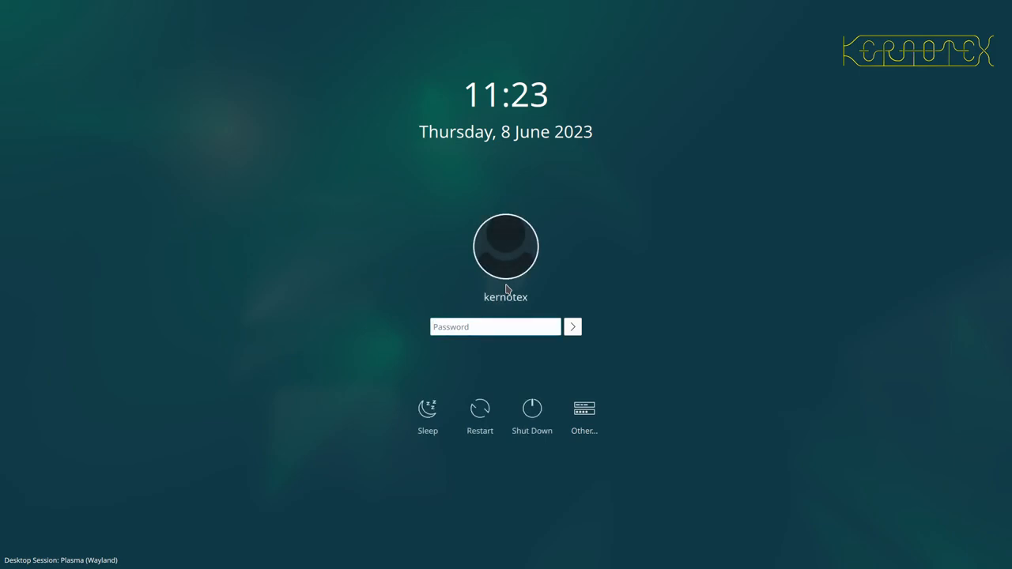
text(password)
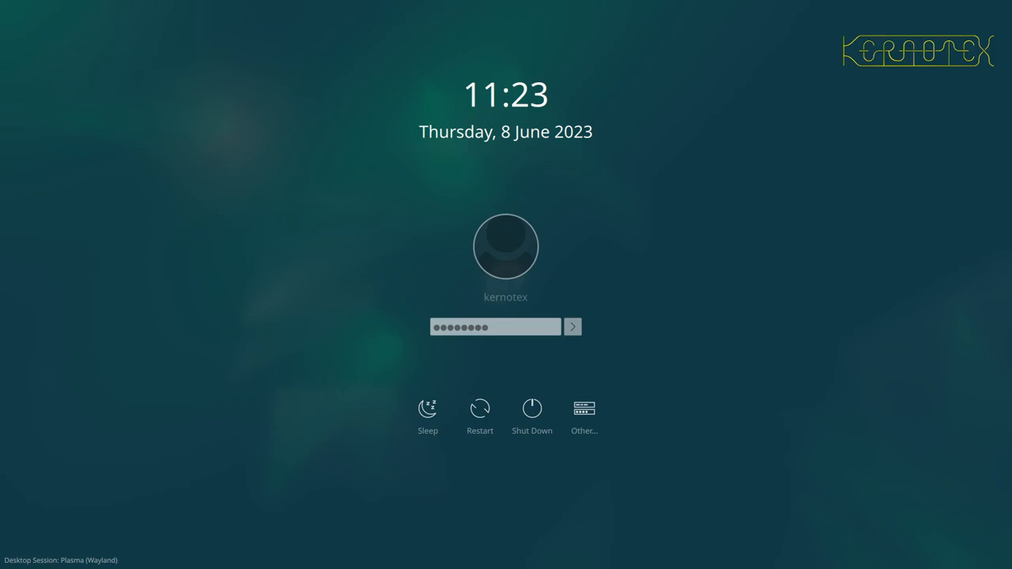
click(573, 326)
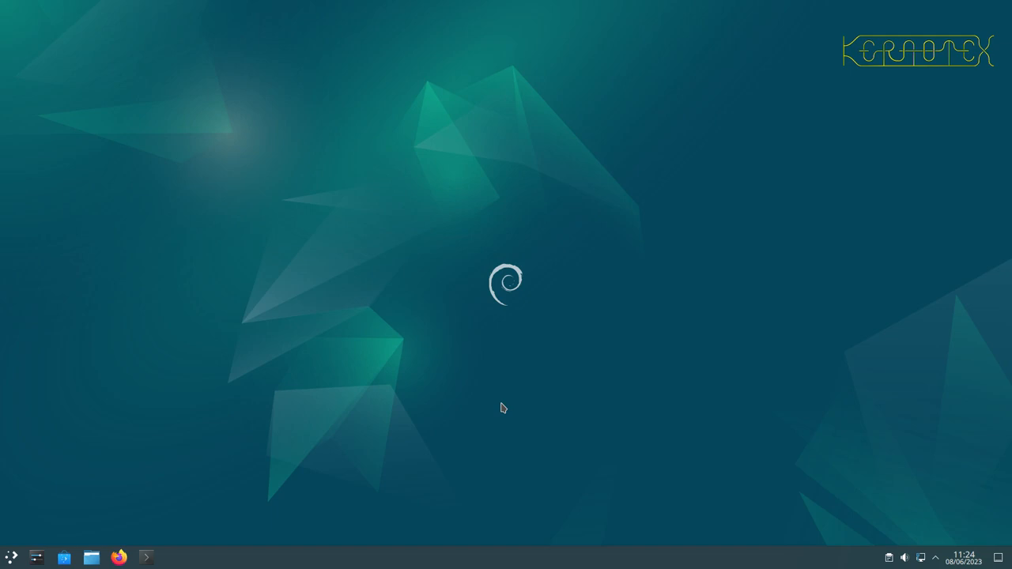
mouse_move(546, 414)
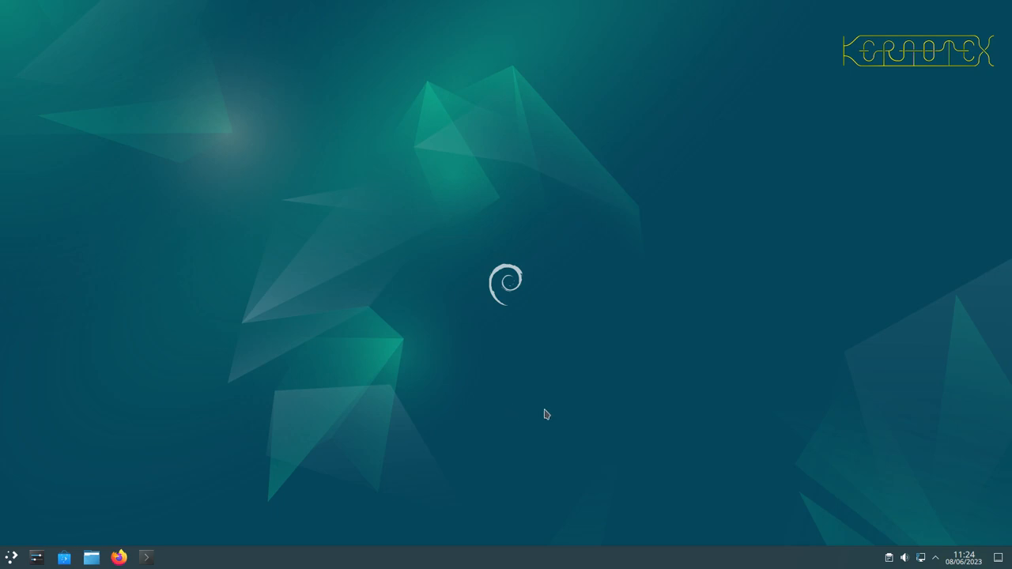
- Mount and show the empty Ventoy volume from Dolphin's Removable Devices
click(905, 557)
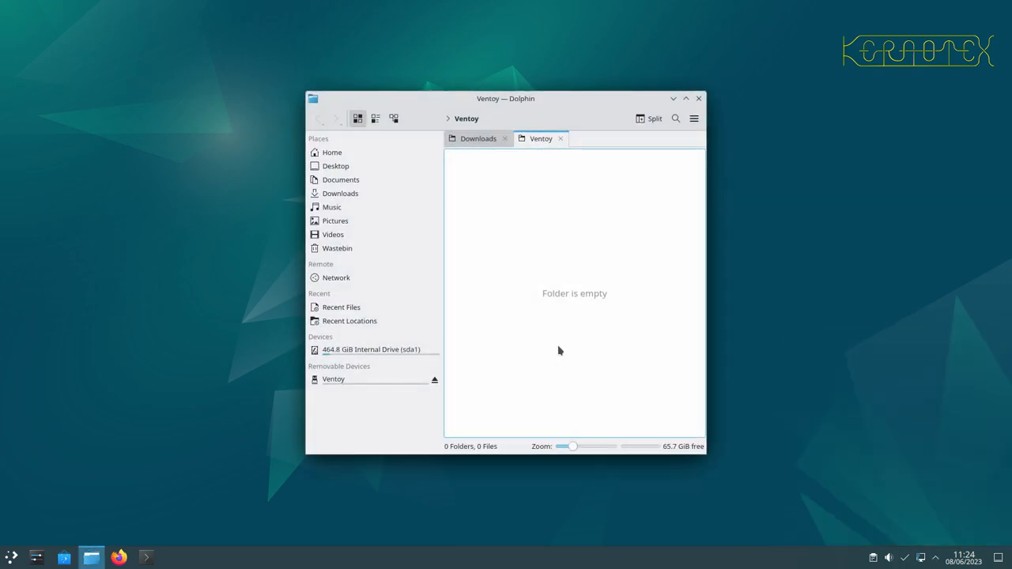
mouse_move(639, 428)
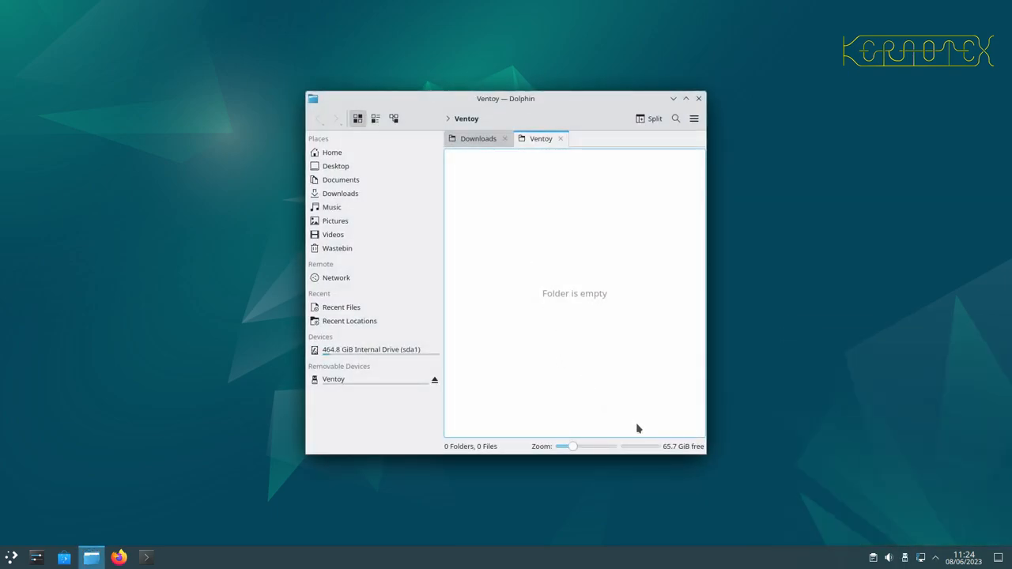
mouse_move(668, 446)
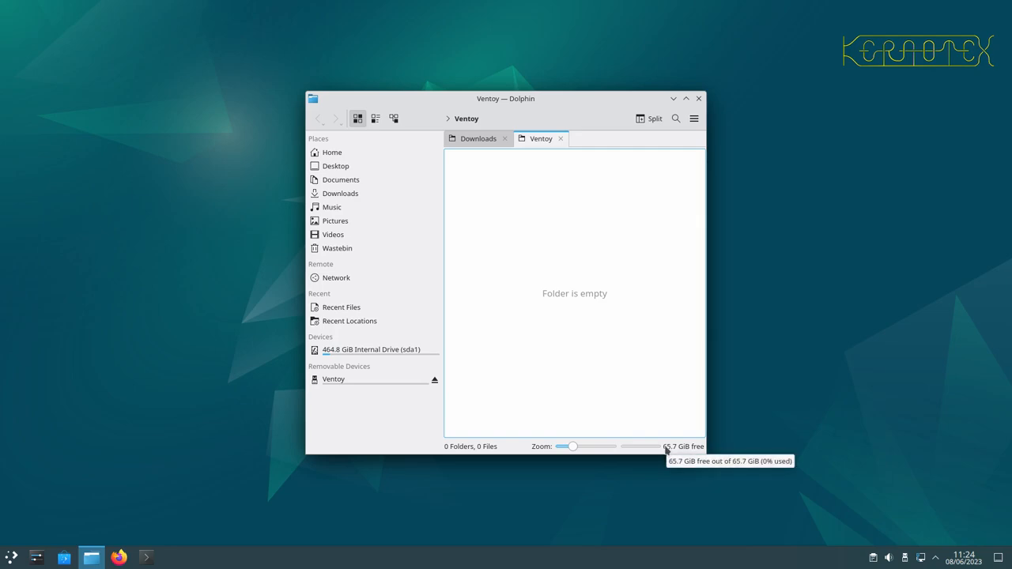
mouse_move(651, 433)
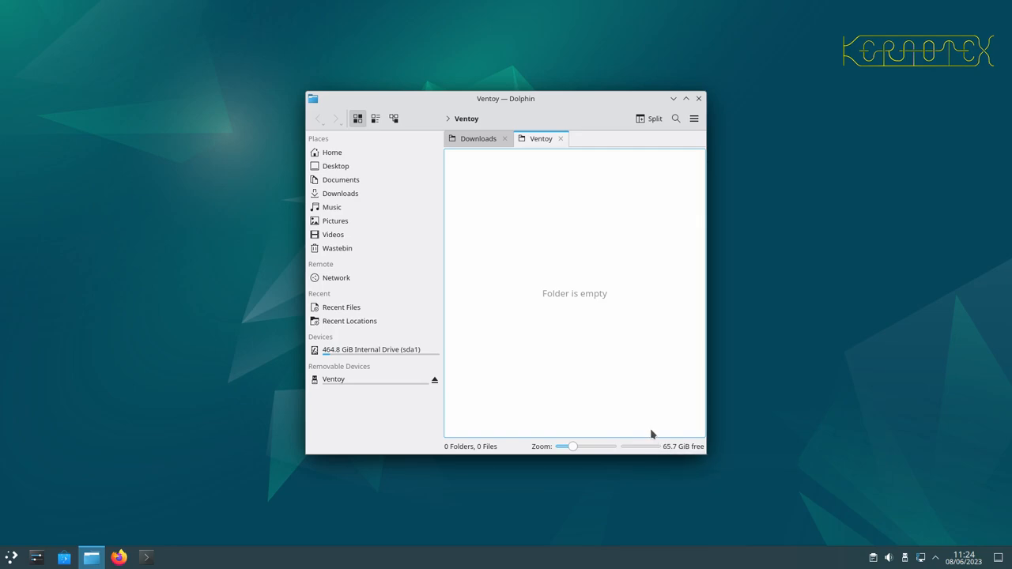
mouse_move(627, 415)
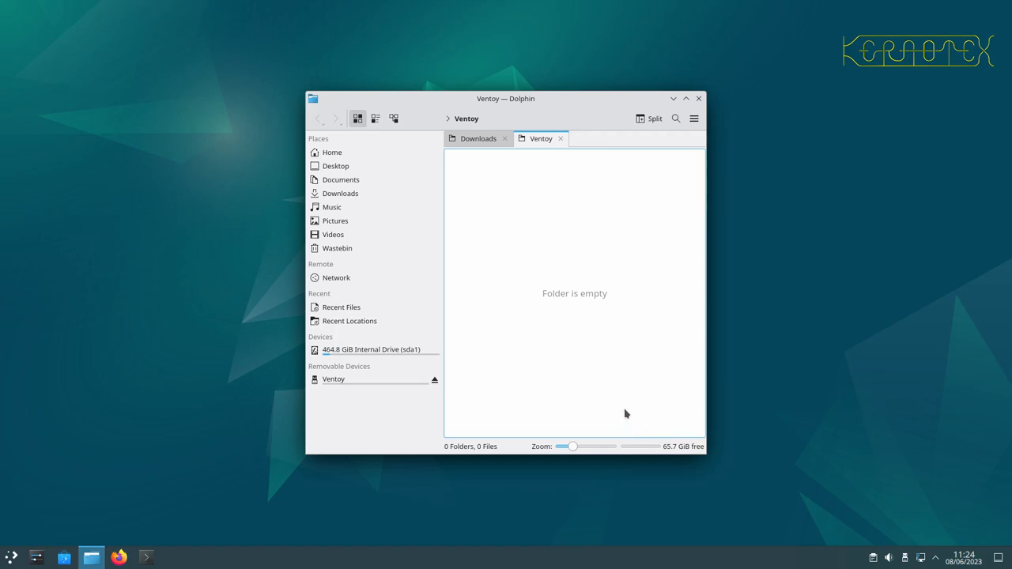
mouse_move(636, 424)
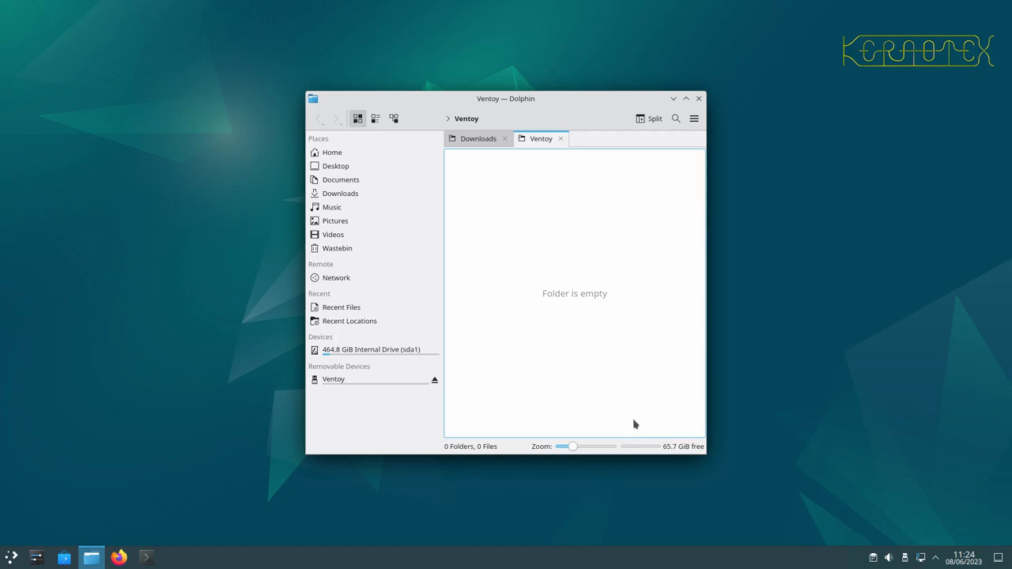
mouse_move(560, 293)
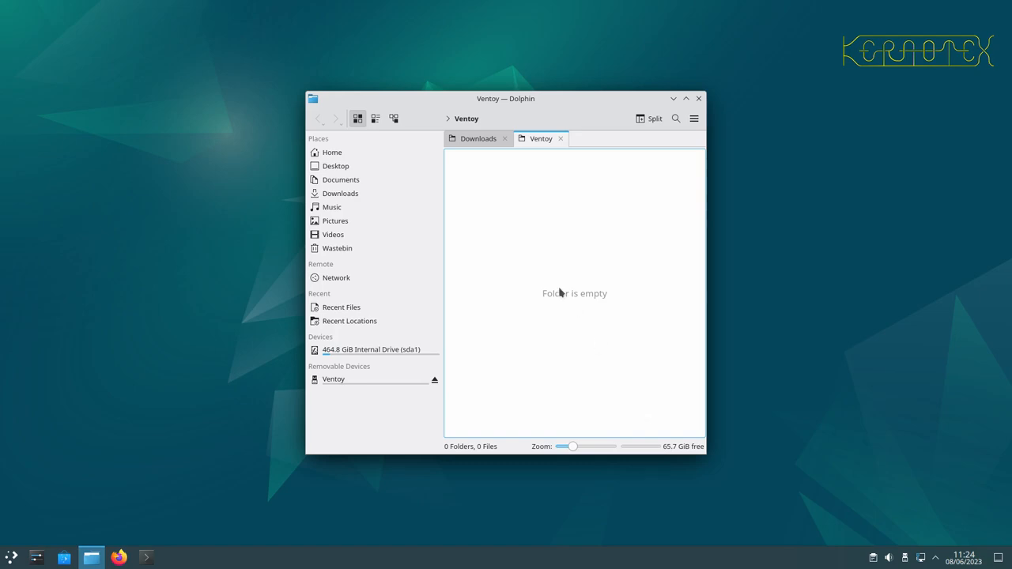
mouse_move(478, 206)
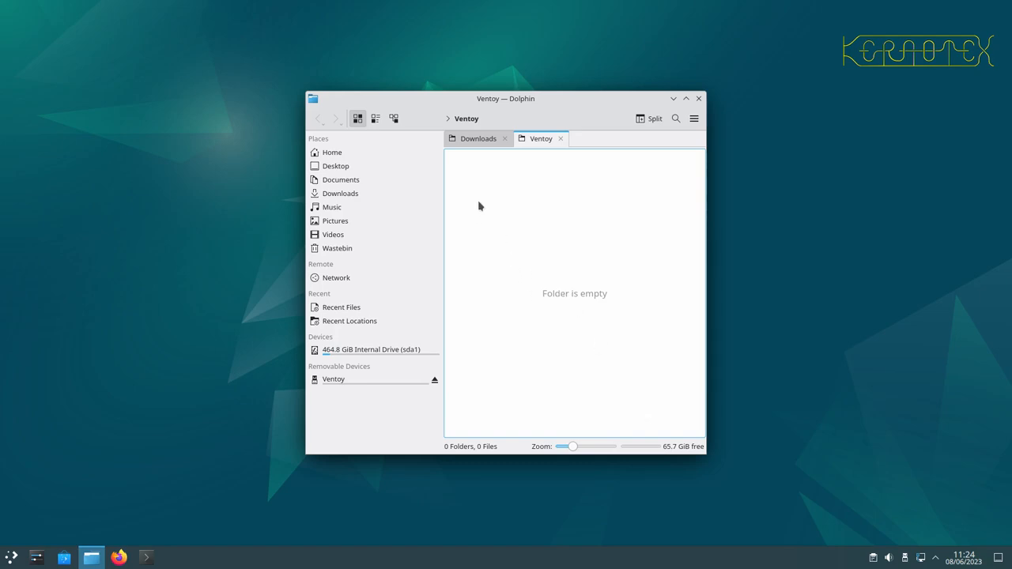
mouse_move(678, 455)
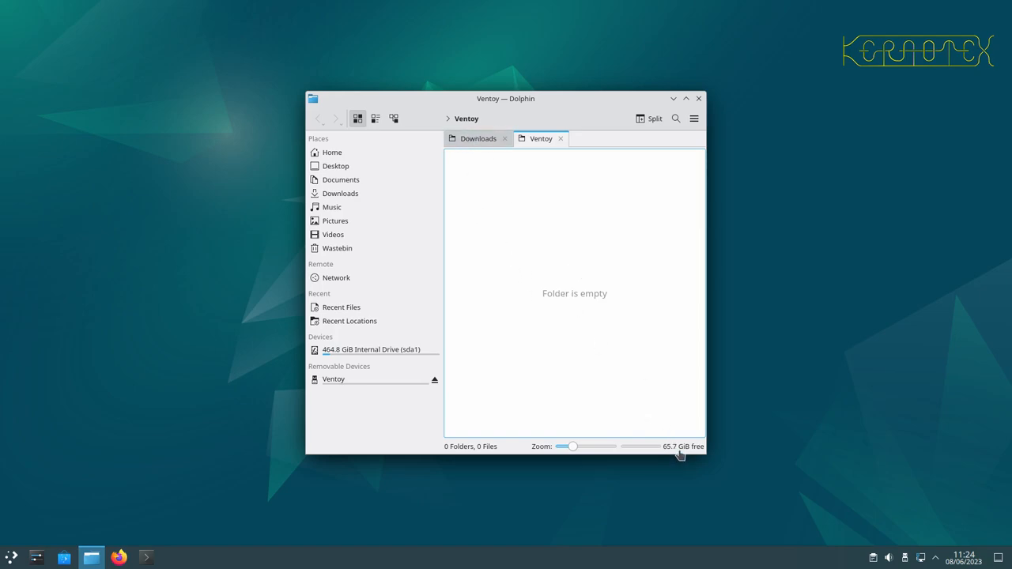
mouse_move(146, 564)
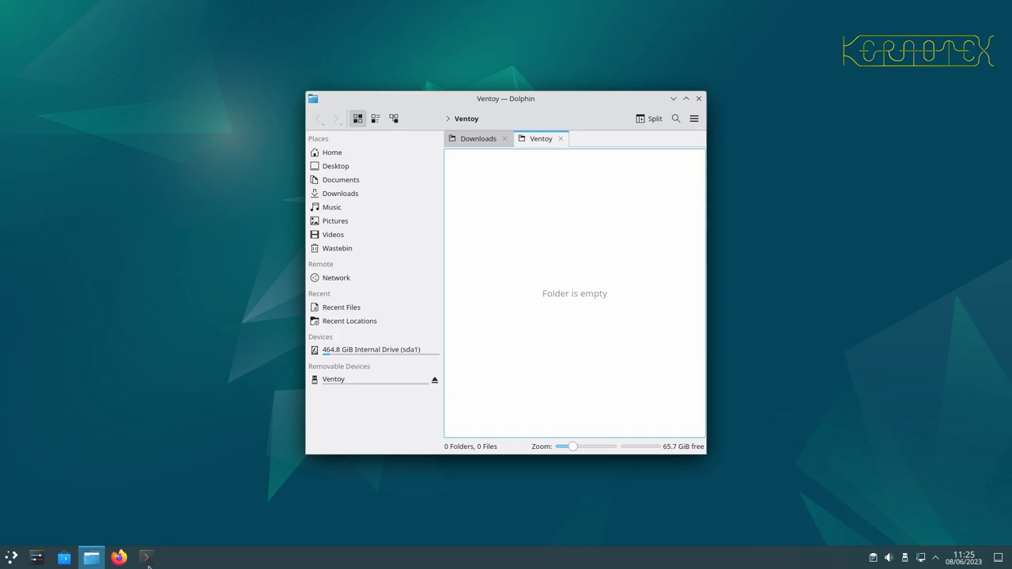
- Become root in Konsole with sudo su - and list partitions with fdisk -l
click(146, 557)
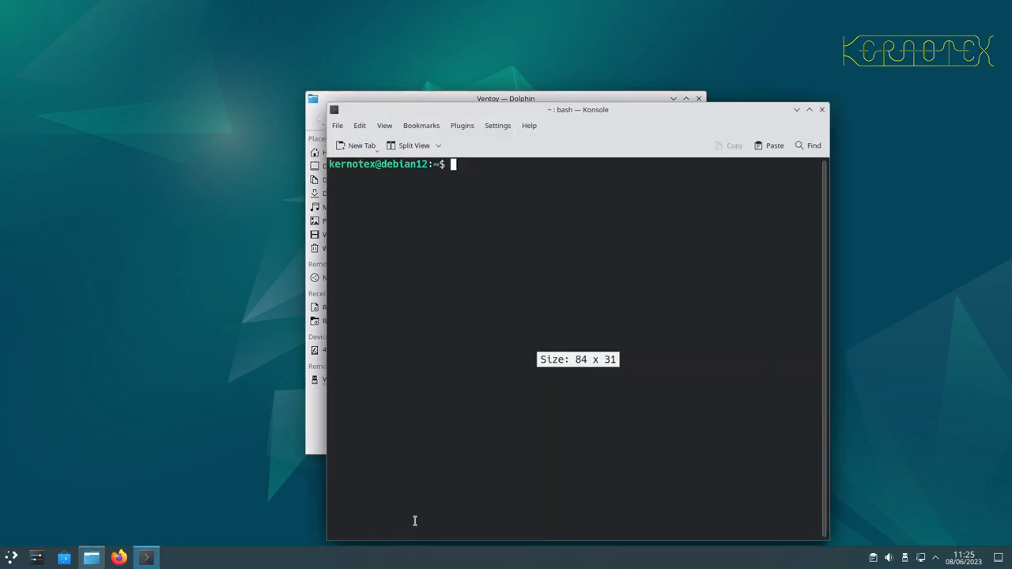
text(sudo su -)
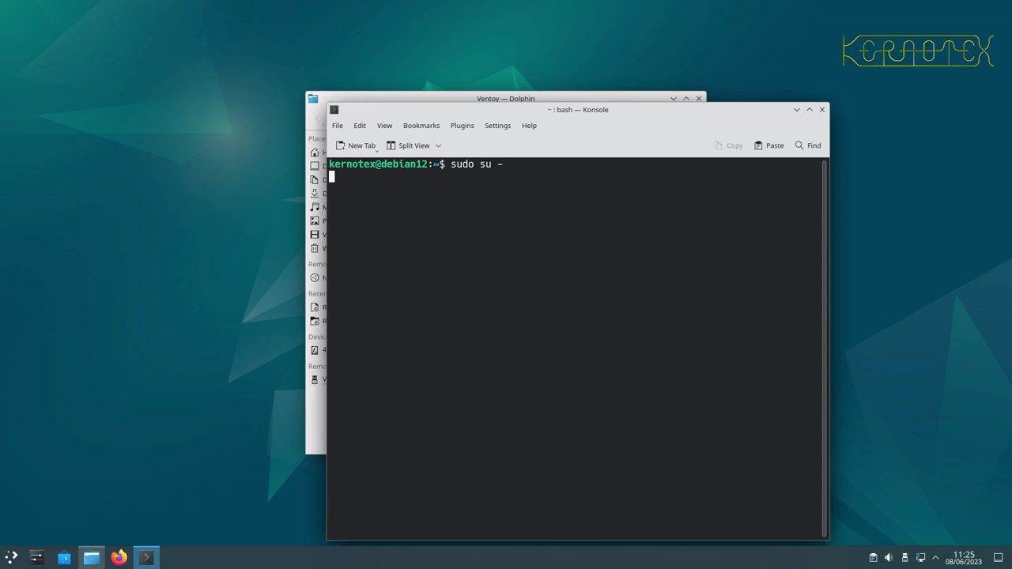
text(fdisk -l)
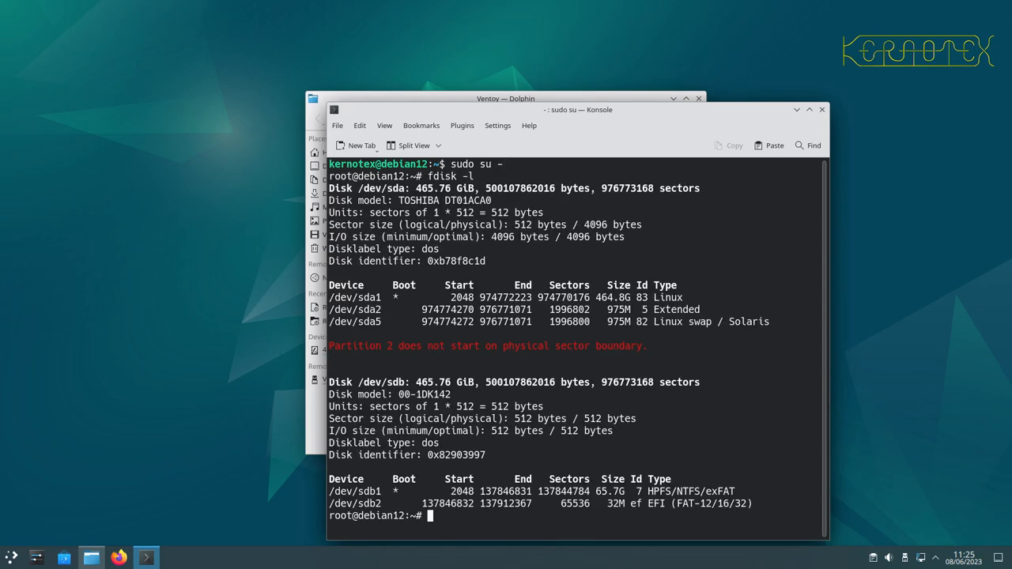
mouse_move(462, 551)
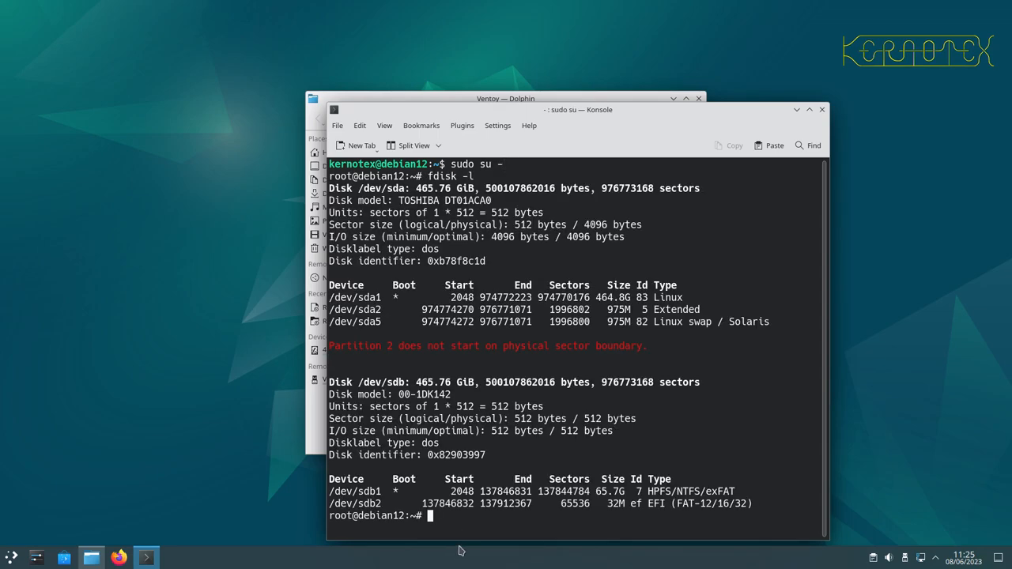
mouse_move(615, 487)
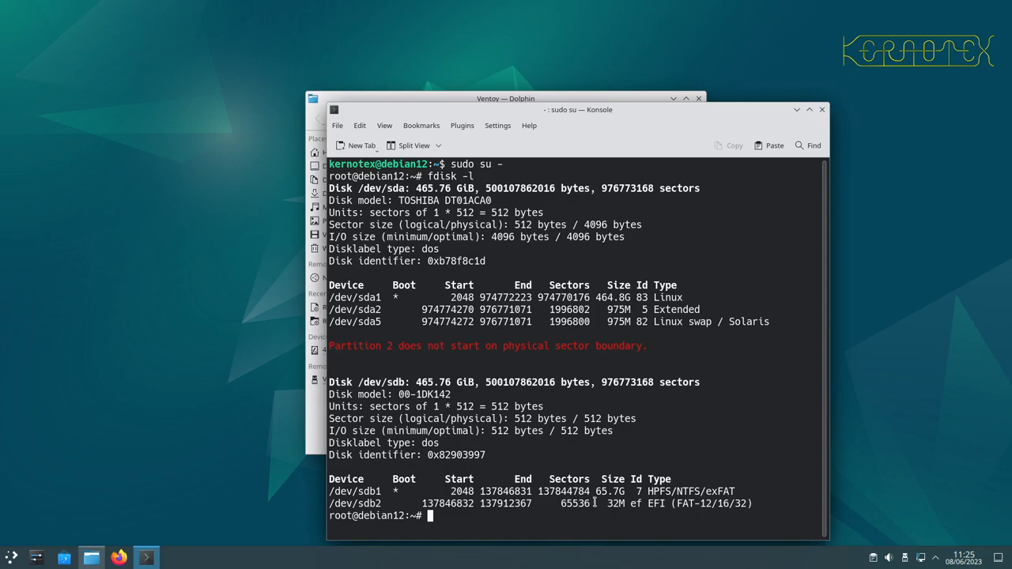
mouse_move(635, 508)
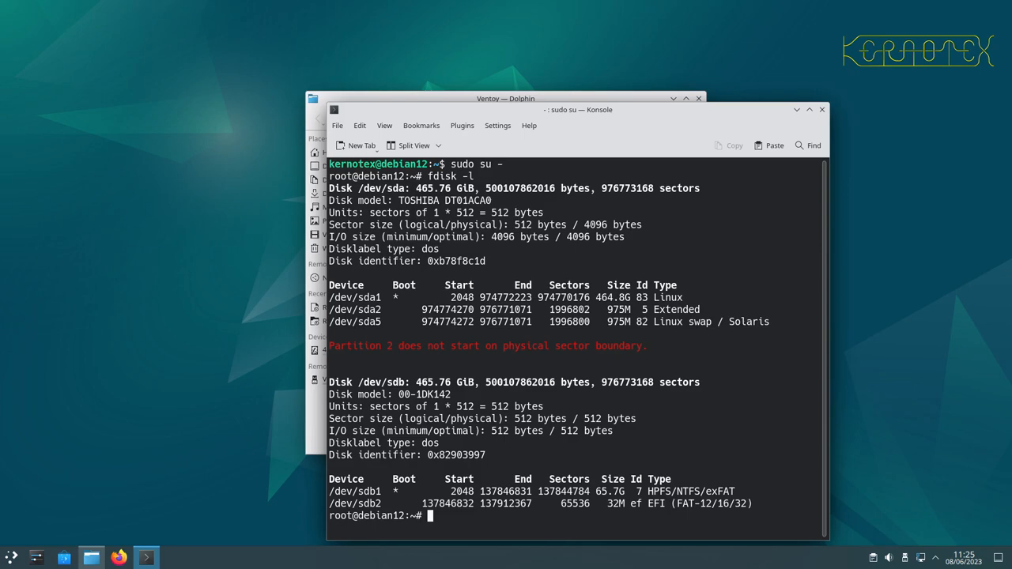
mouse_move(516, 427)
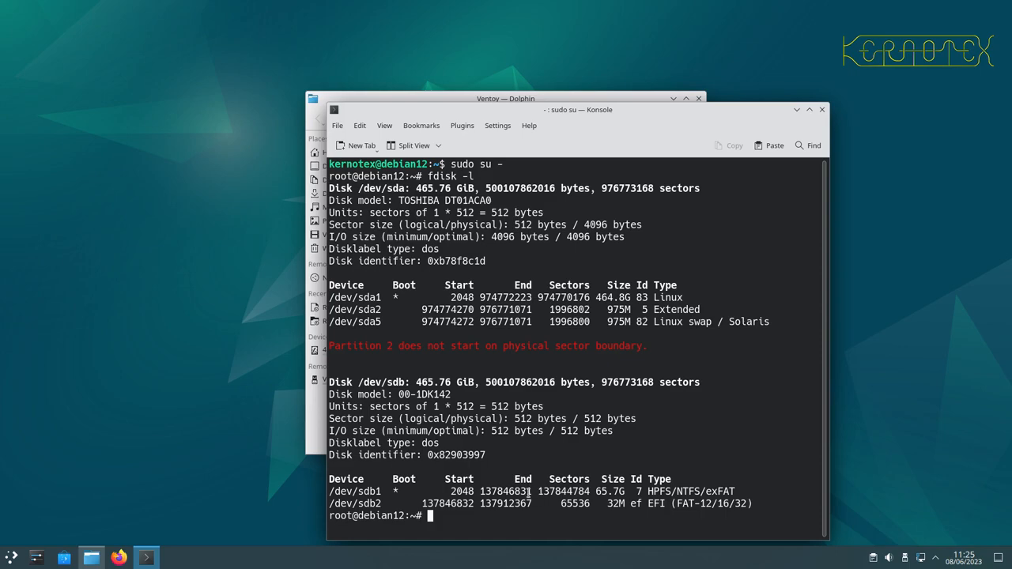
mouse_move(409, 467)
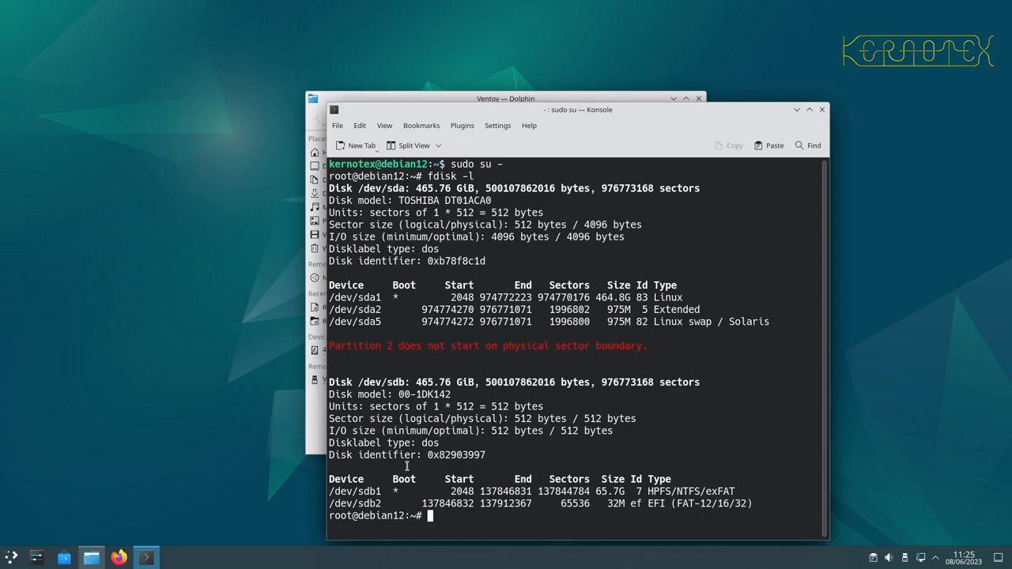
mouse_move(487, 491)
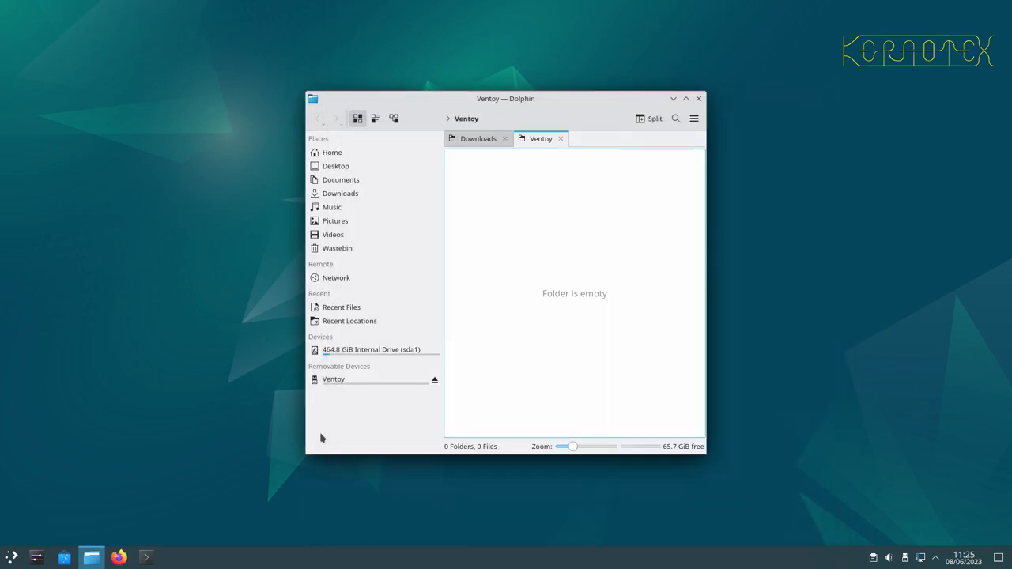
mouse_move(412, 259)
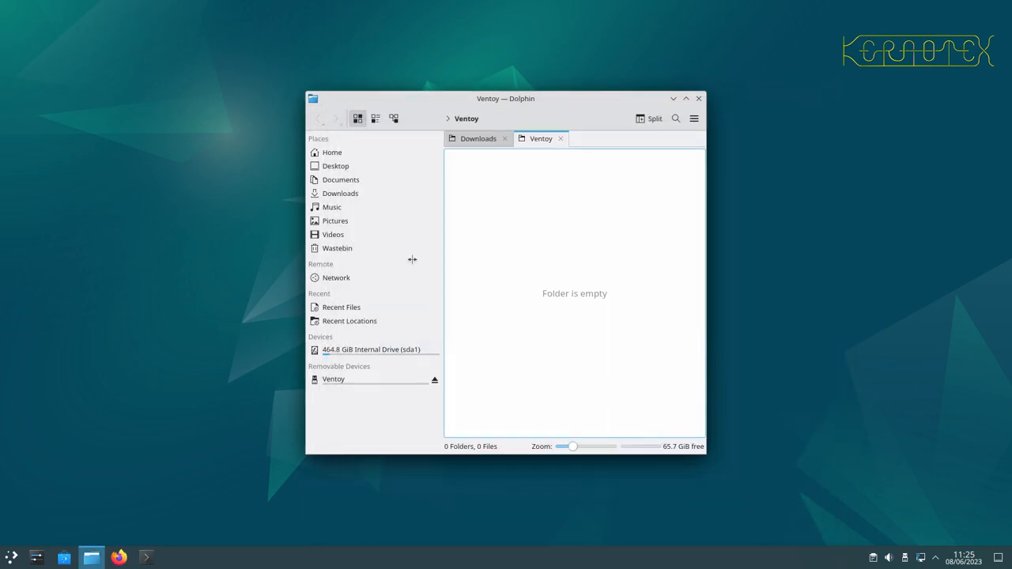
- Copy the Debian 11.7.0 netinst ISO from Downloads and paste it onto the Ventoy drive
click(478, 139)
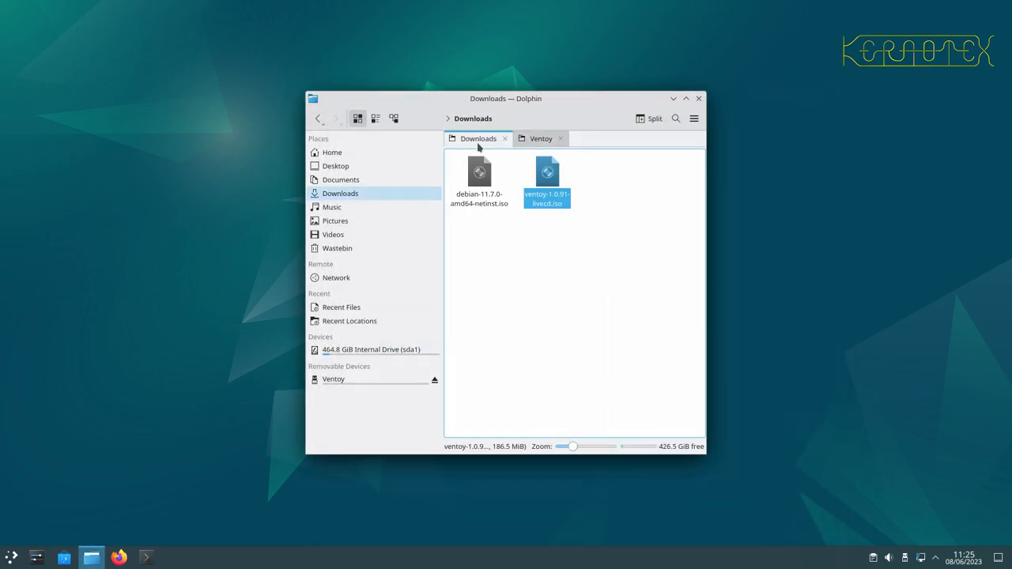
right_click(478, 172)
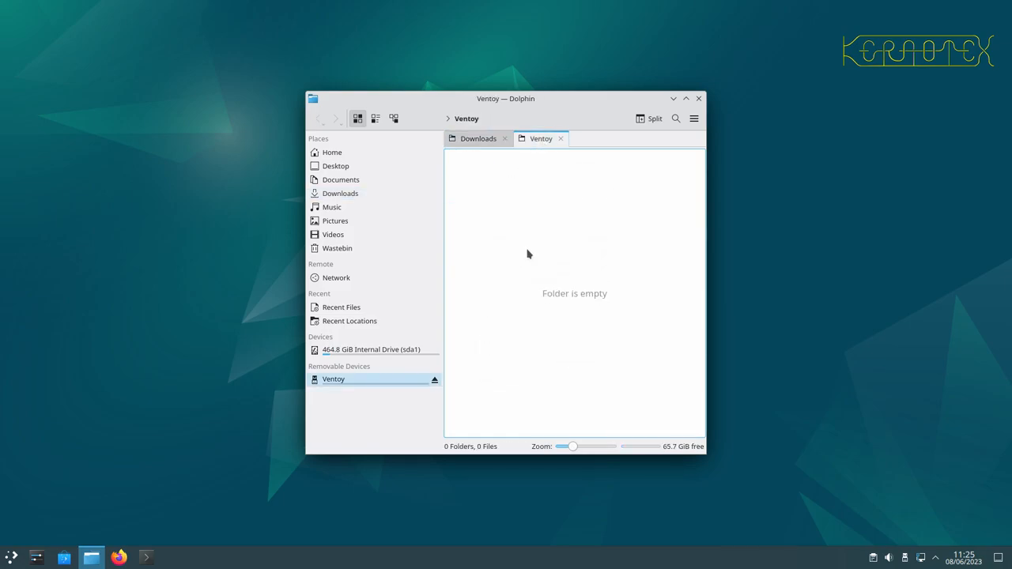
right_click(529, 253)
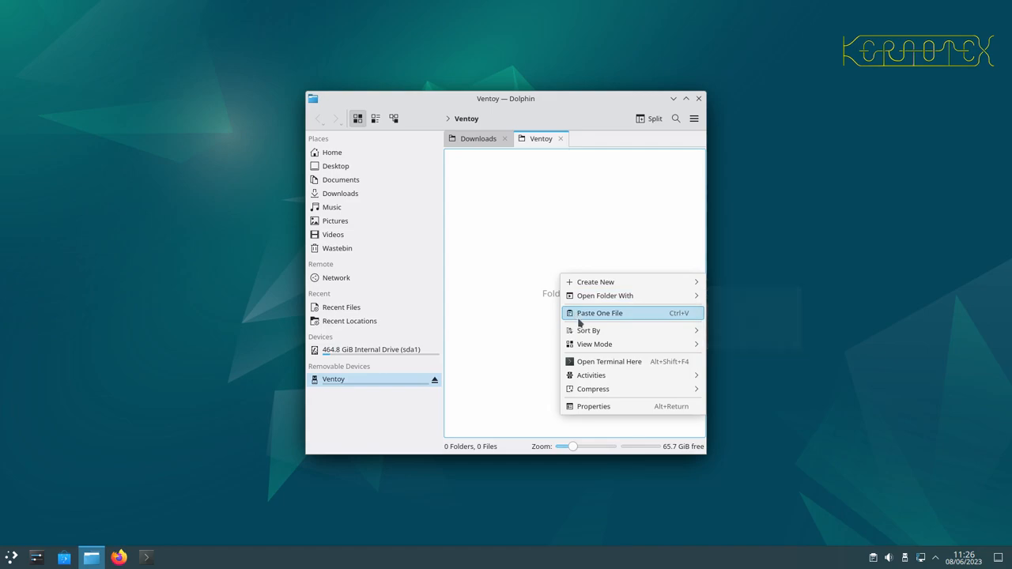
click(599, 313)
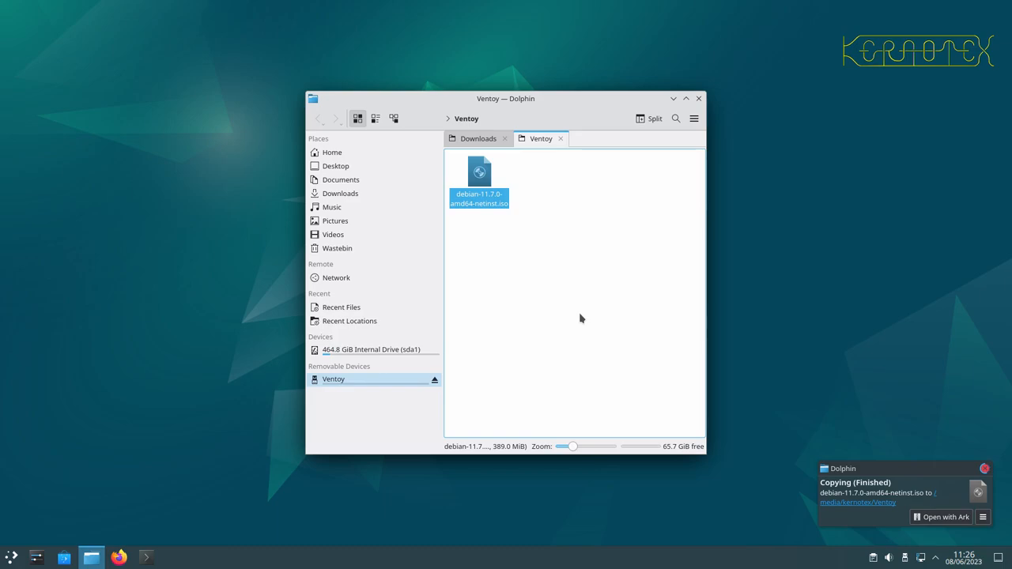
mouse_move(606, 307)
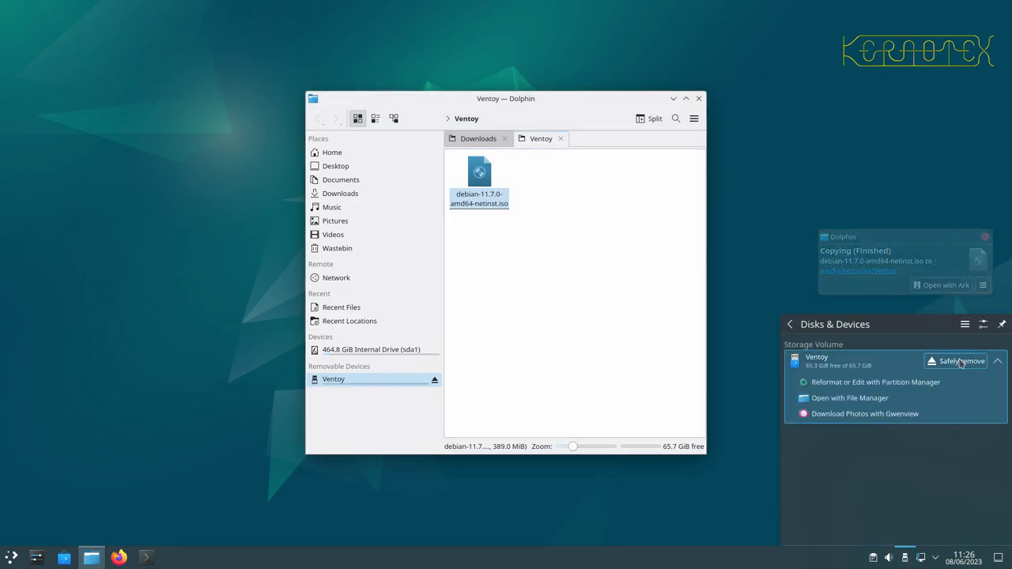
- Safely remove the Ventoy drive from the Disks & Devices popup
click(962, 360)
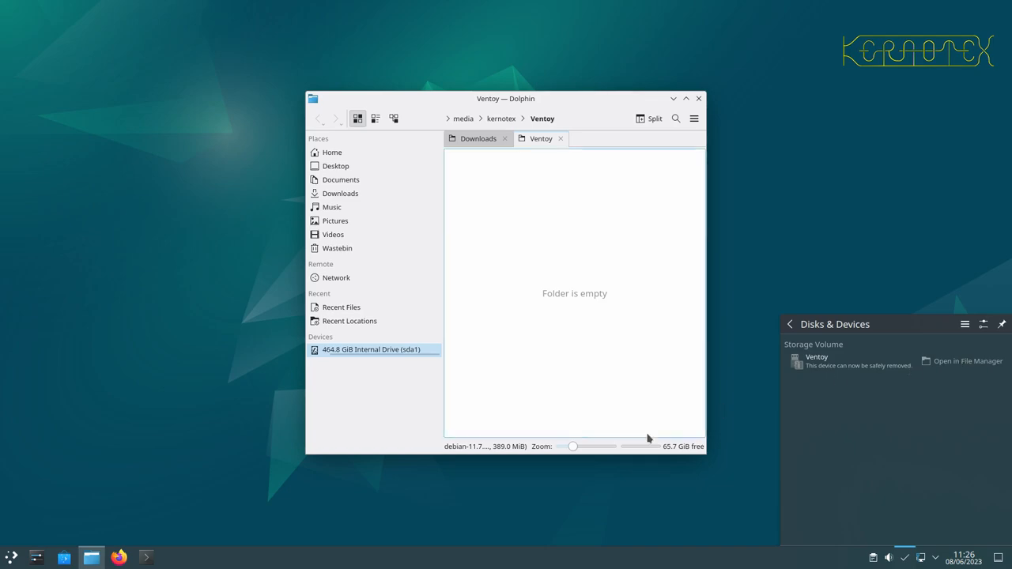
- Restart the computer from the Application Launcher and confirm immediately
click(11, 557)
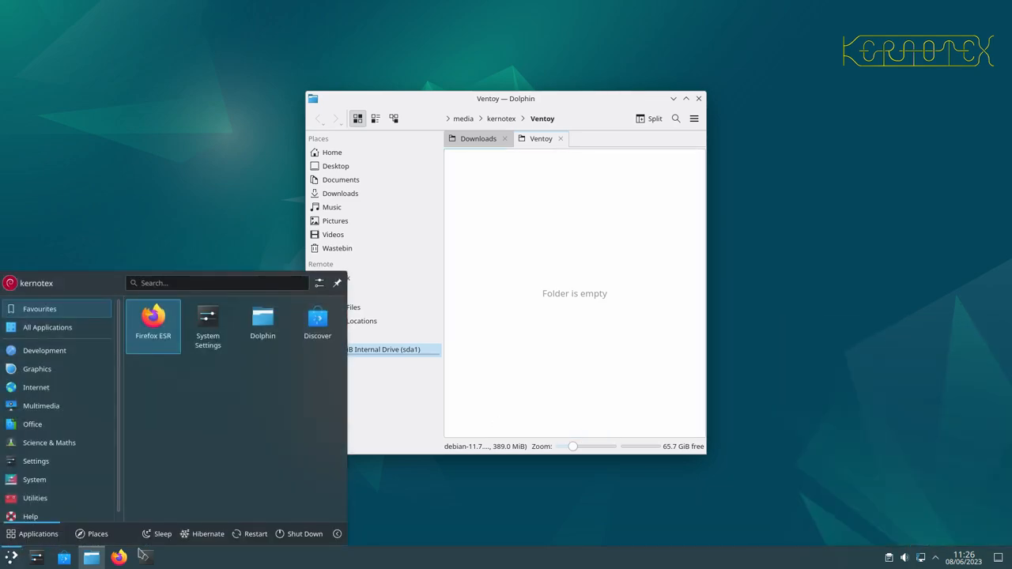
mouse_move(256, 535)
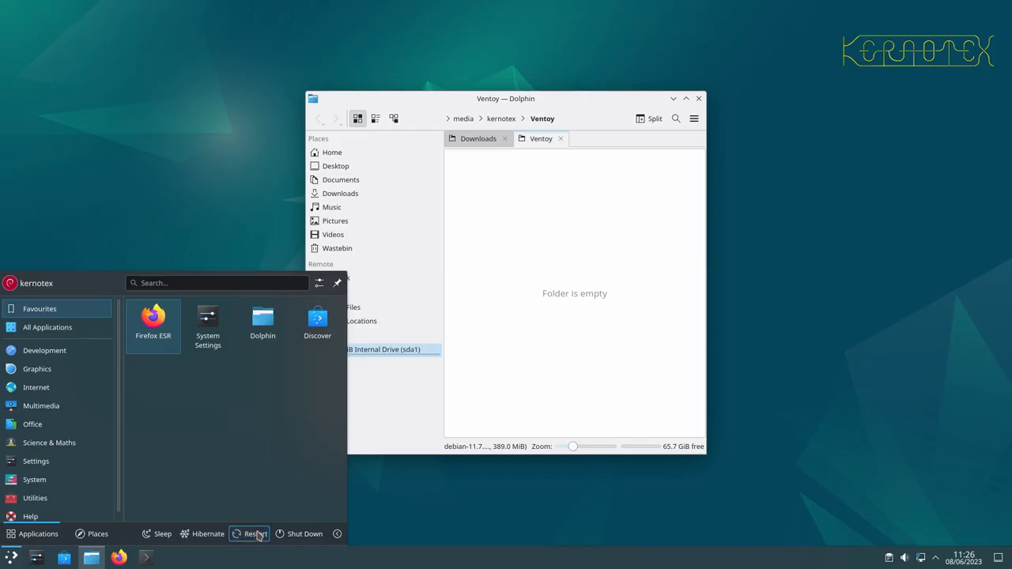
click(255, 534)
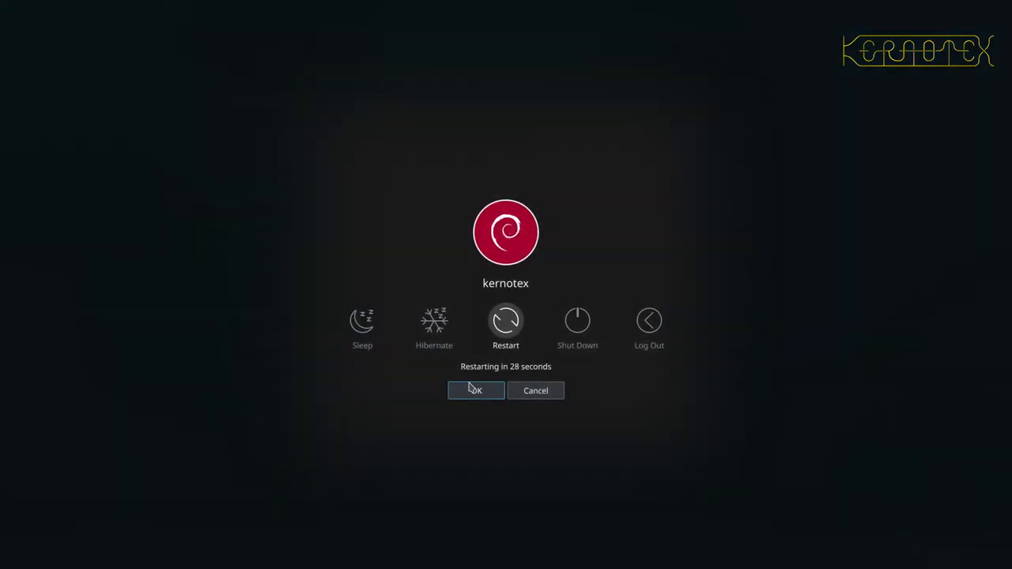
click(474, 391)
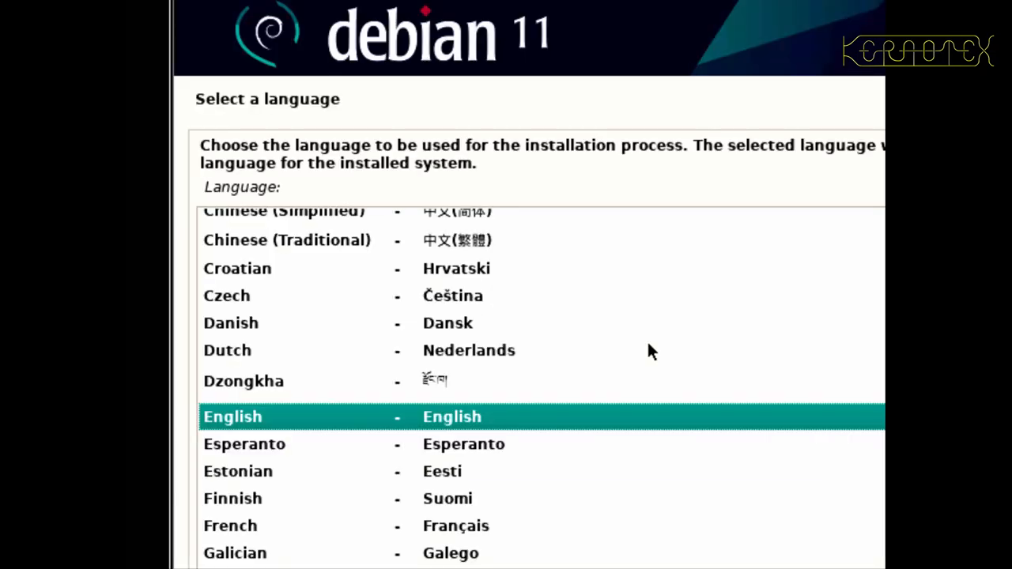
- Confirm English as the language and United States as the location in the Debian Installer
click(233, 417)
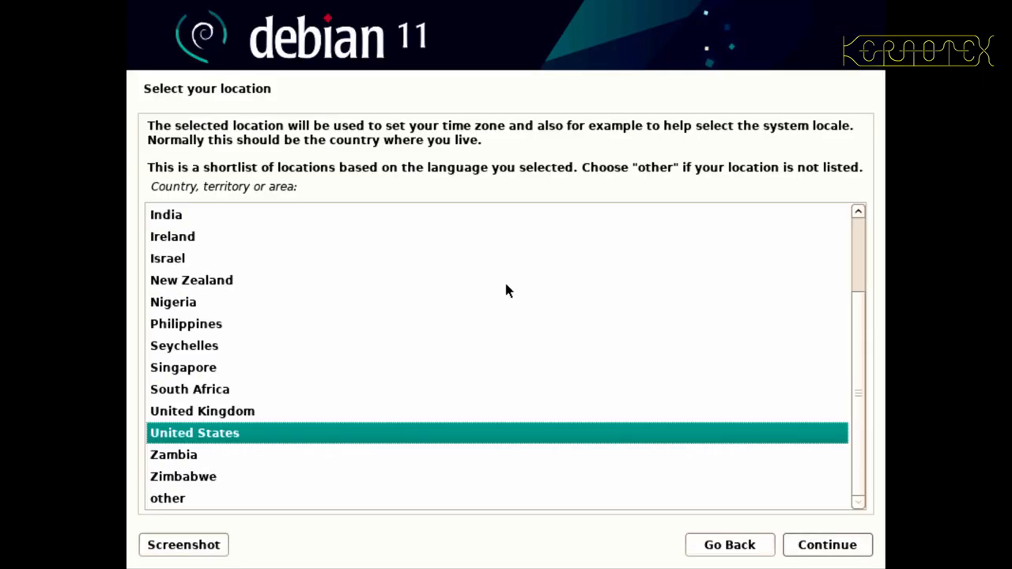
click(826, 545)
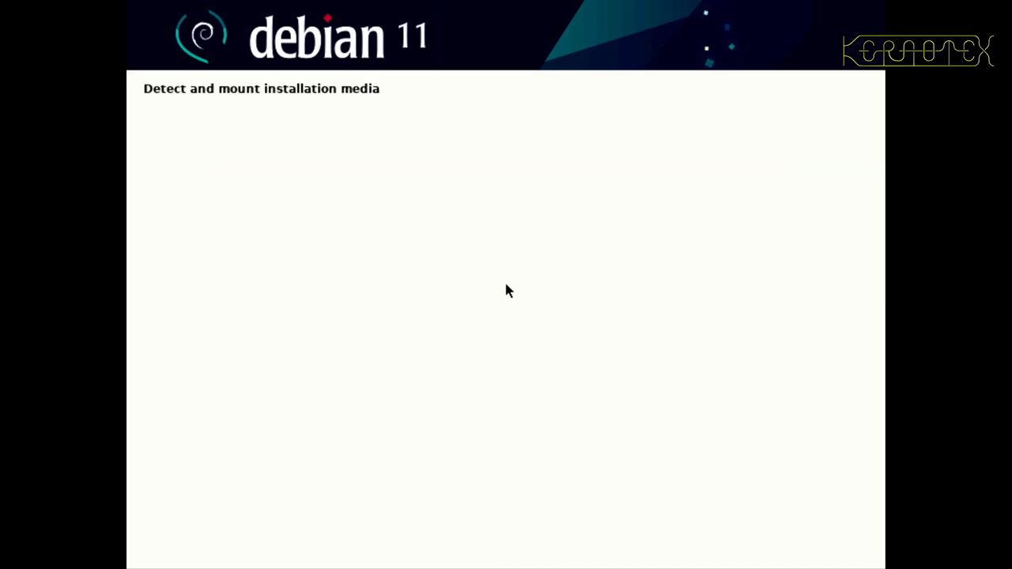